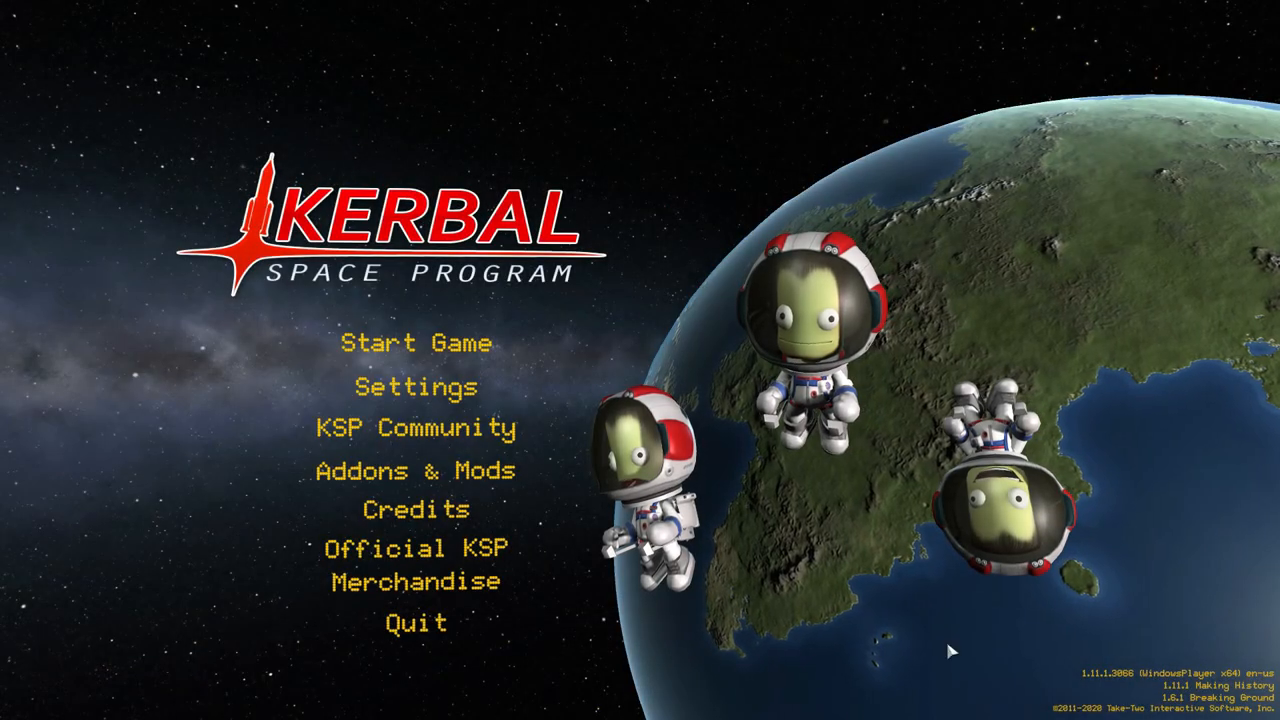
mouse_move(413, 343)
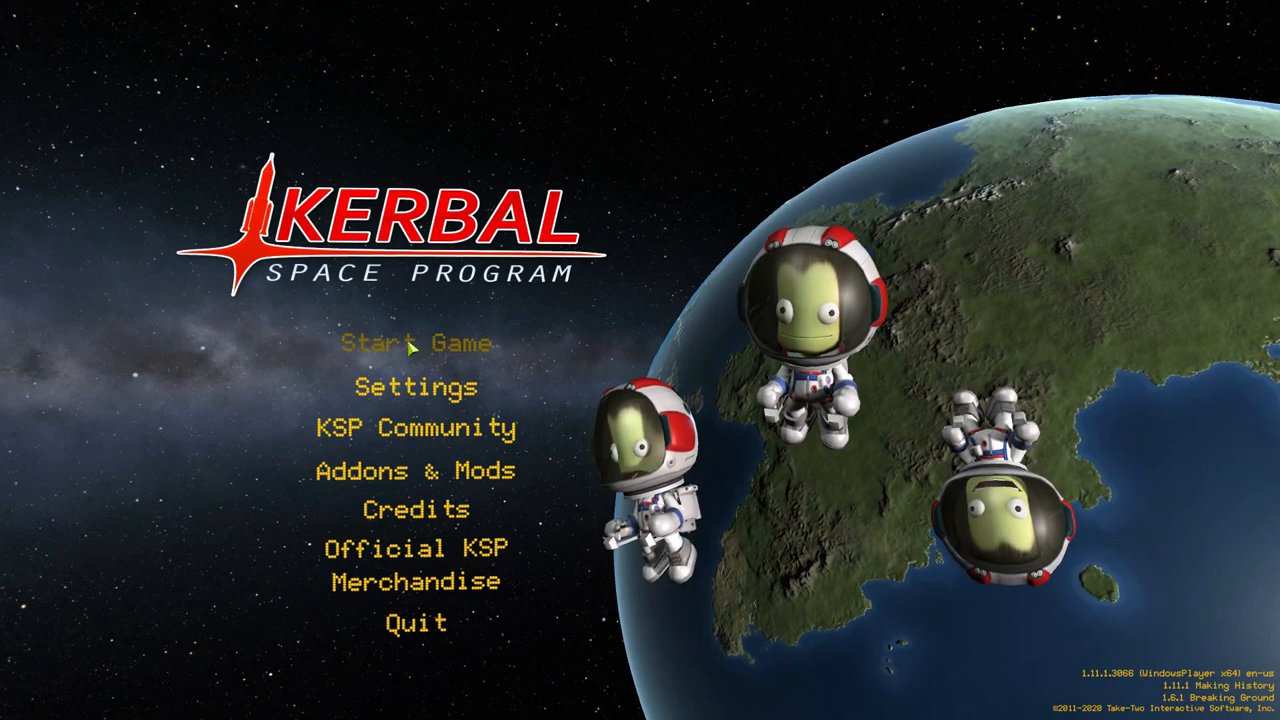
Resume and load the saved game 'Custom Parachute Message' from the main menu.
left_click(414, 343)
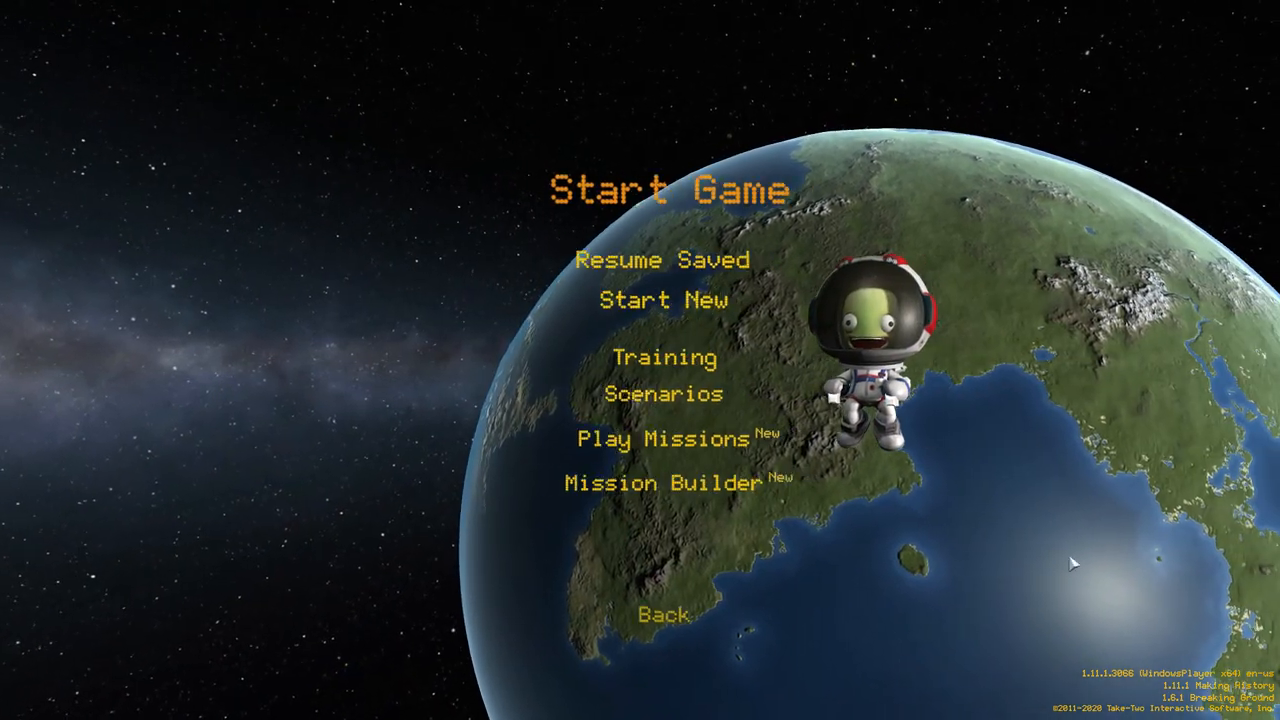
left_click(663, 260)
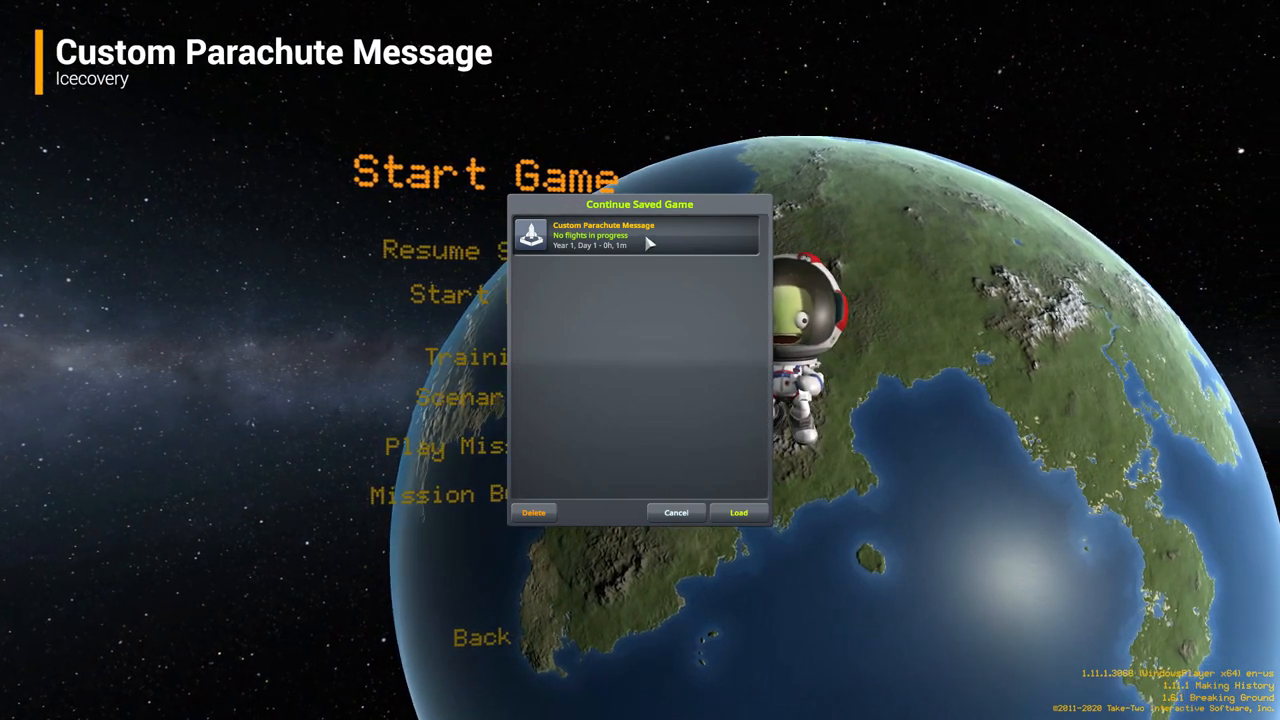
left_click(738, 512)
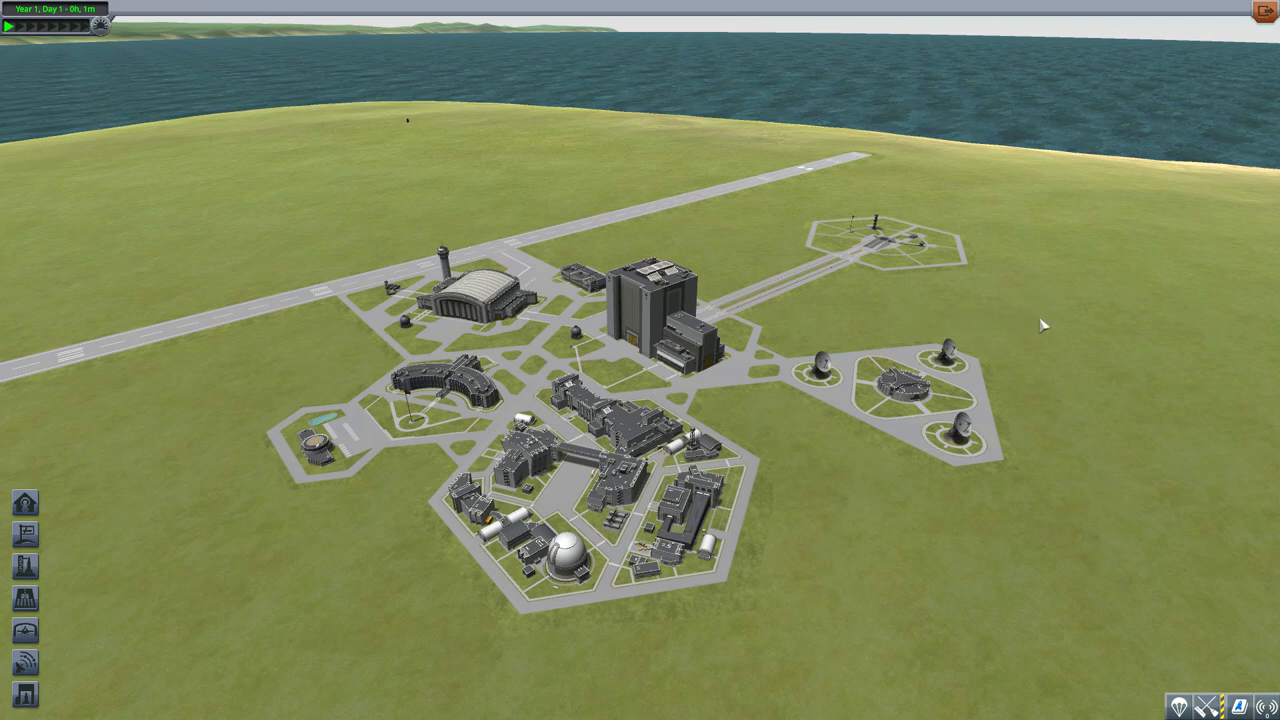
mouse_move(1090, 318)
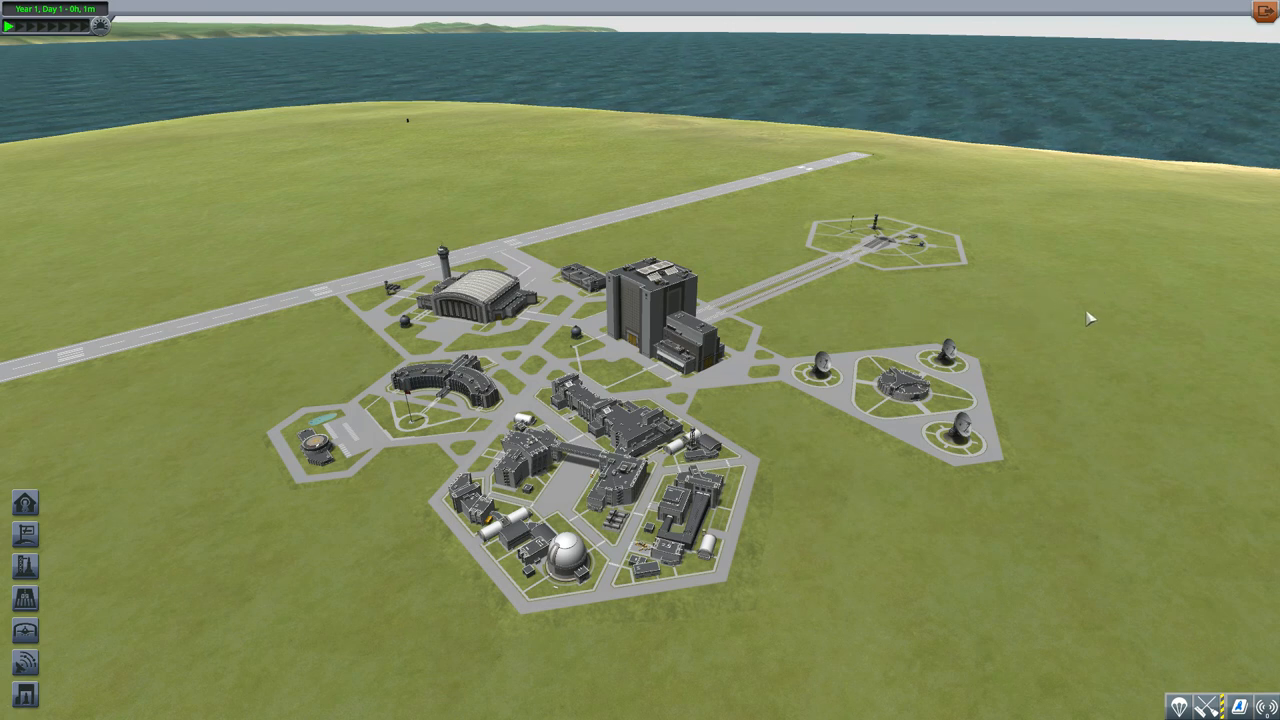
mouse_move(865, 296)
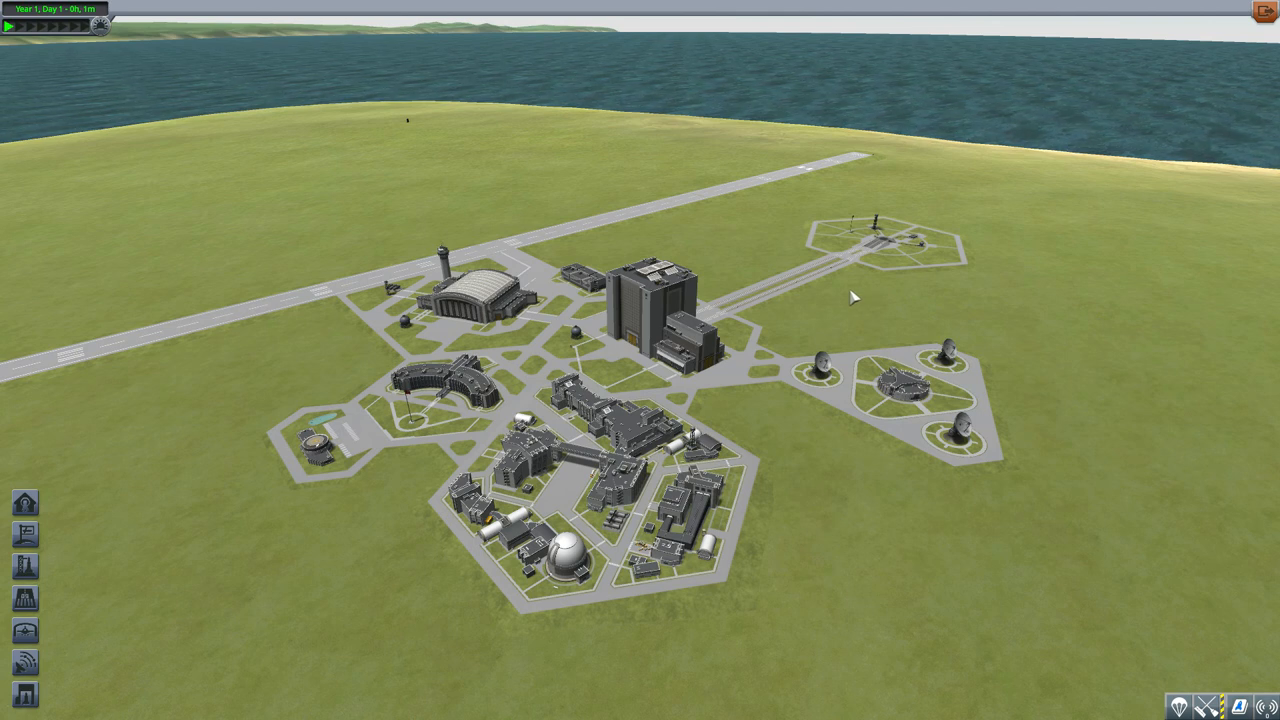
mouse_move(810, 265)
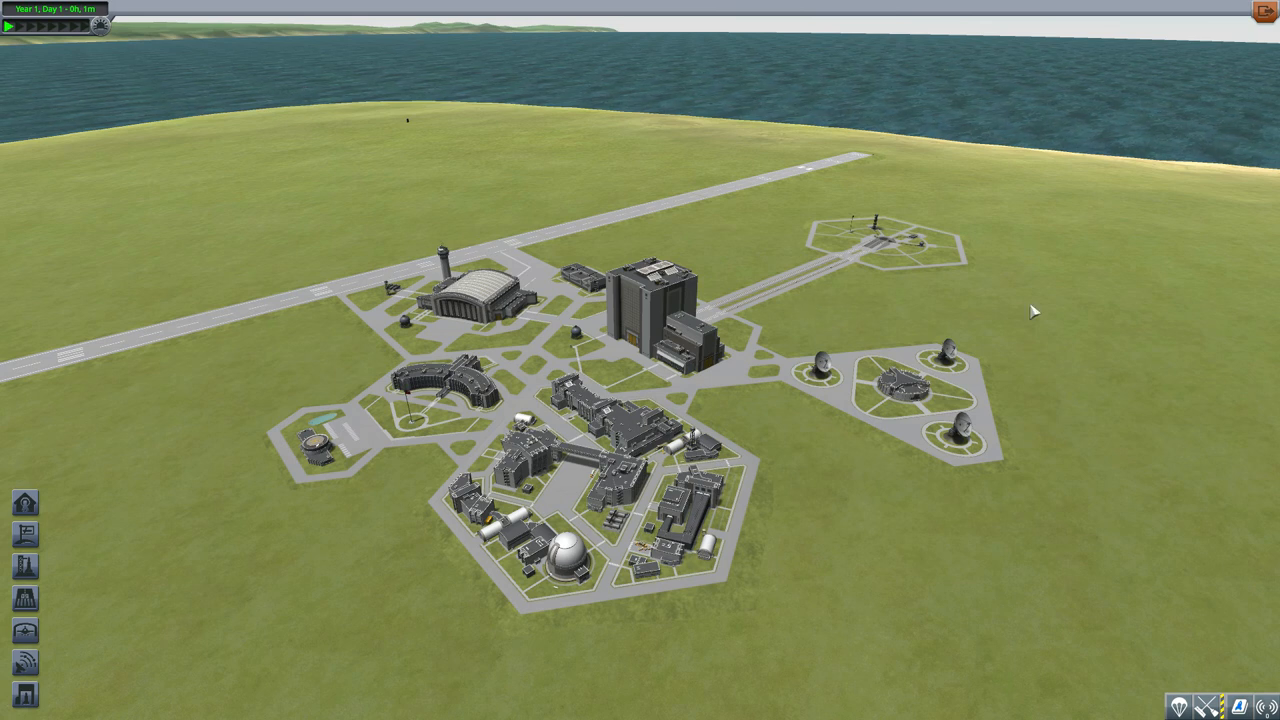
mouse_move(915, 277)
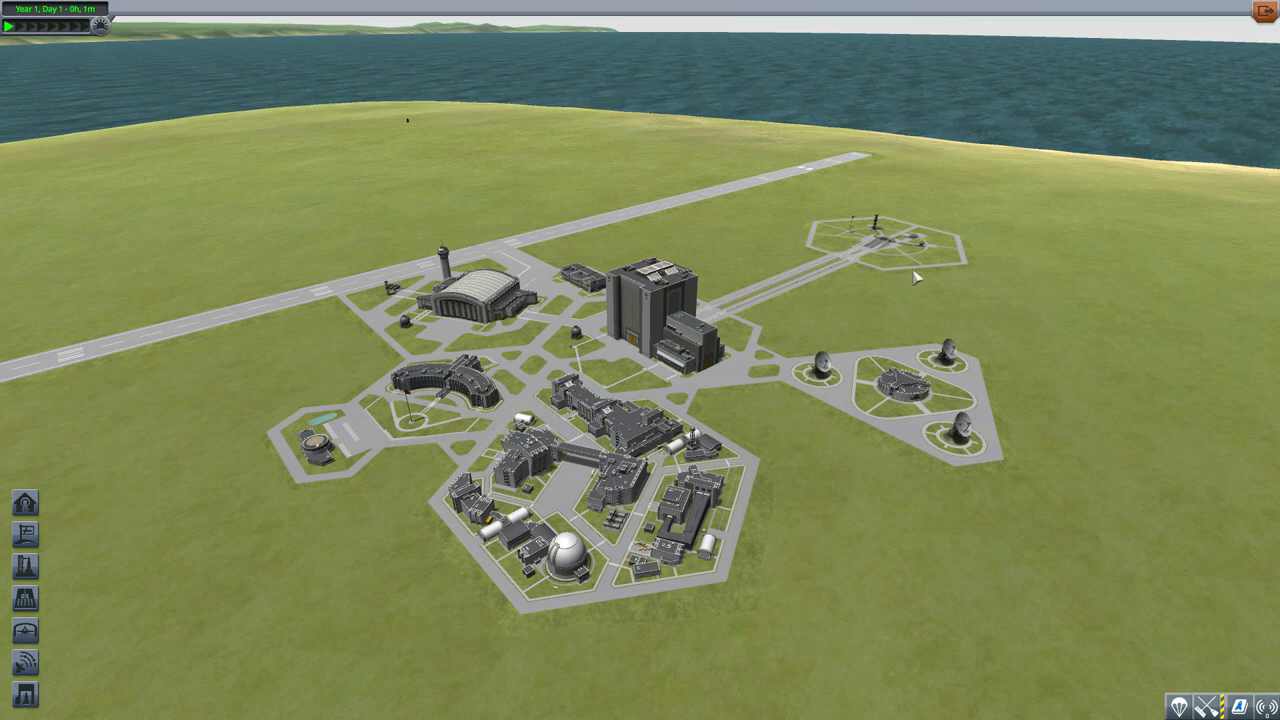
mouse_move(868, 315)
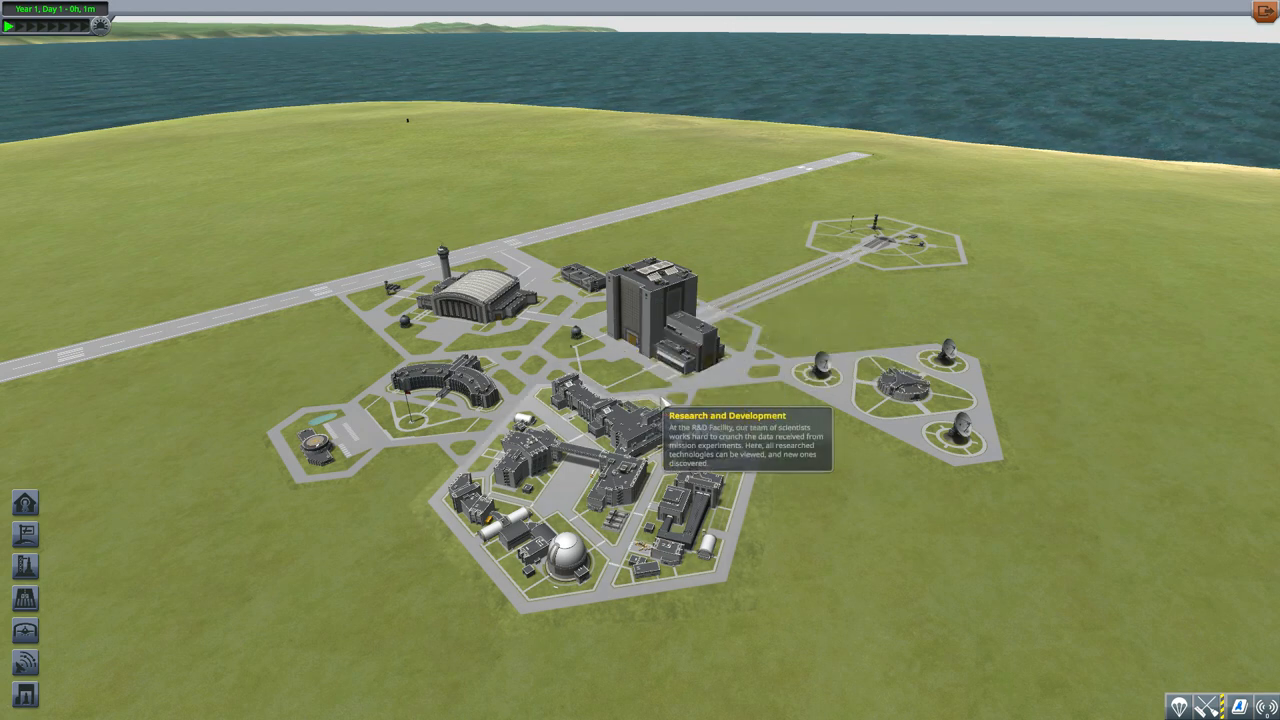
mouse_move(665, 340)
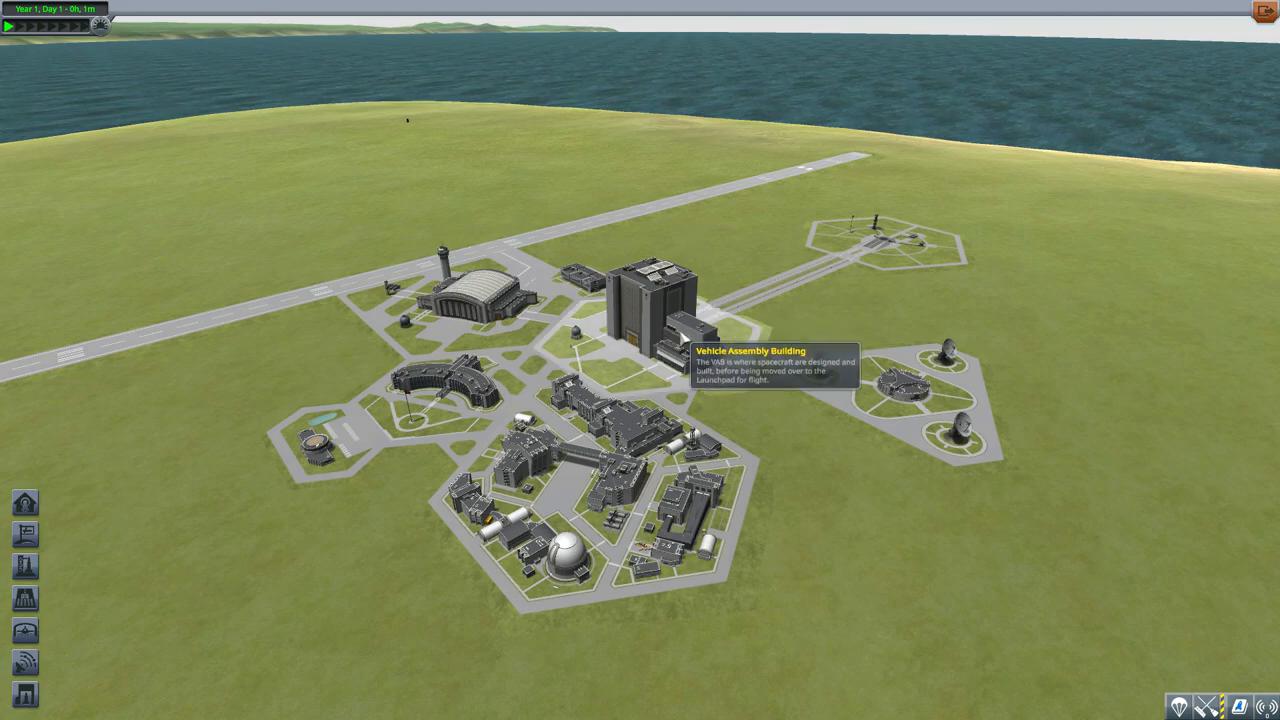
Enter the Vehicle Assembly Building and load the saved Jumping Flea craft.
left_click(648, 300)
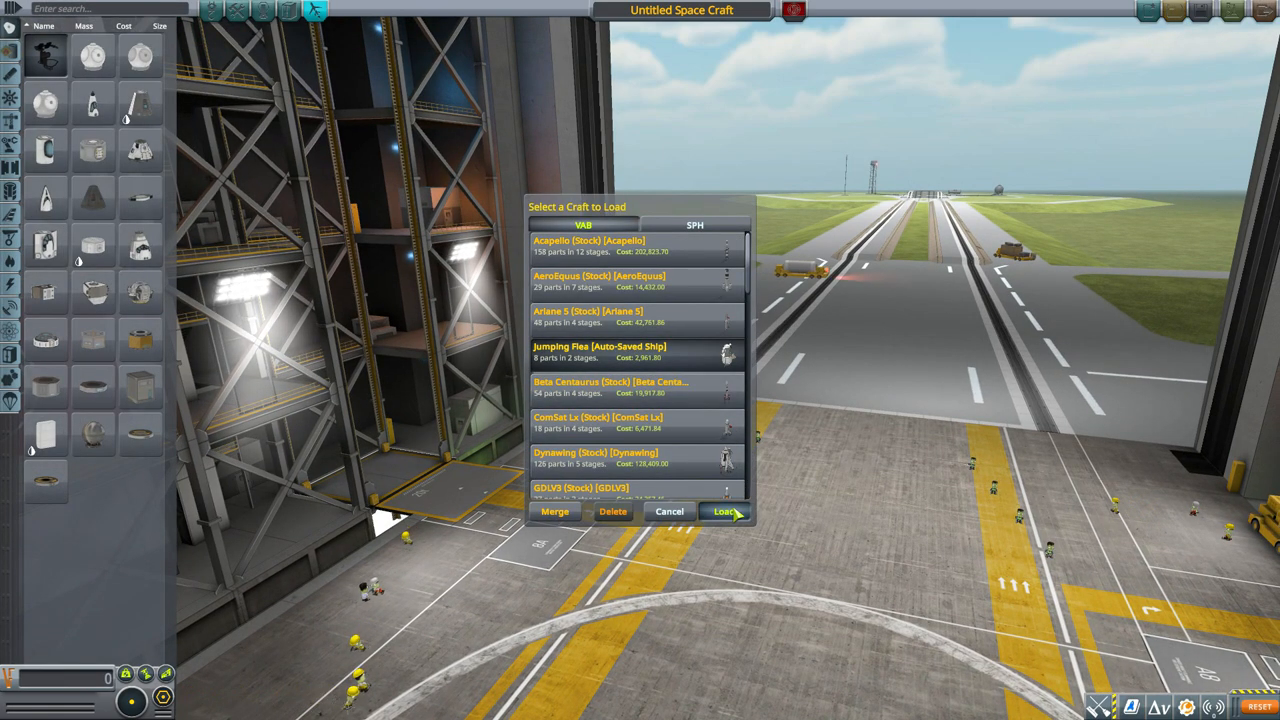
left_click(724, 511)
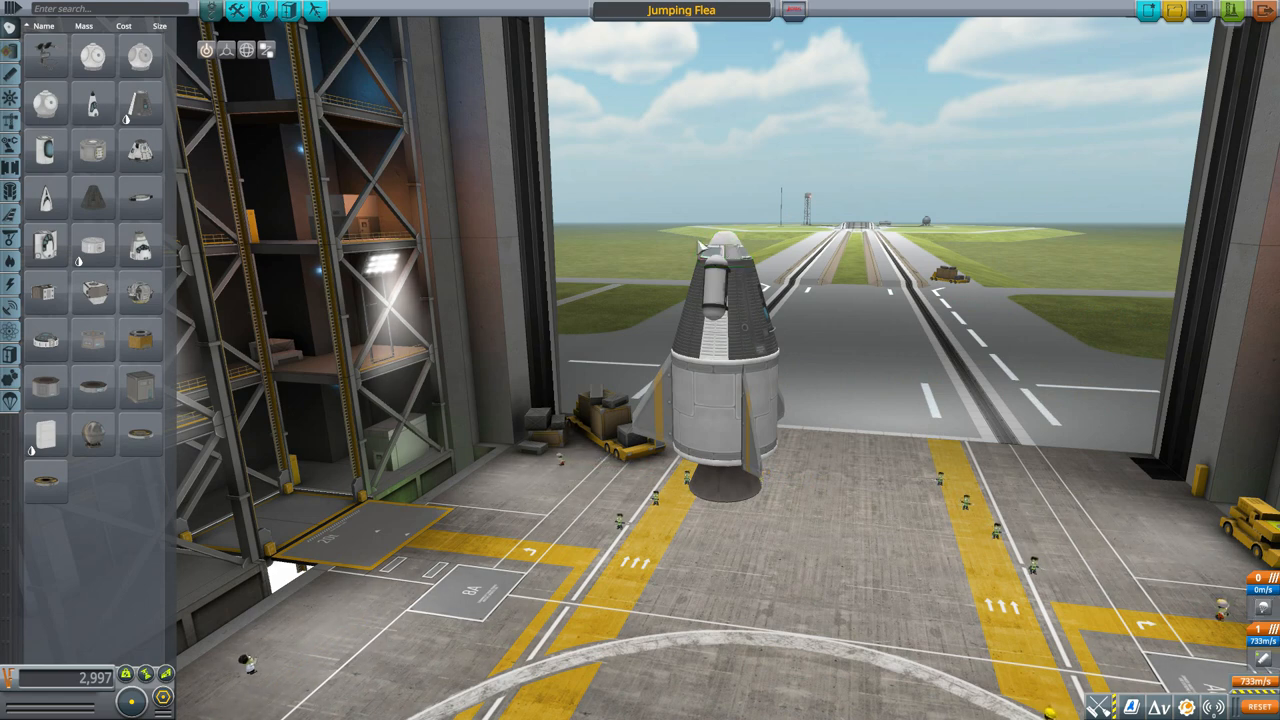
mouse_move(237, 11)
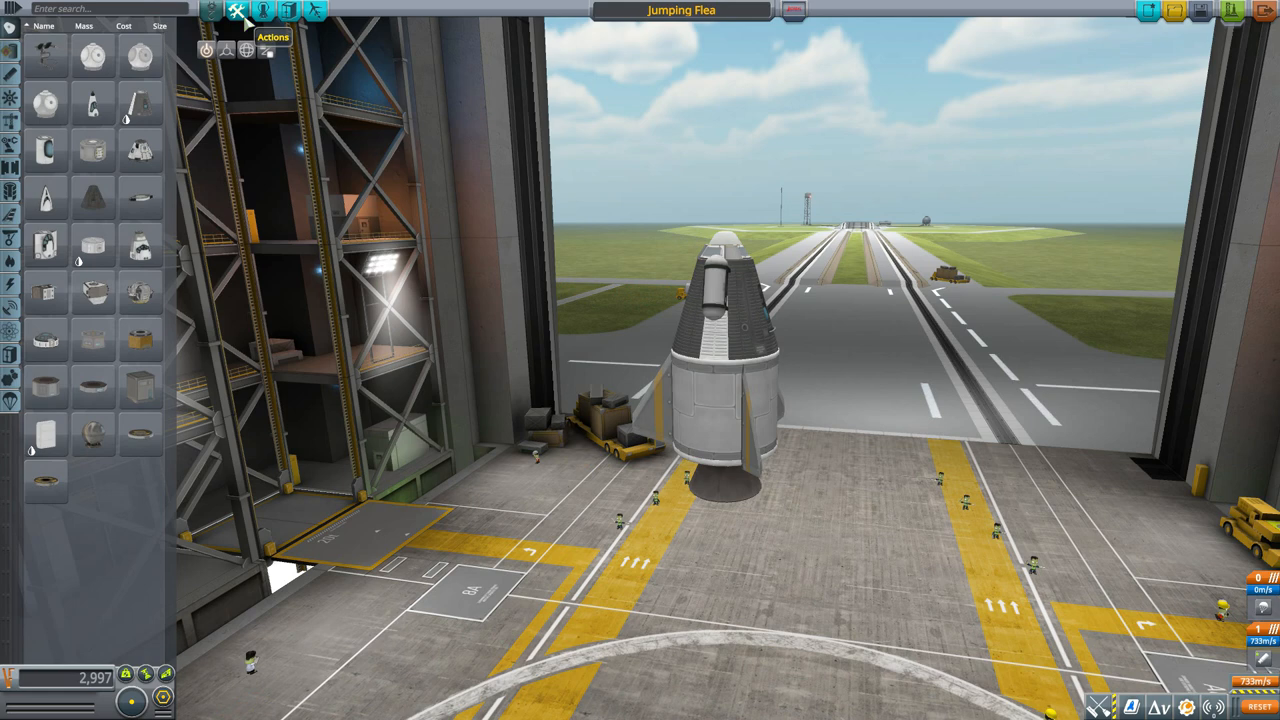
left_click(238, 9)
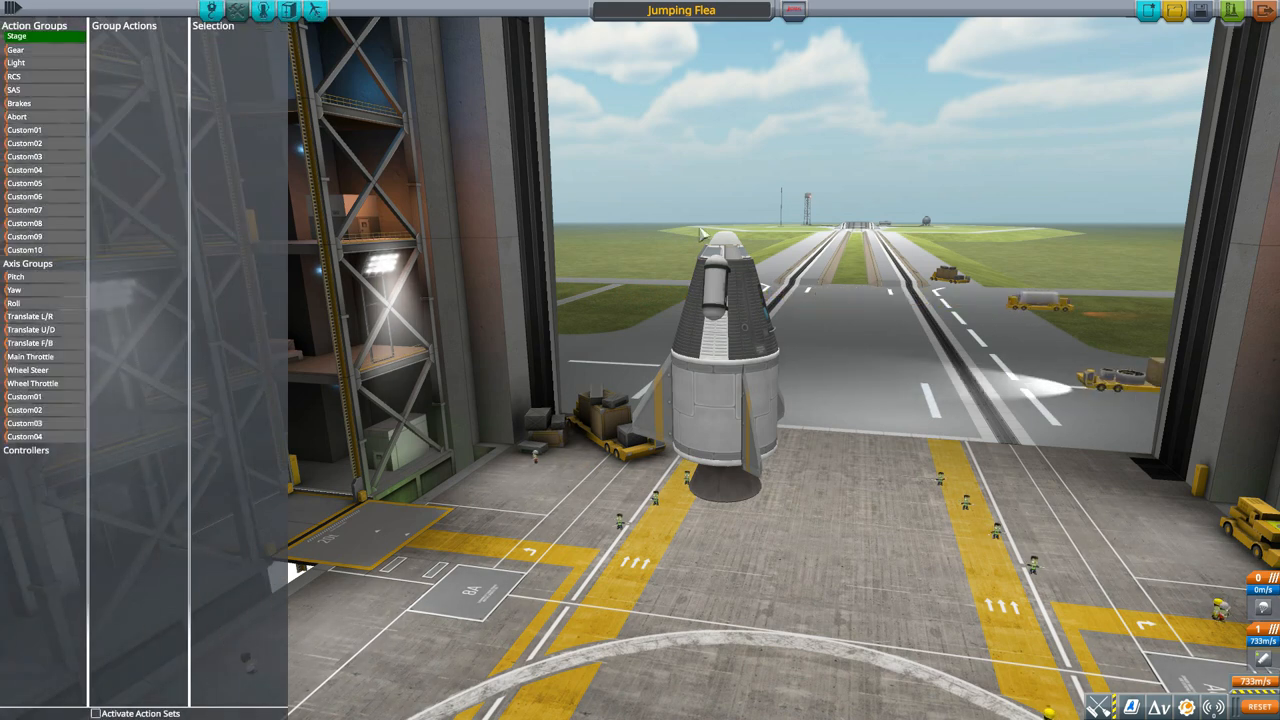
left_click(720, 250)
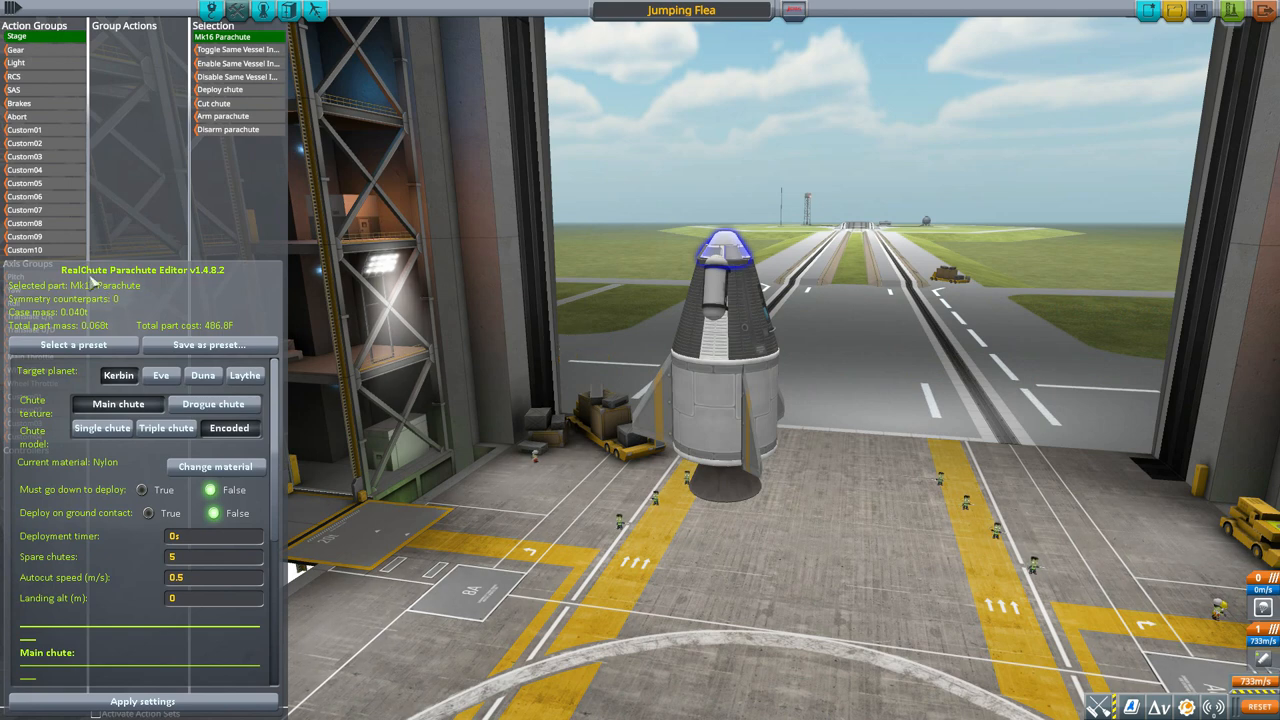
mouse_move(160, 293)
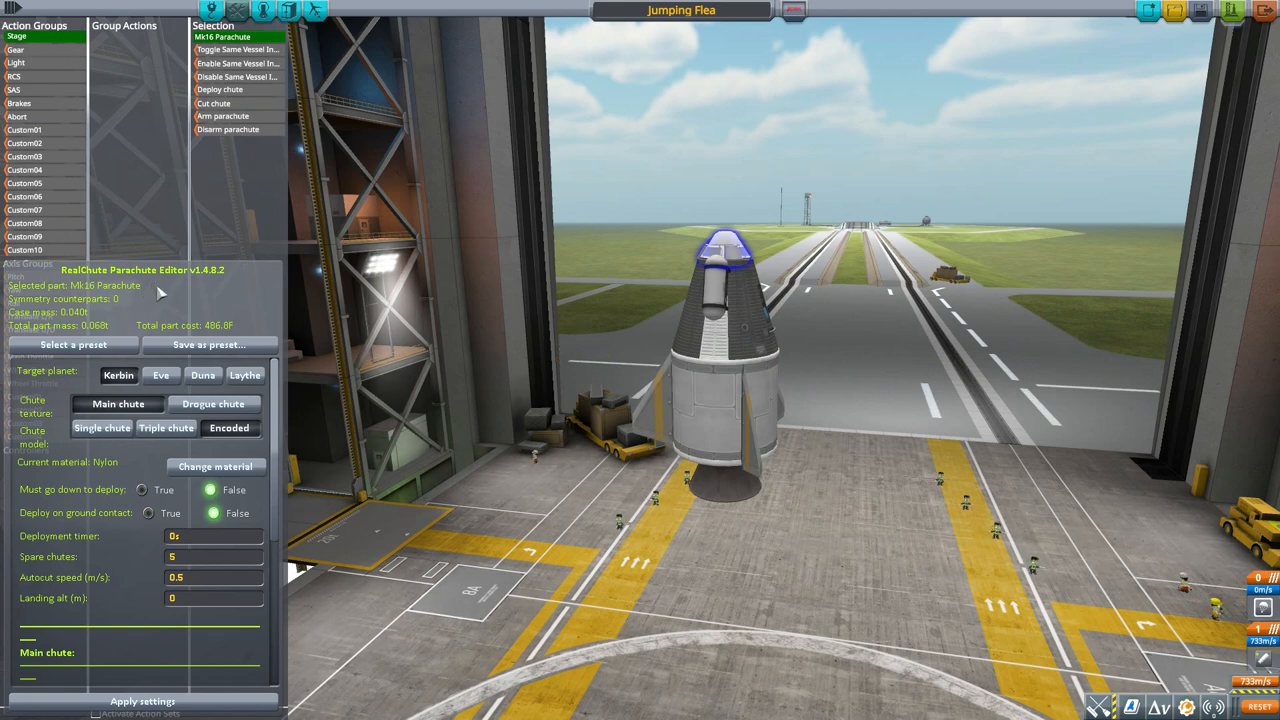
left_click(102, 428)
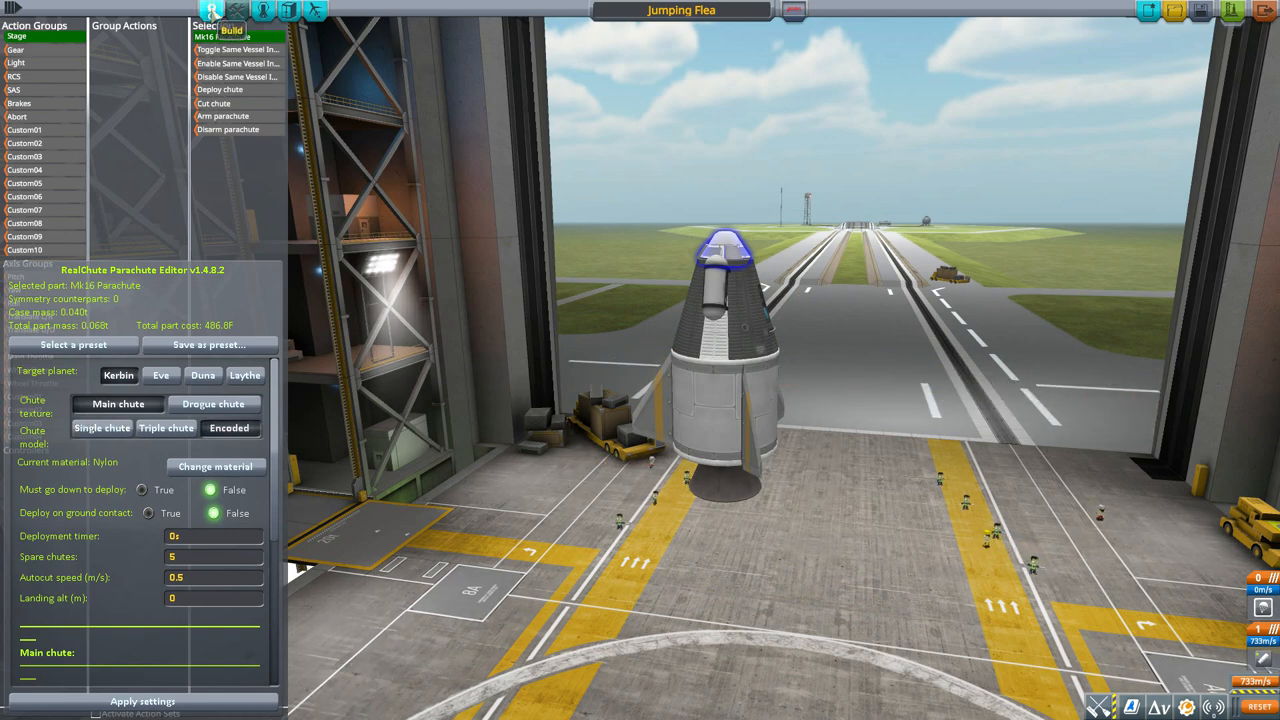
left_click(232, 30)
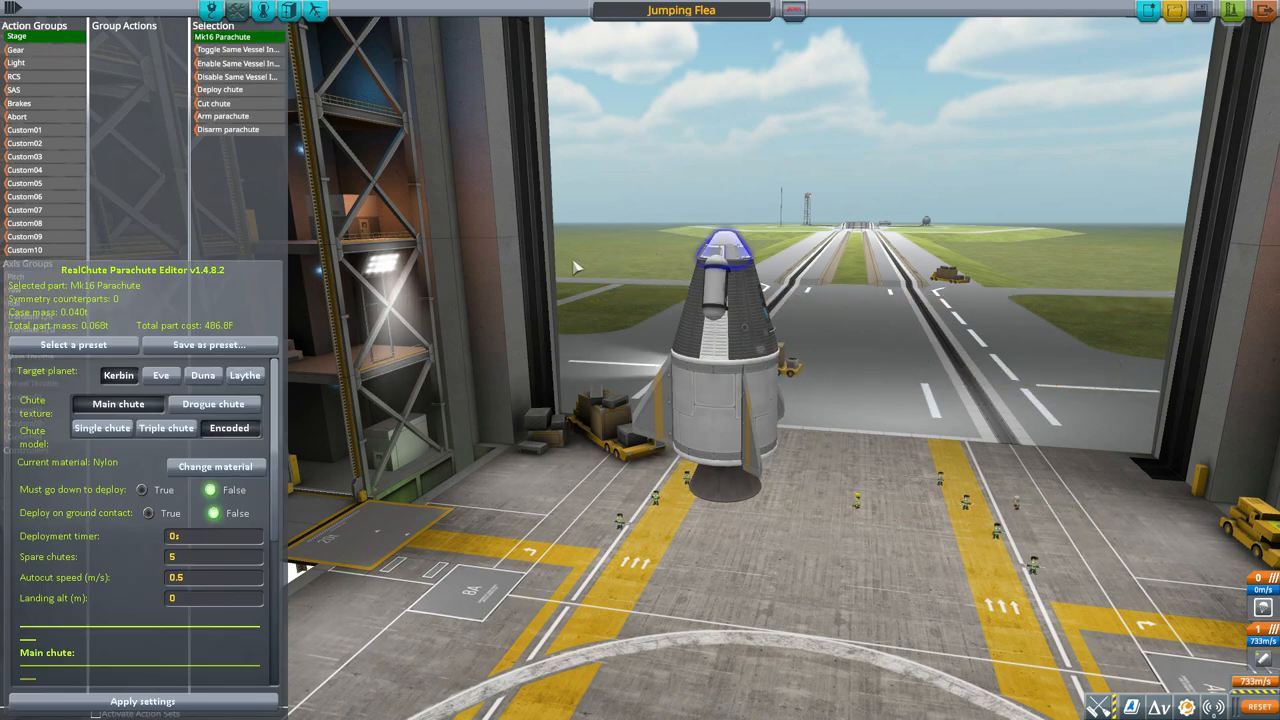
mouse_move(497, 383)
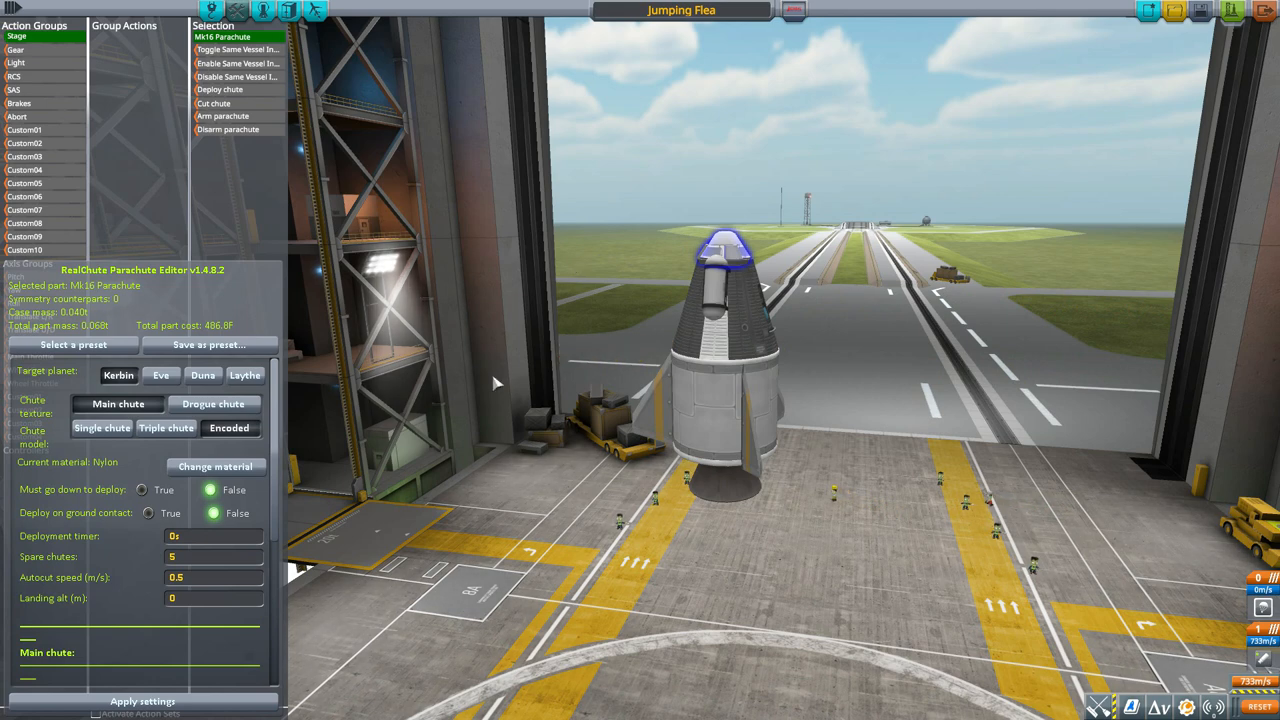
mouse_move(474, 386)
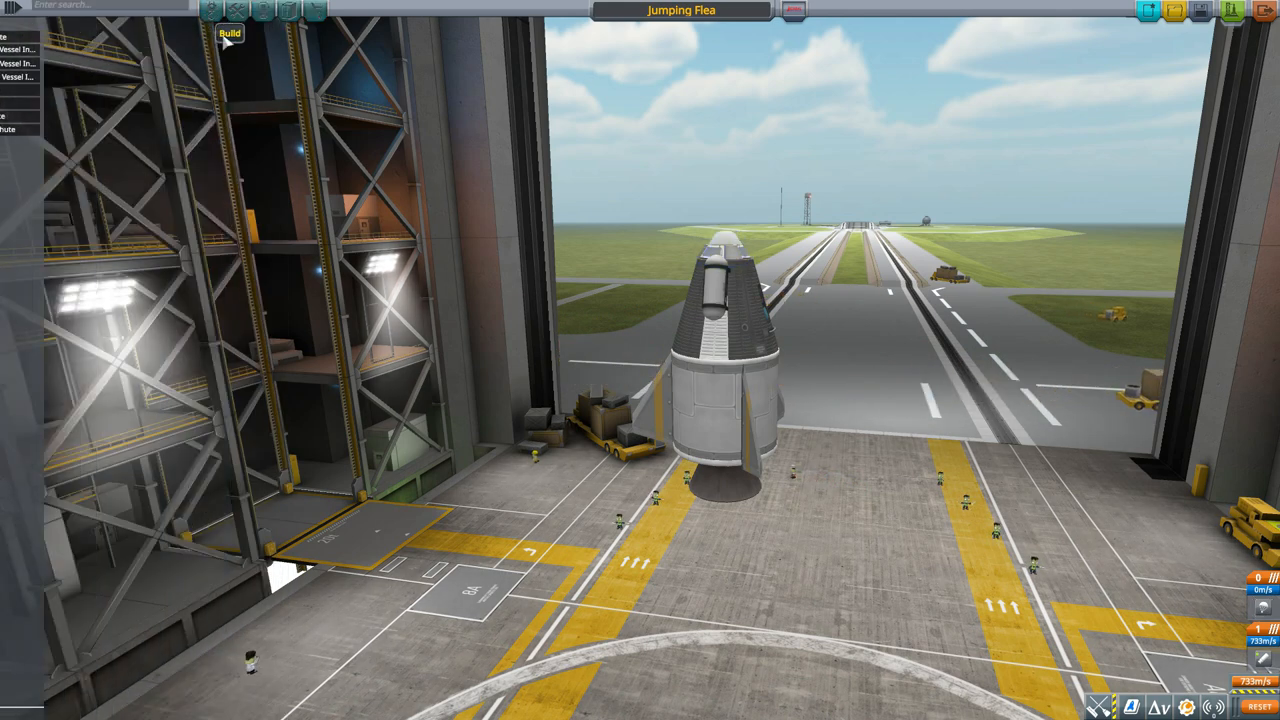
Open the Mk16 parachute's Customize Parachute window and drag it aside.
left_click(229, 33)
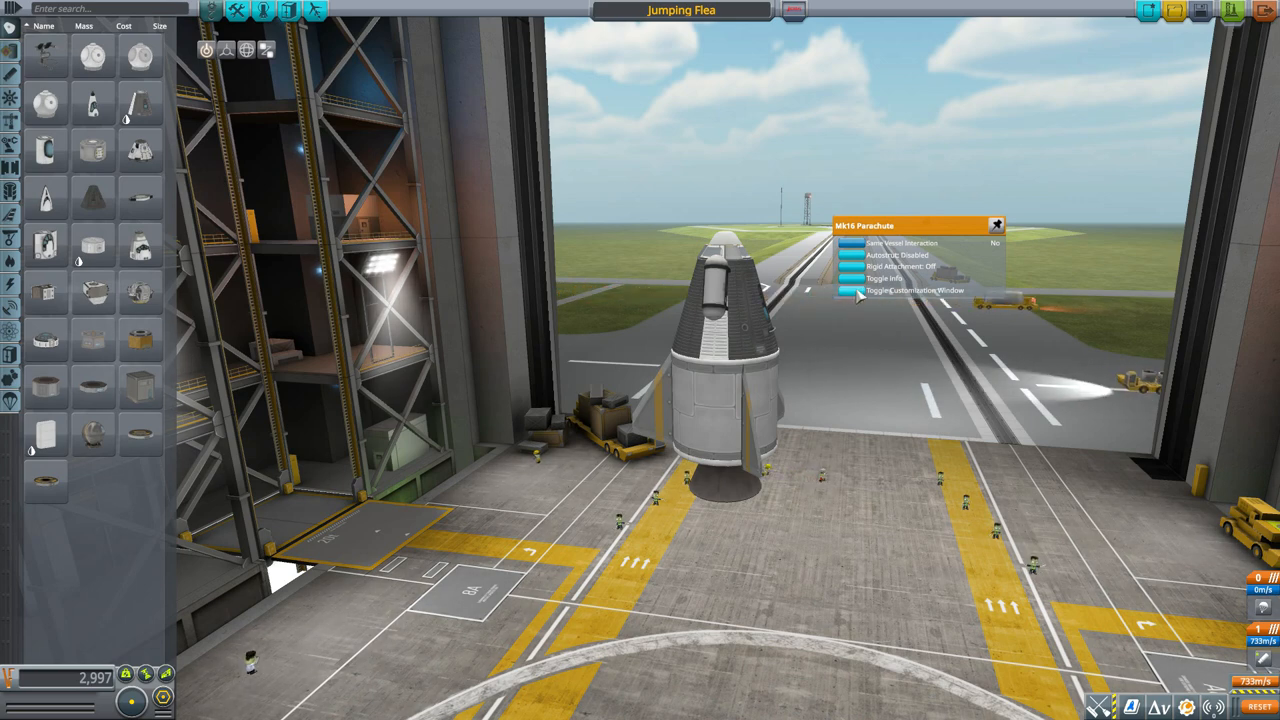
left_click(915, 290)
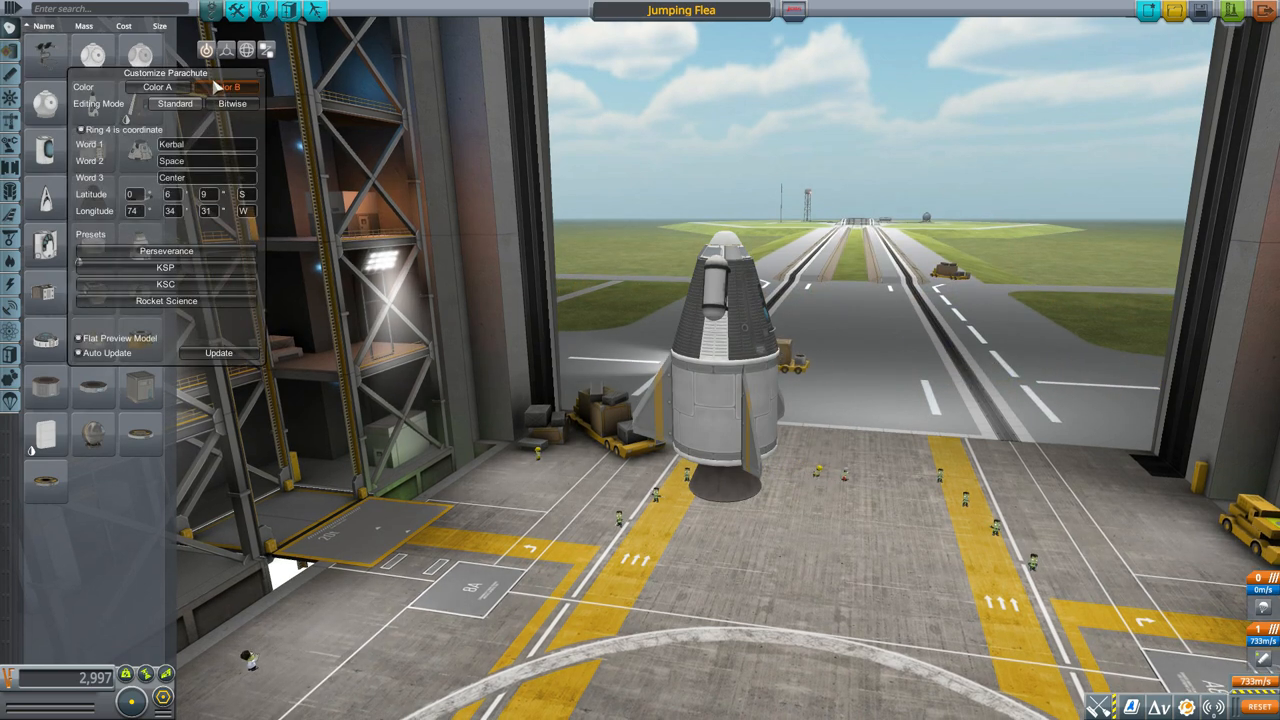
left_click_drag(165, 72, 394, 181)
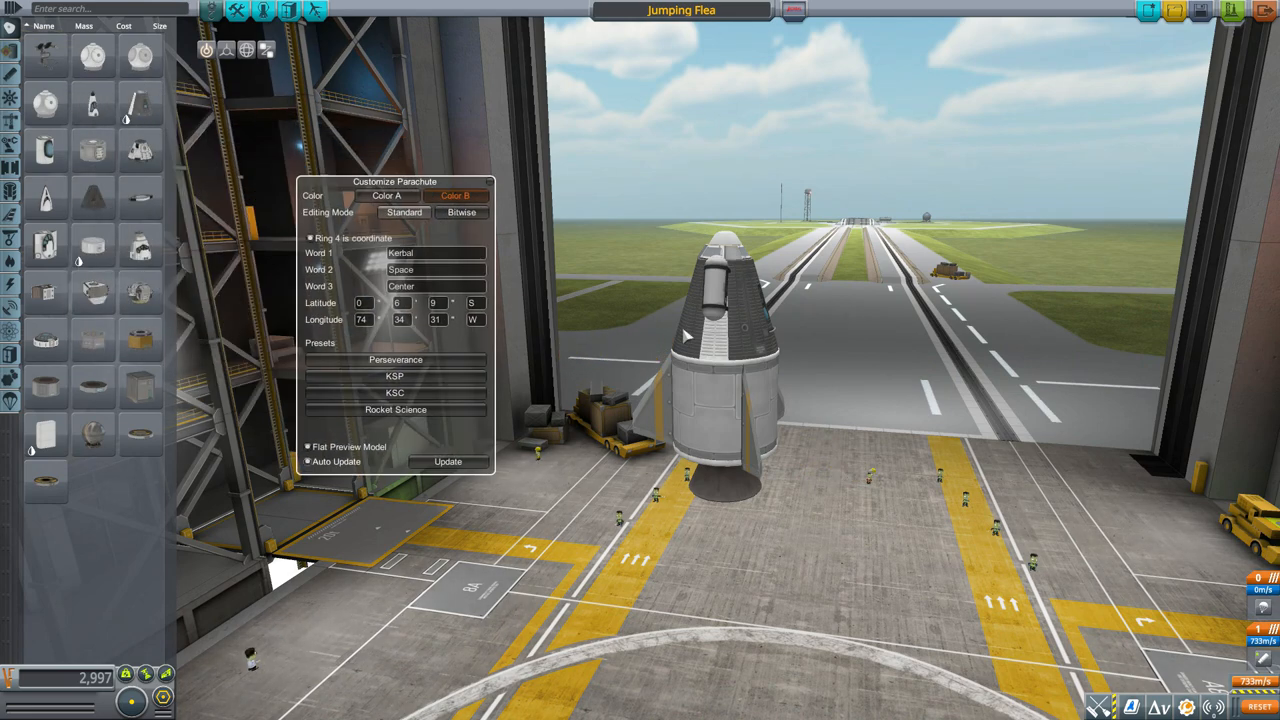
mouse_move(1058, 315)
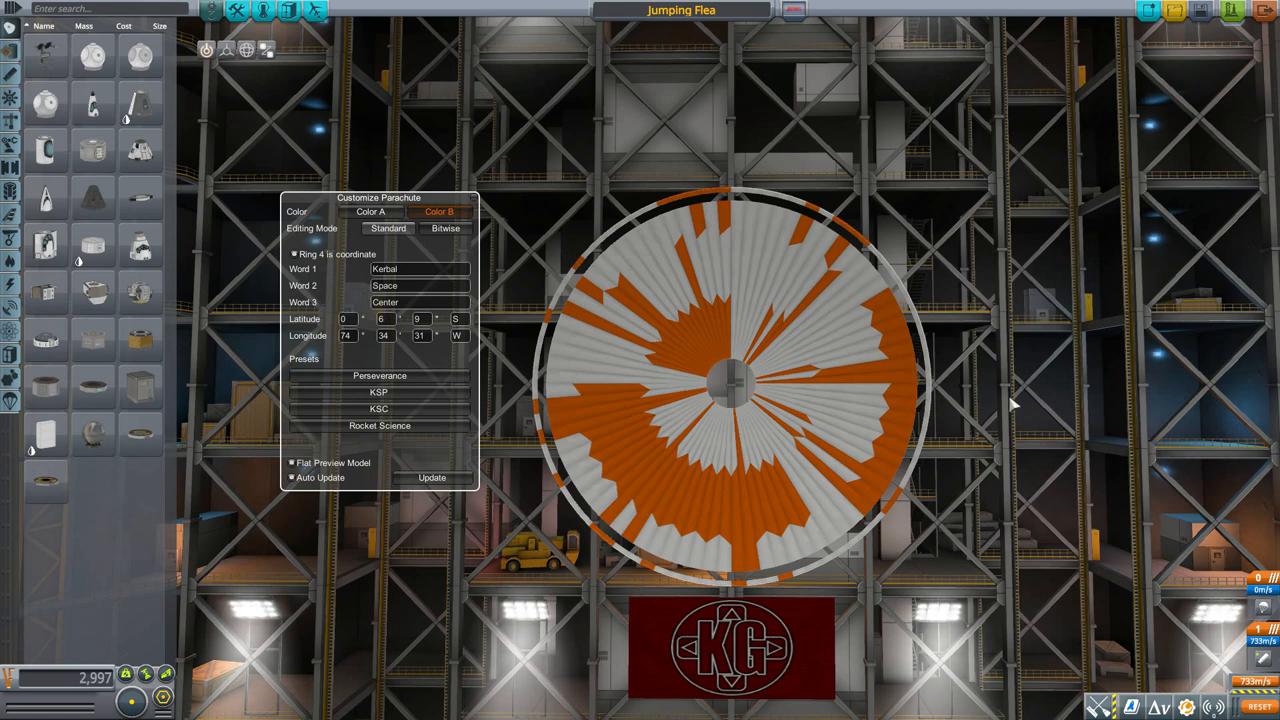
mouse_move(640, 180)
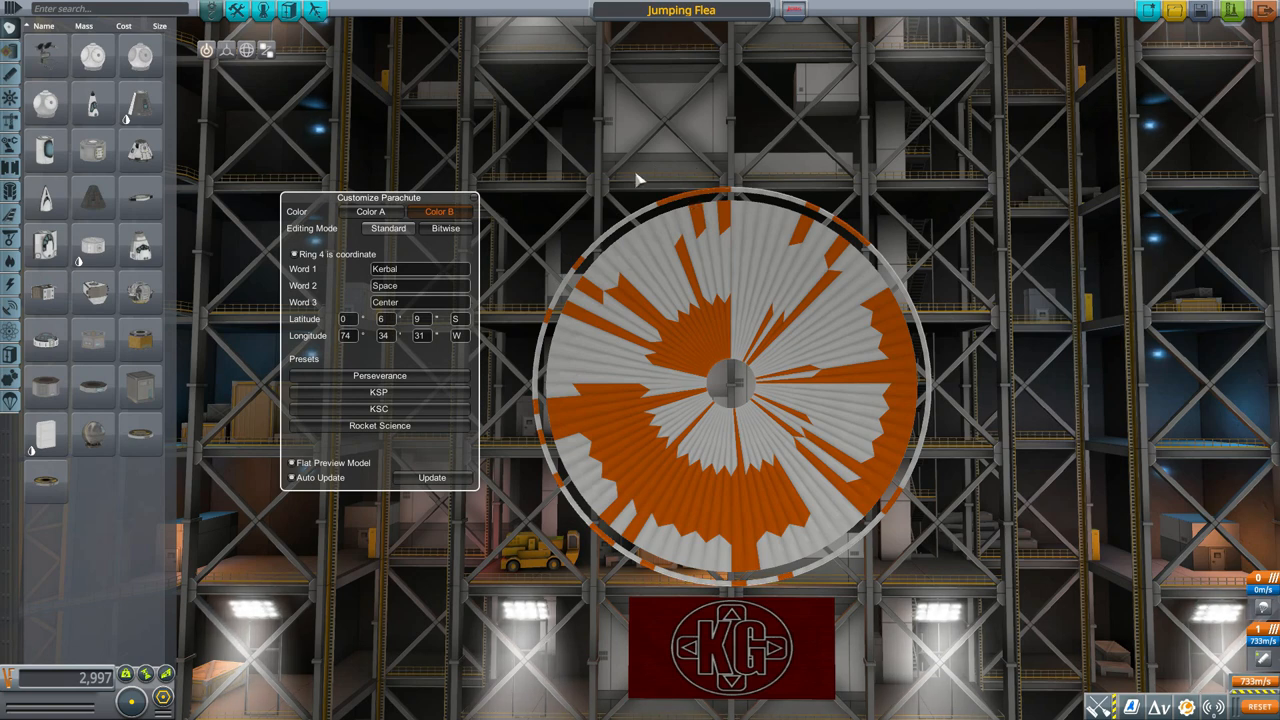
mouse_move(667, 297)
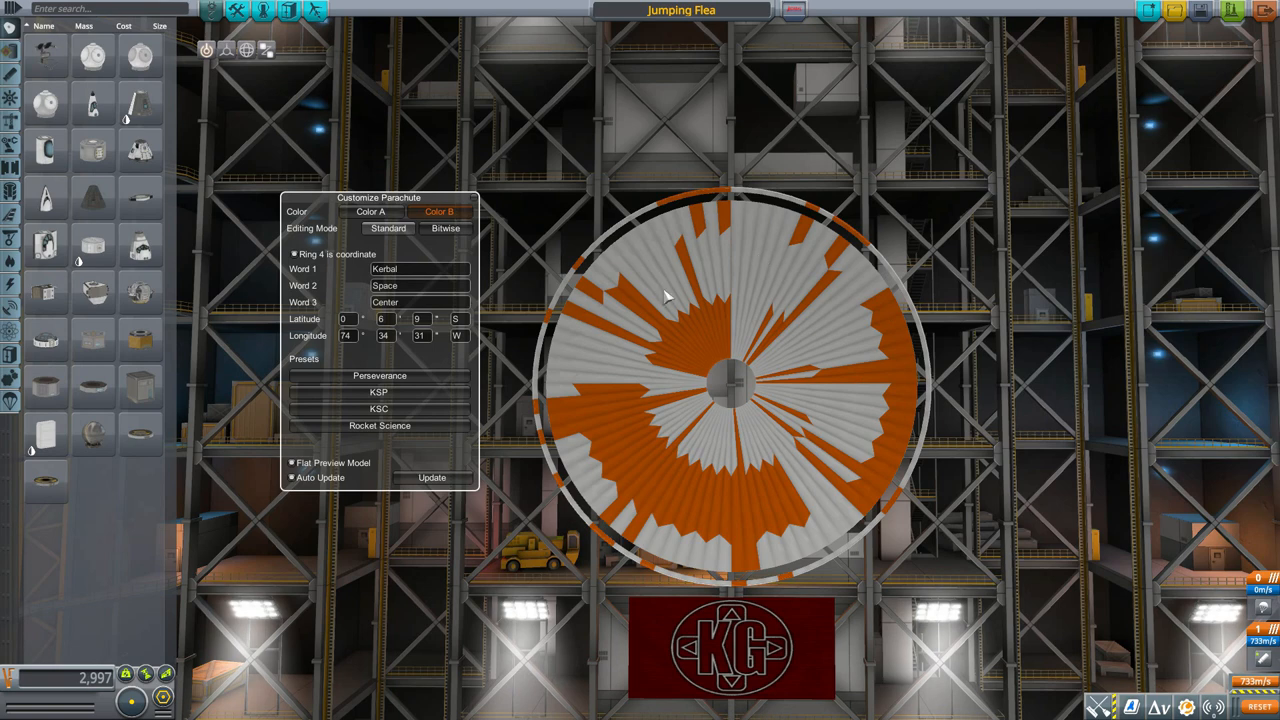
mouse_move(847, 252)
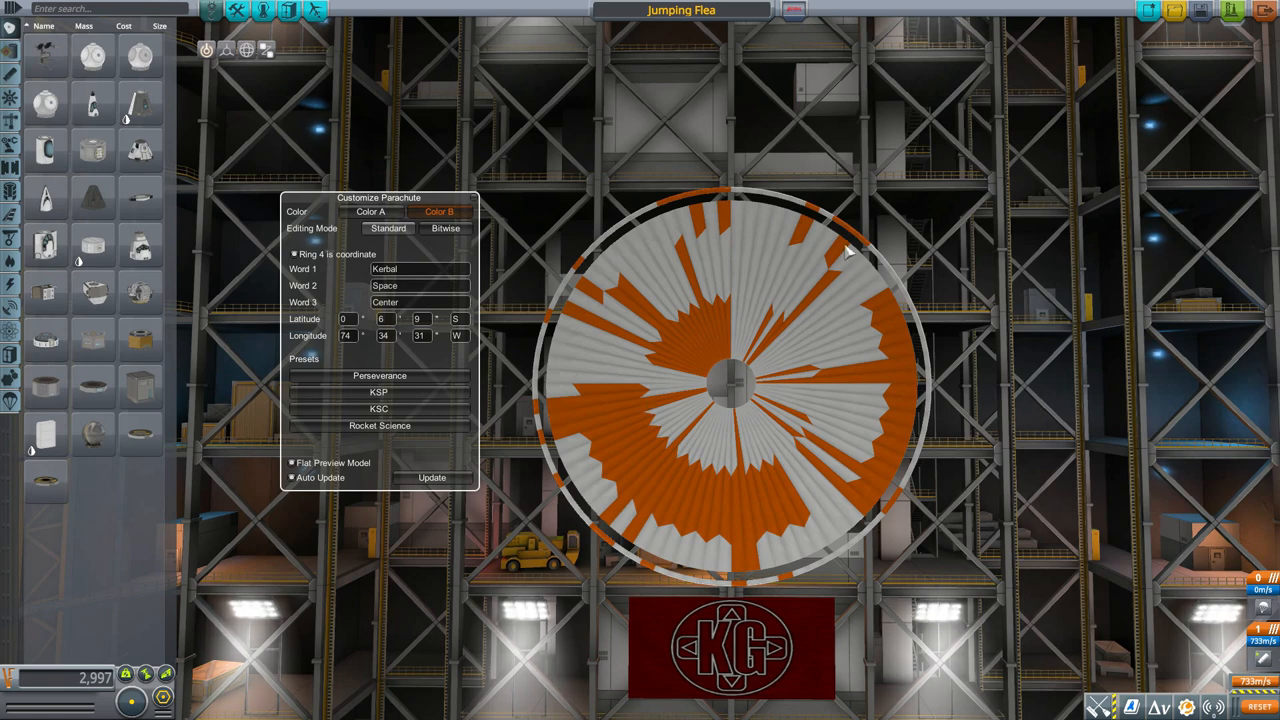
mouse_move(875, 362)
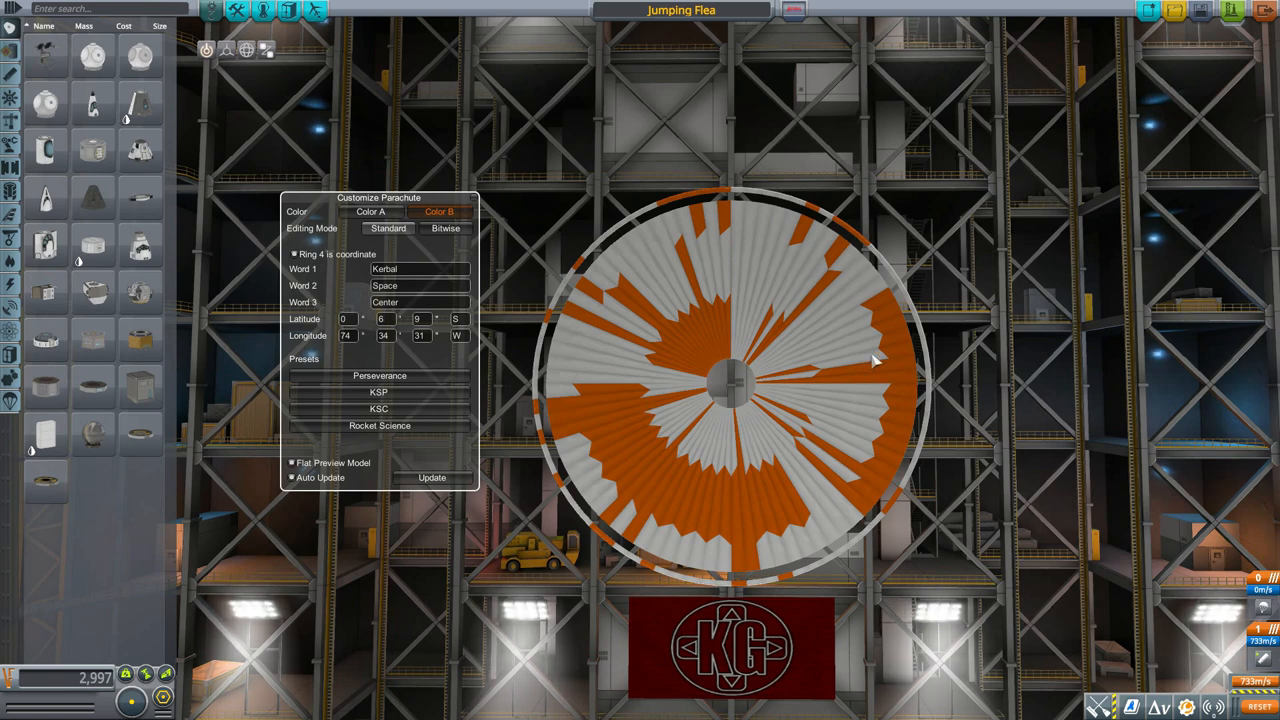
mouse_move(422, 278)
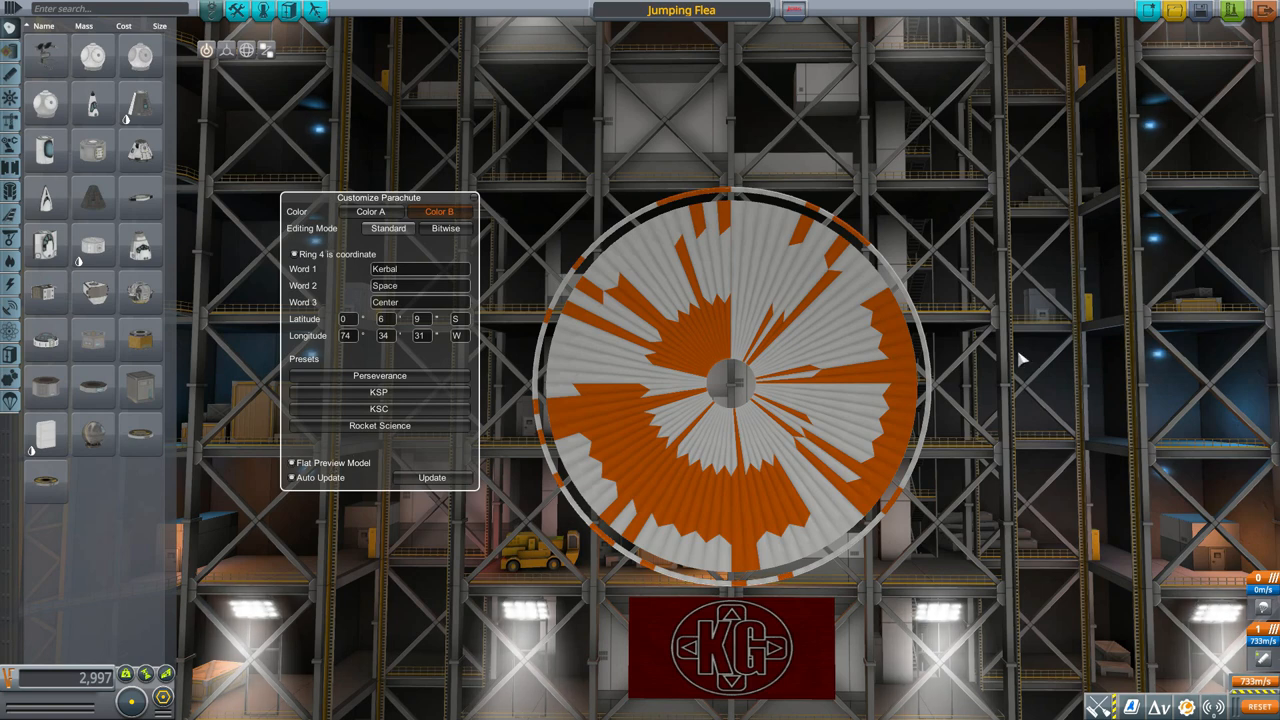
mouse_move(555, 450)
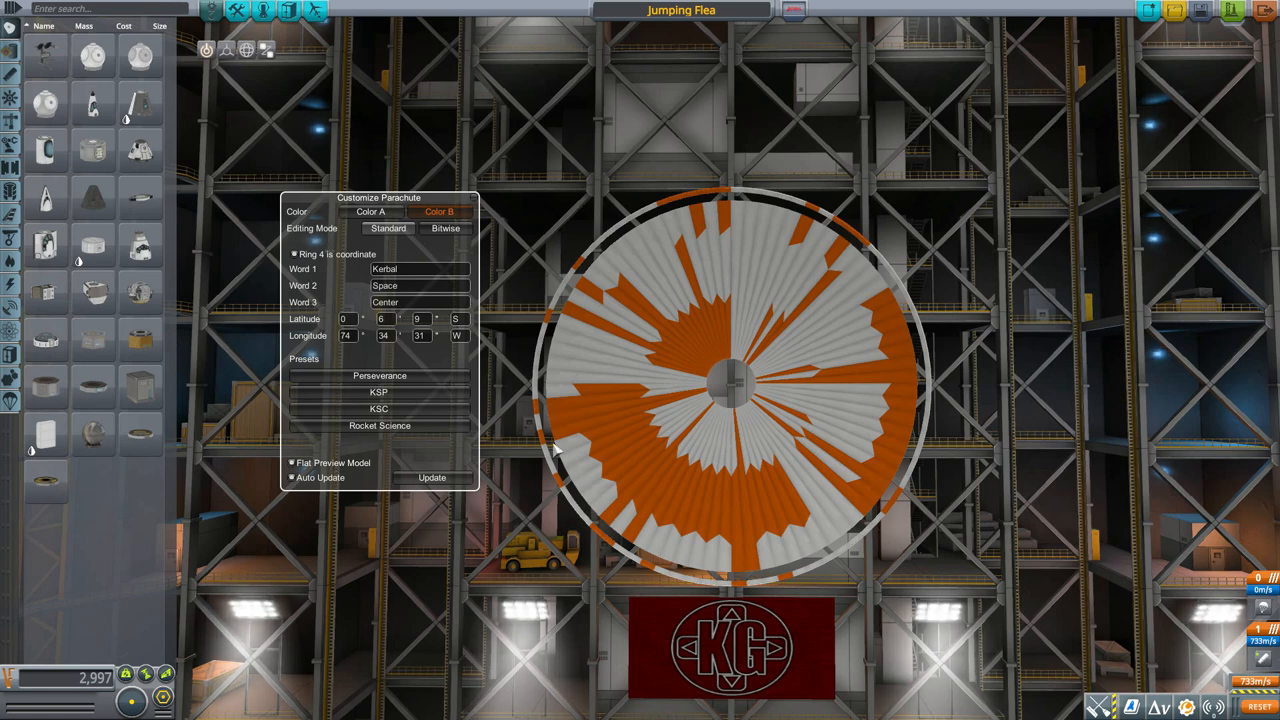
mouse_move(812, 362)
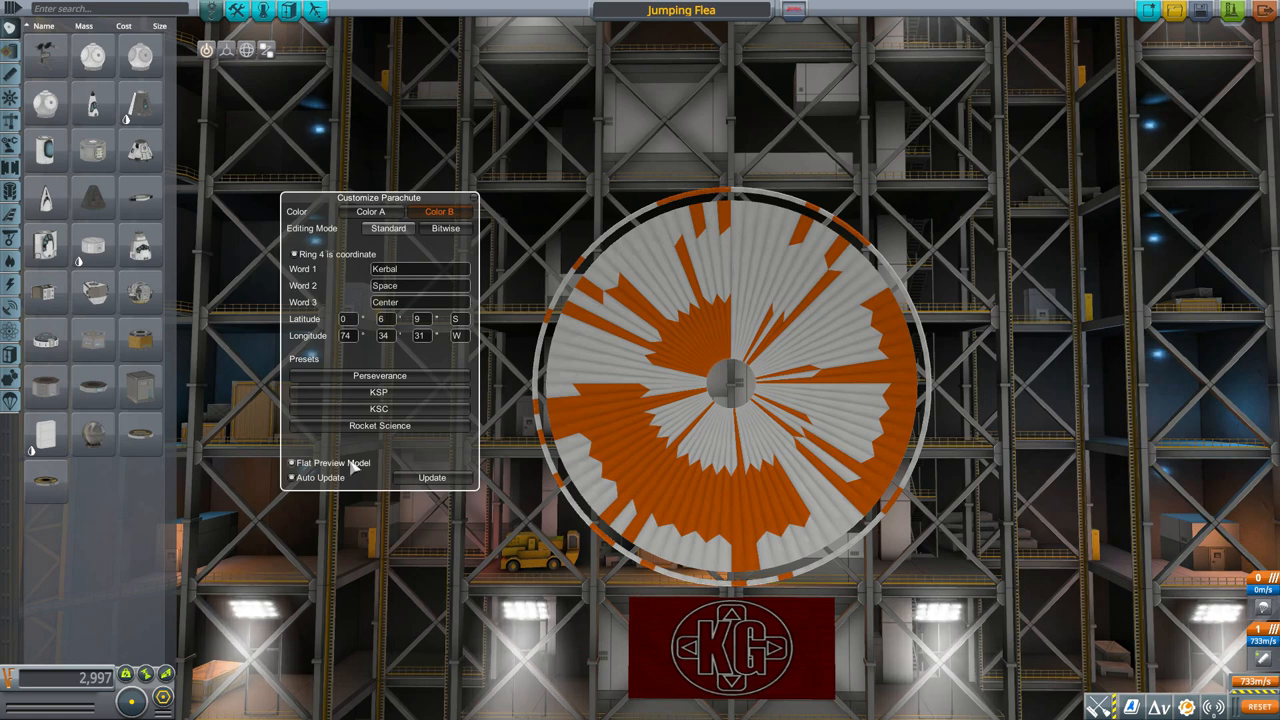
left_click(292, 462)
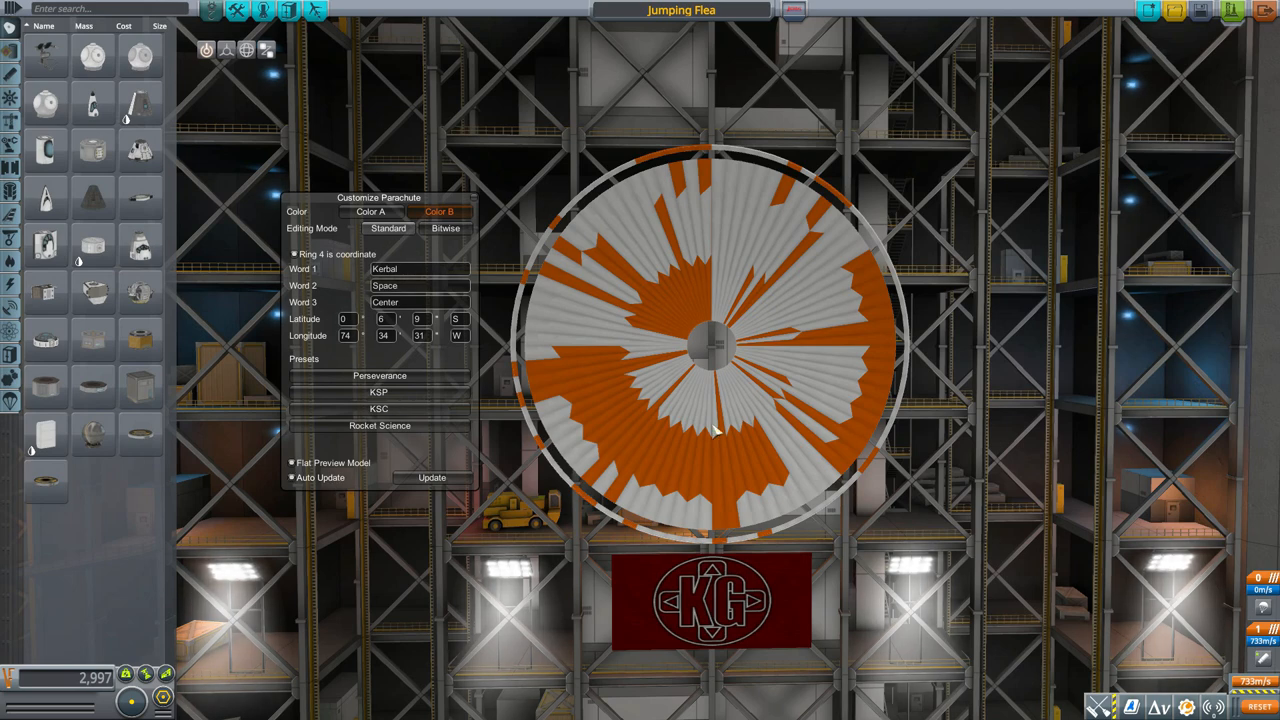
mouse_move(685, 272)
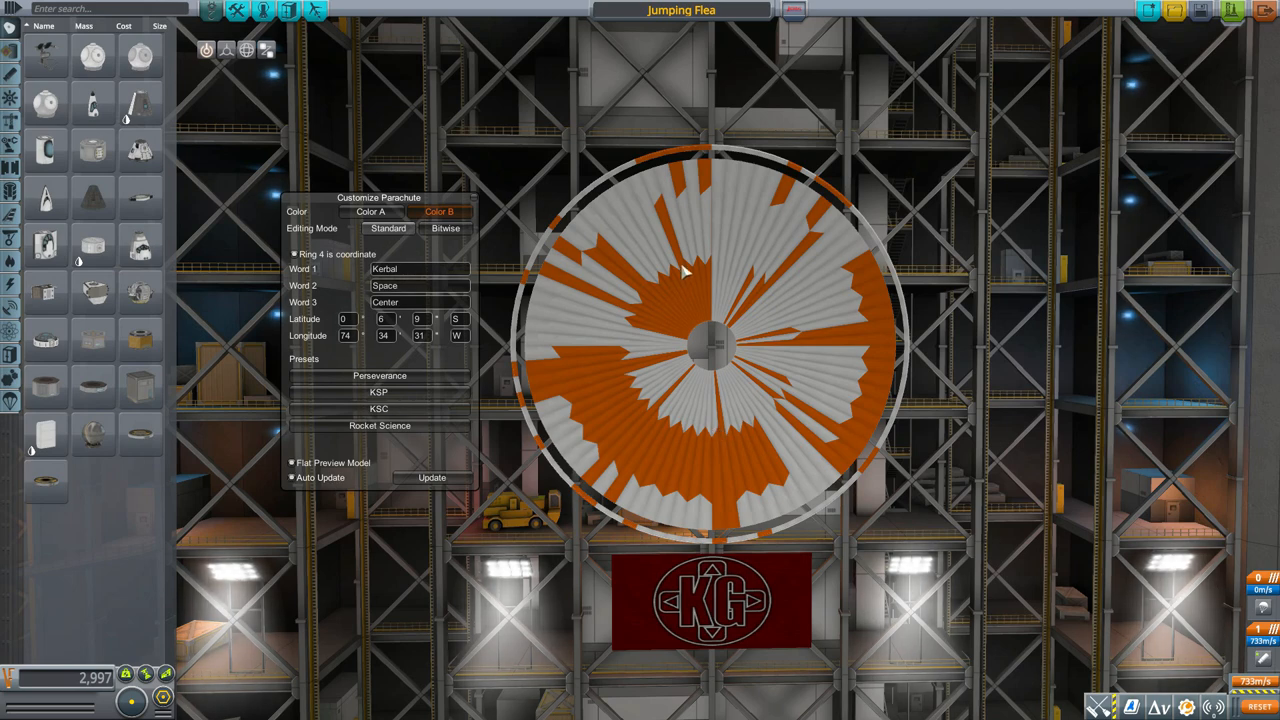
mouse_move(772, 315)
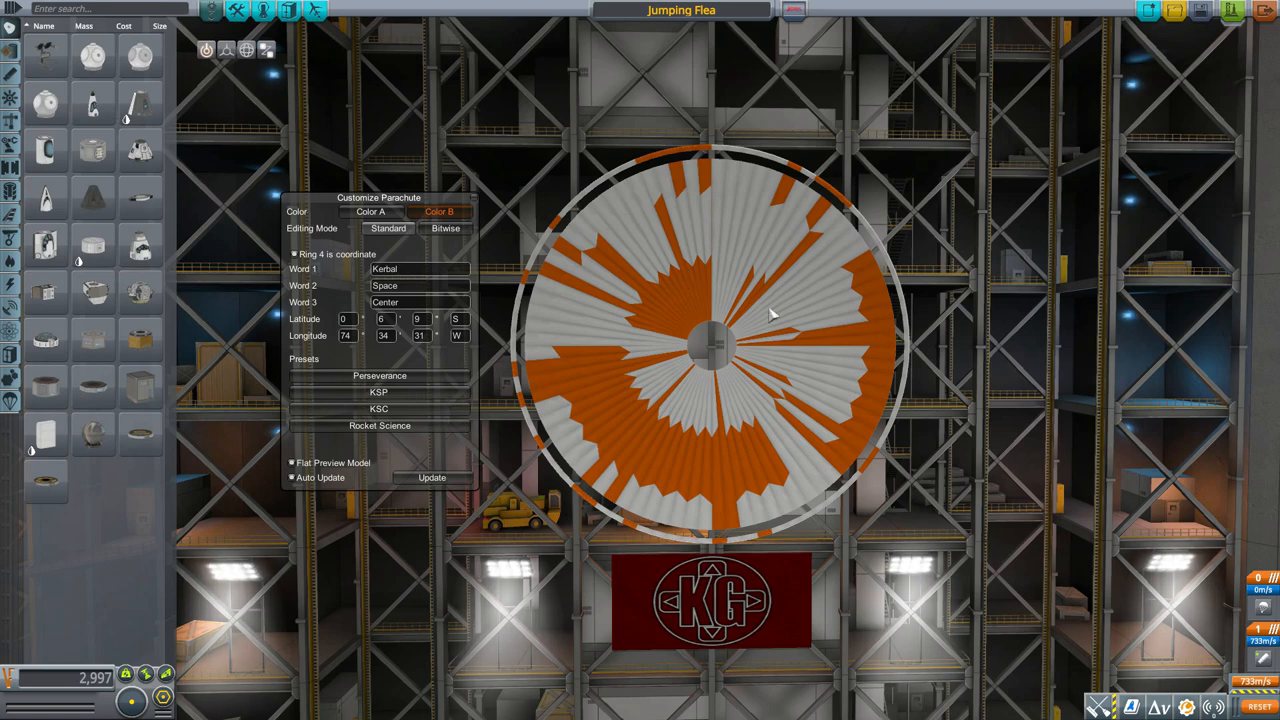
mouse_move(807, 430)
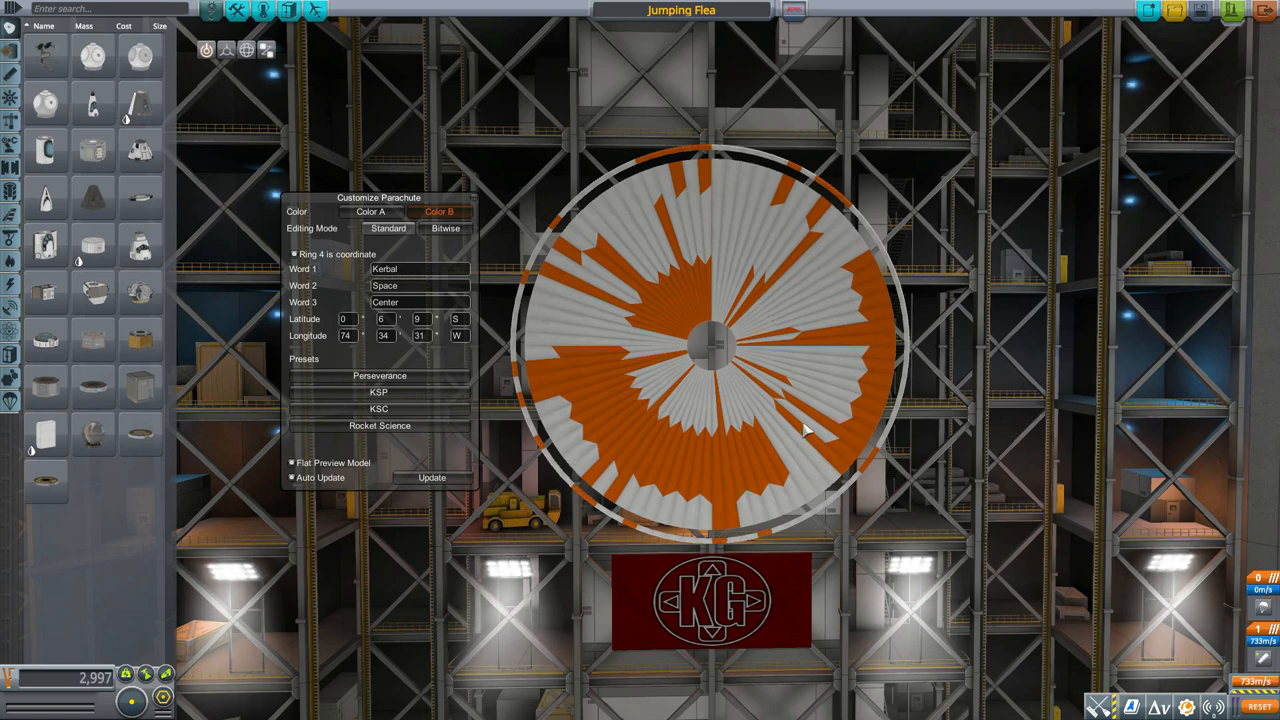
mouse_move(800, 268)
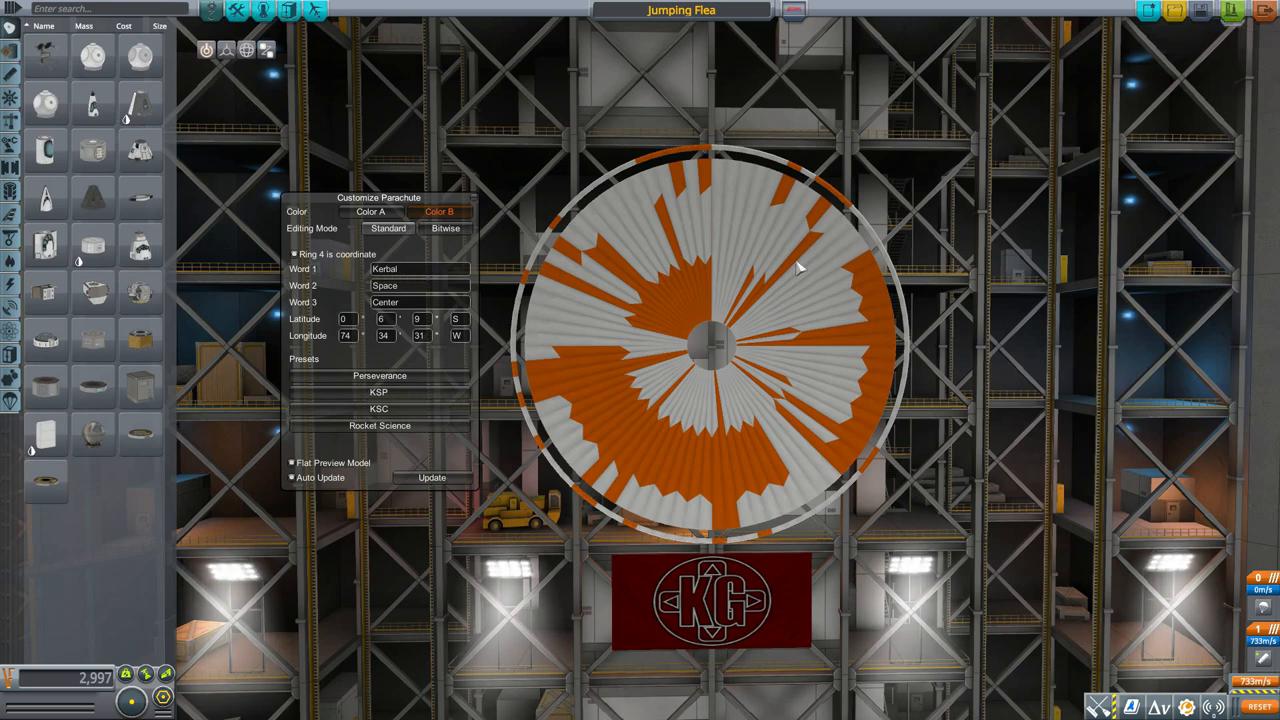
mouse_move(1232, 11)
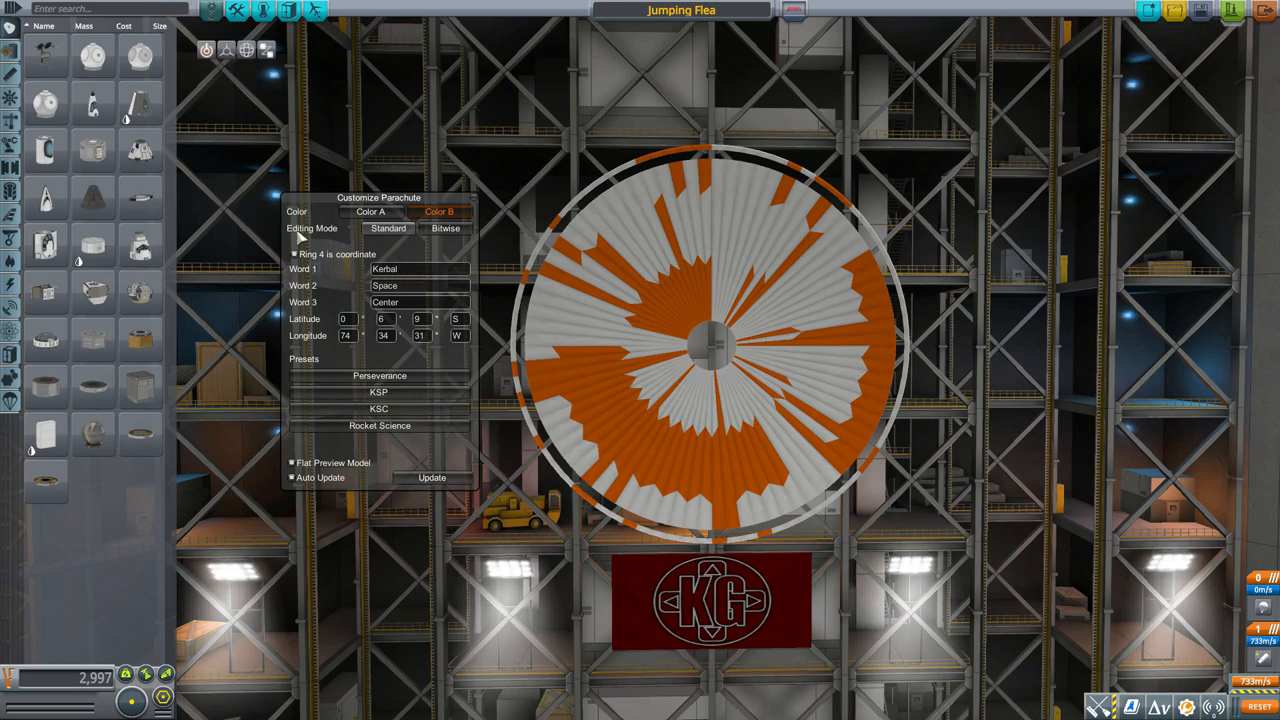
mouse_move(388, 253)
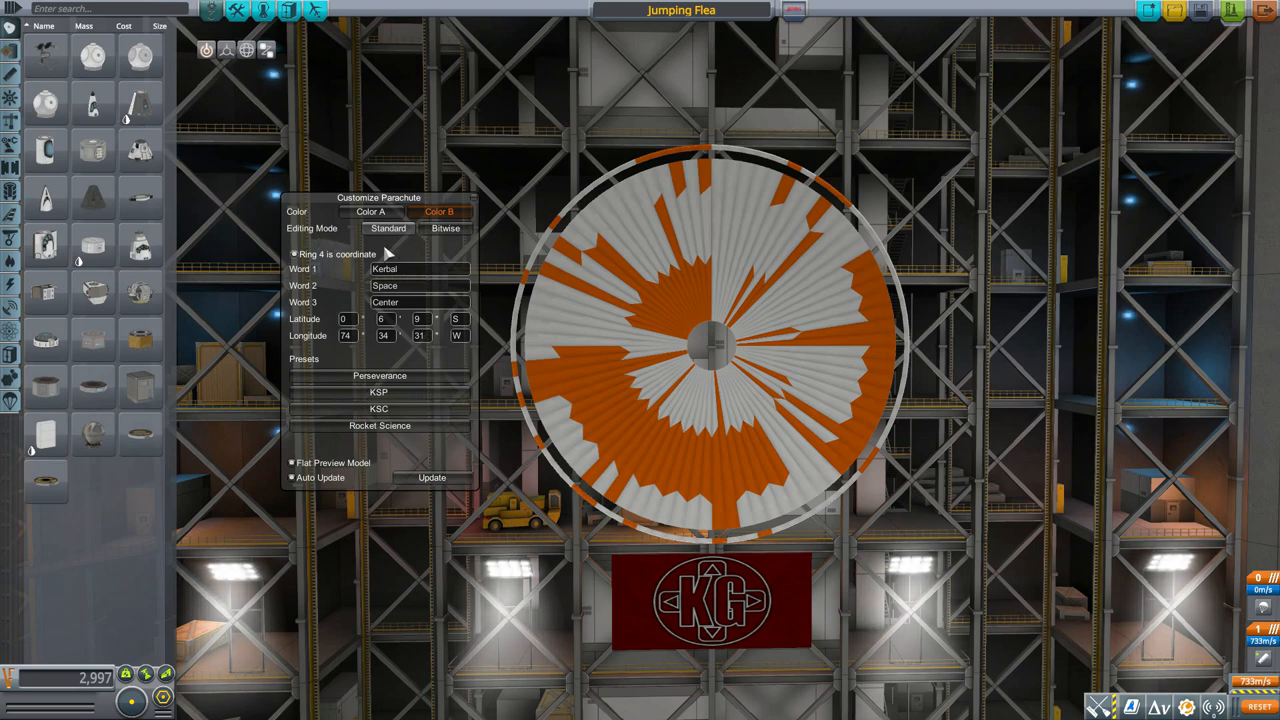
mouse_move(388, 228)
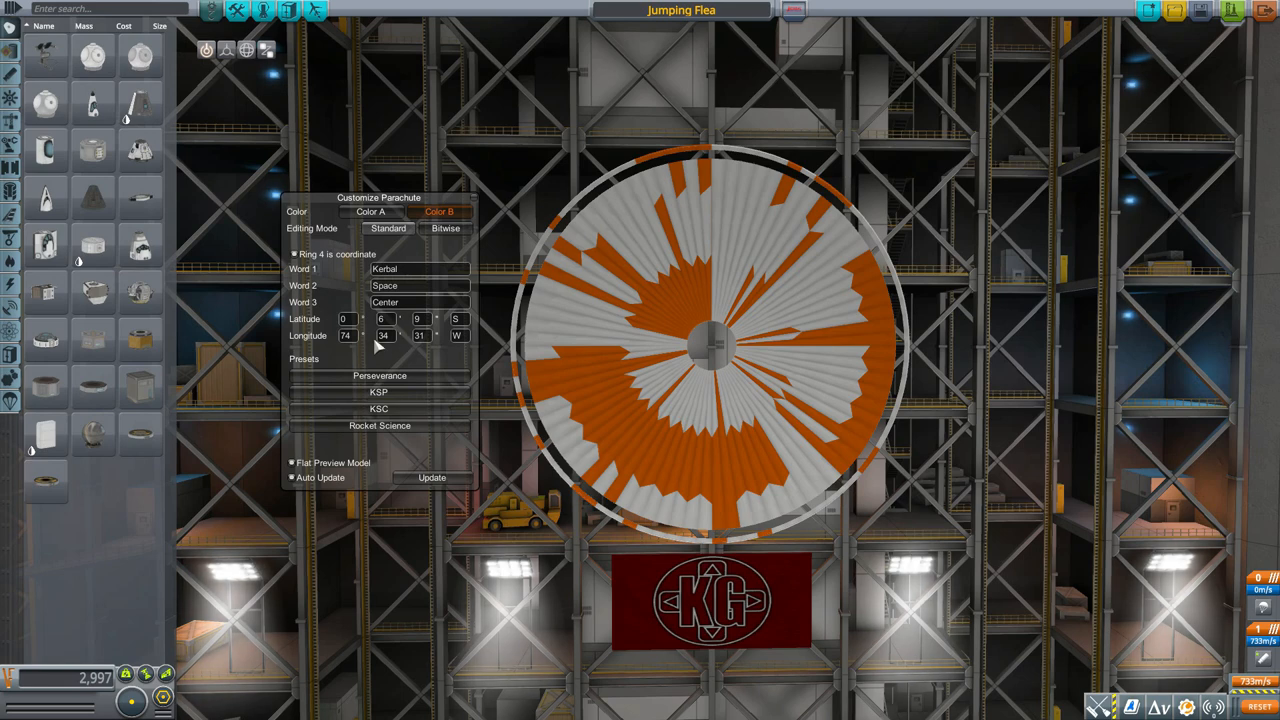
mouse_move(923, 362)
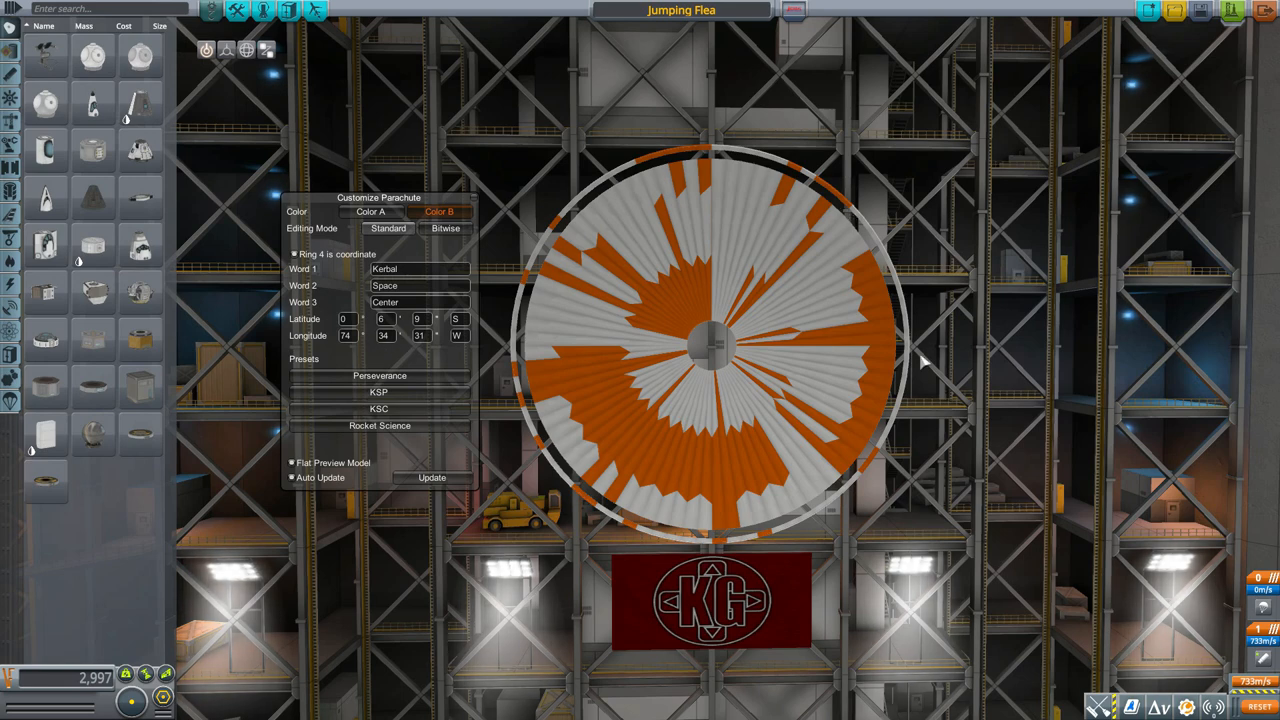
mouse_move(588, 183)
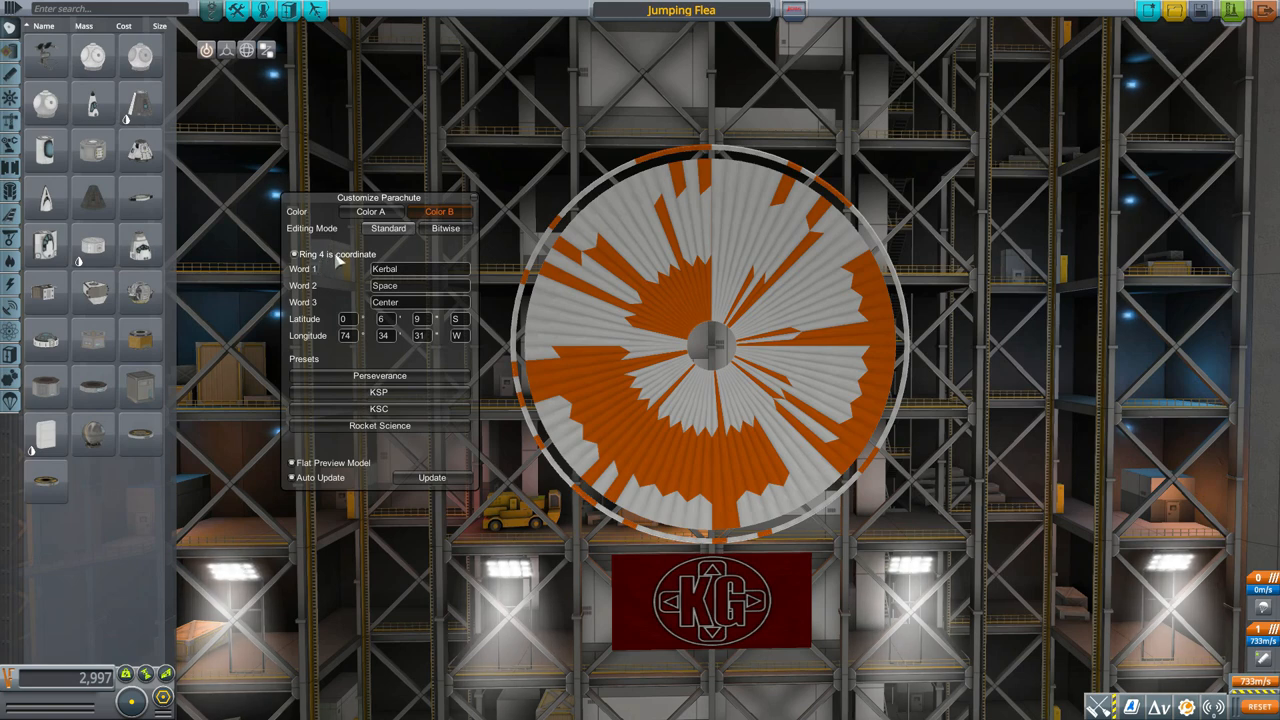
mouse_move(322, 260)
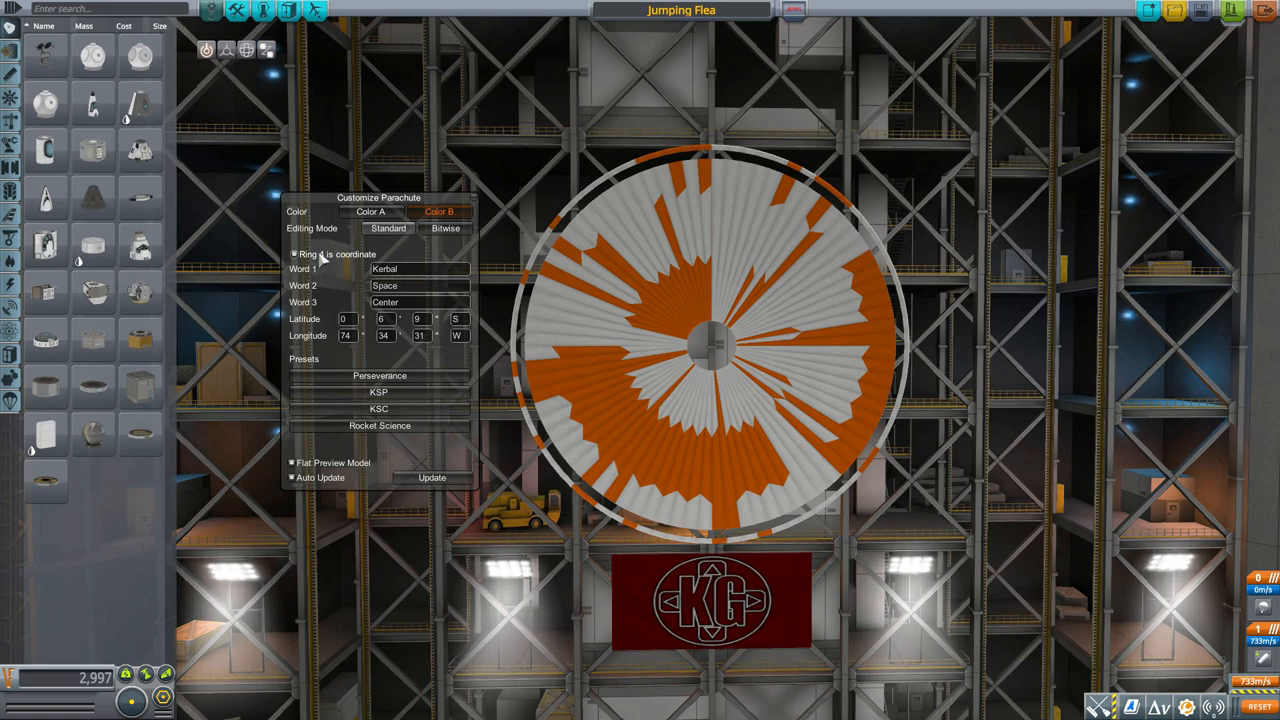
left_click(294, 254)
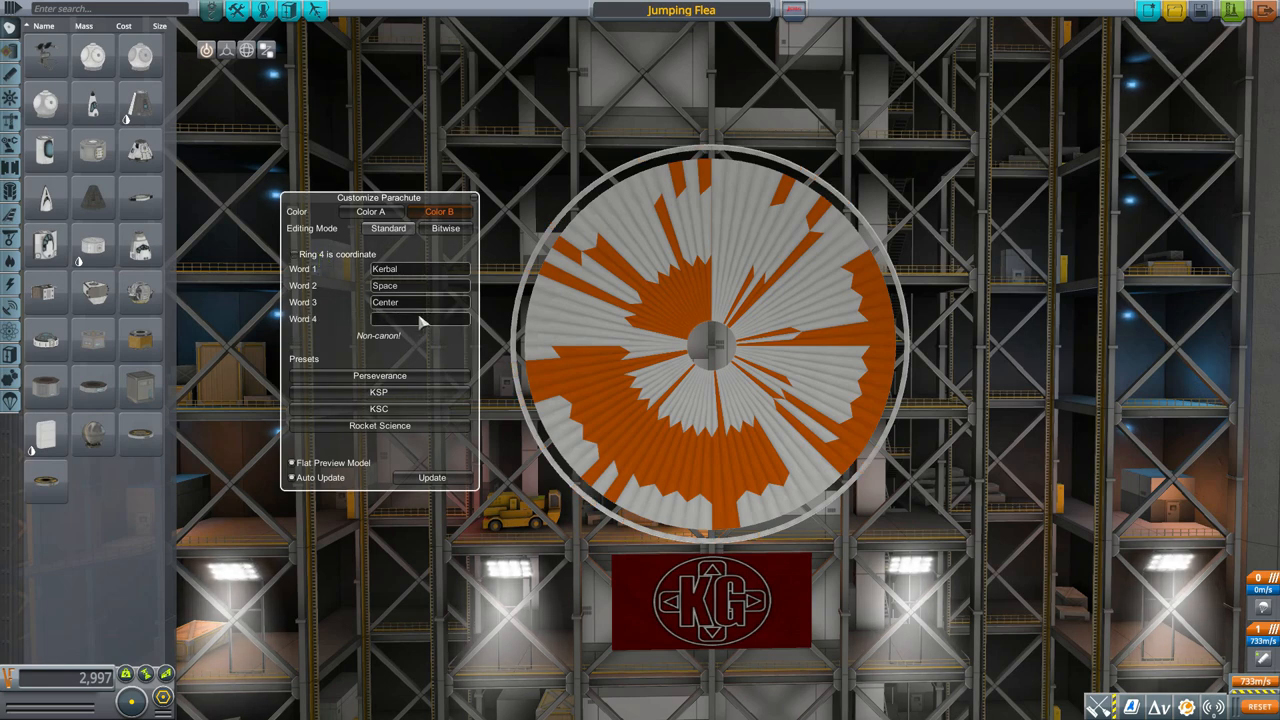
mouse_move(383, 348)
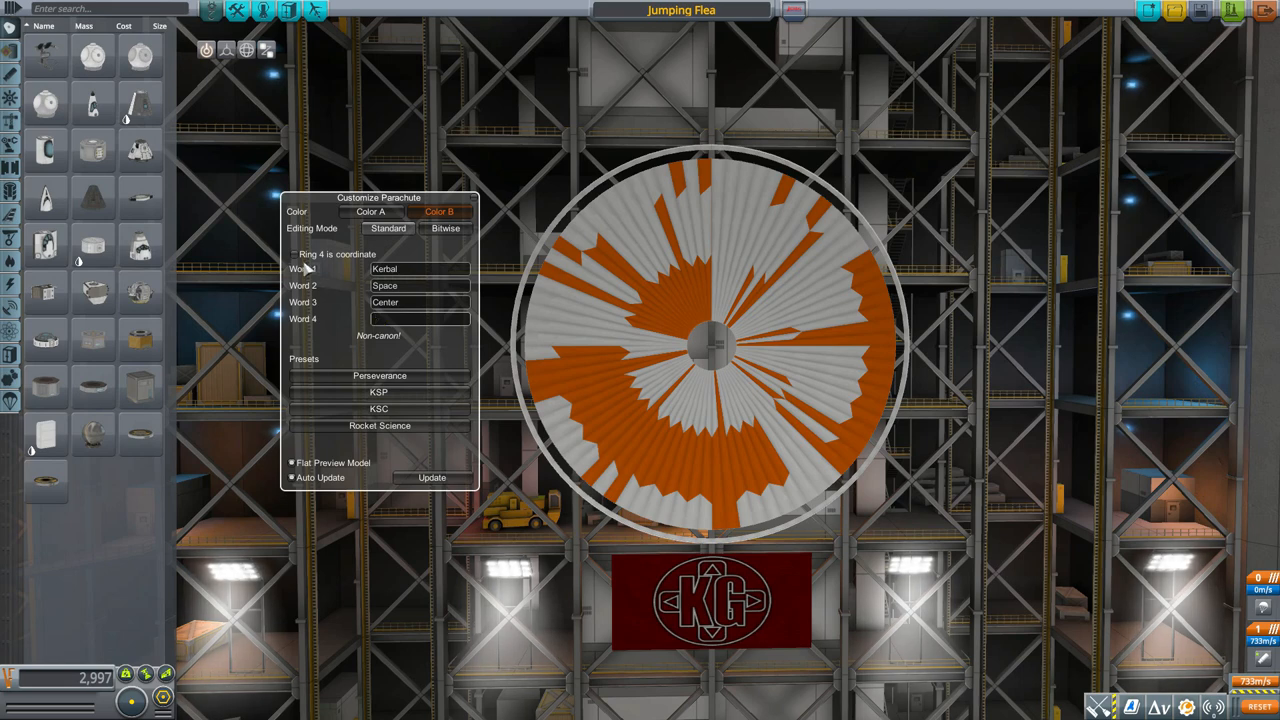
left_click(294, 254)
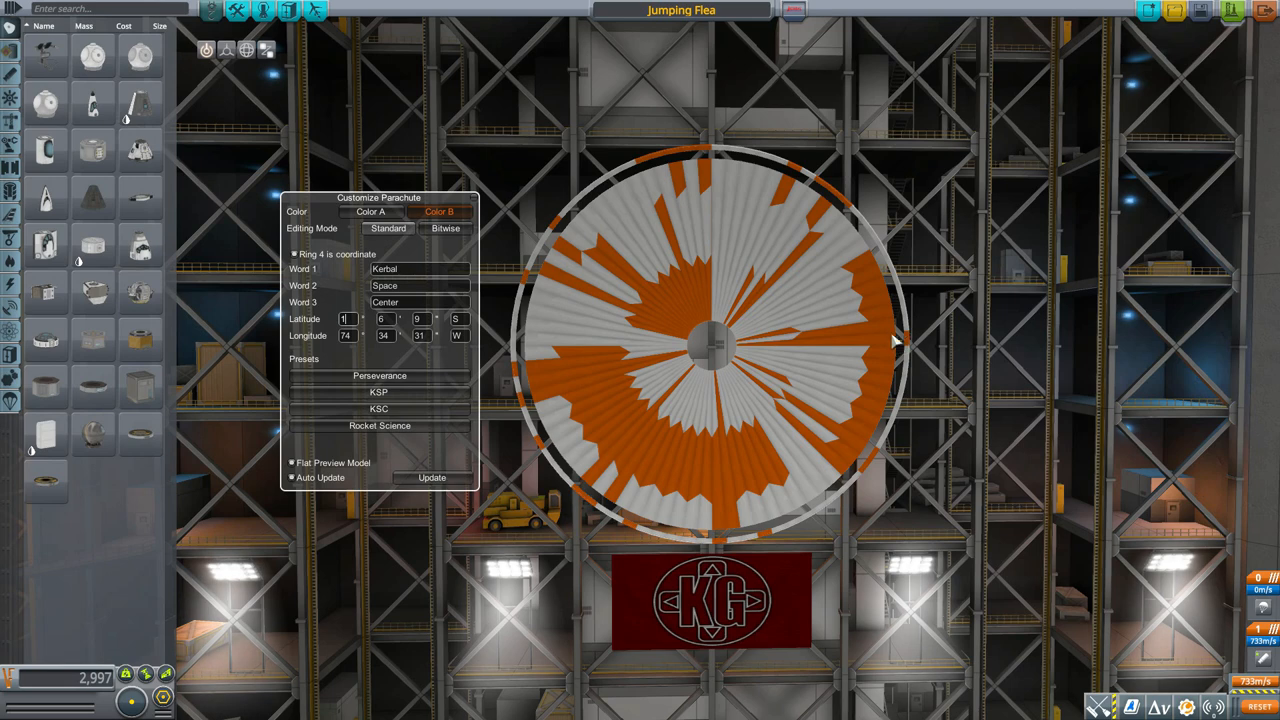
mouse_move(900, 328)
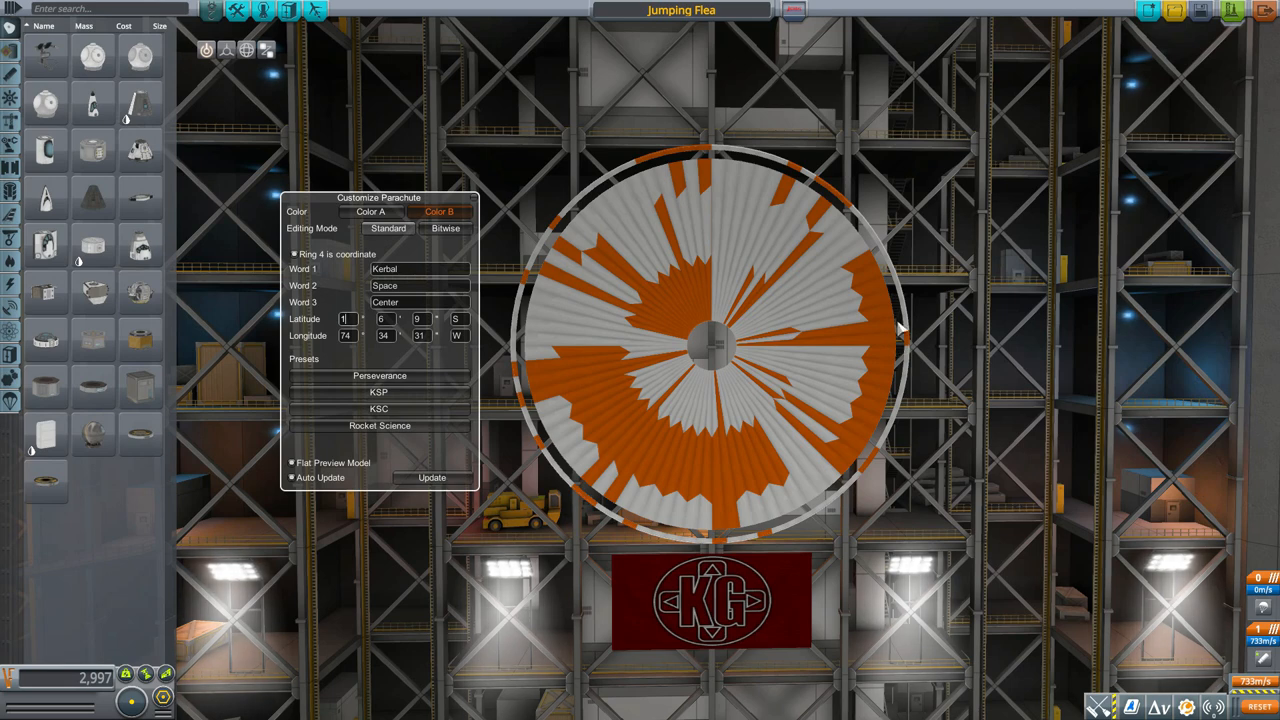
mouse_move(940, 360)
type("0")
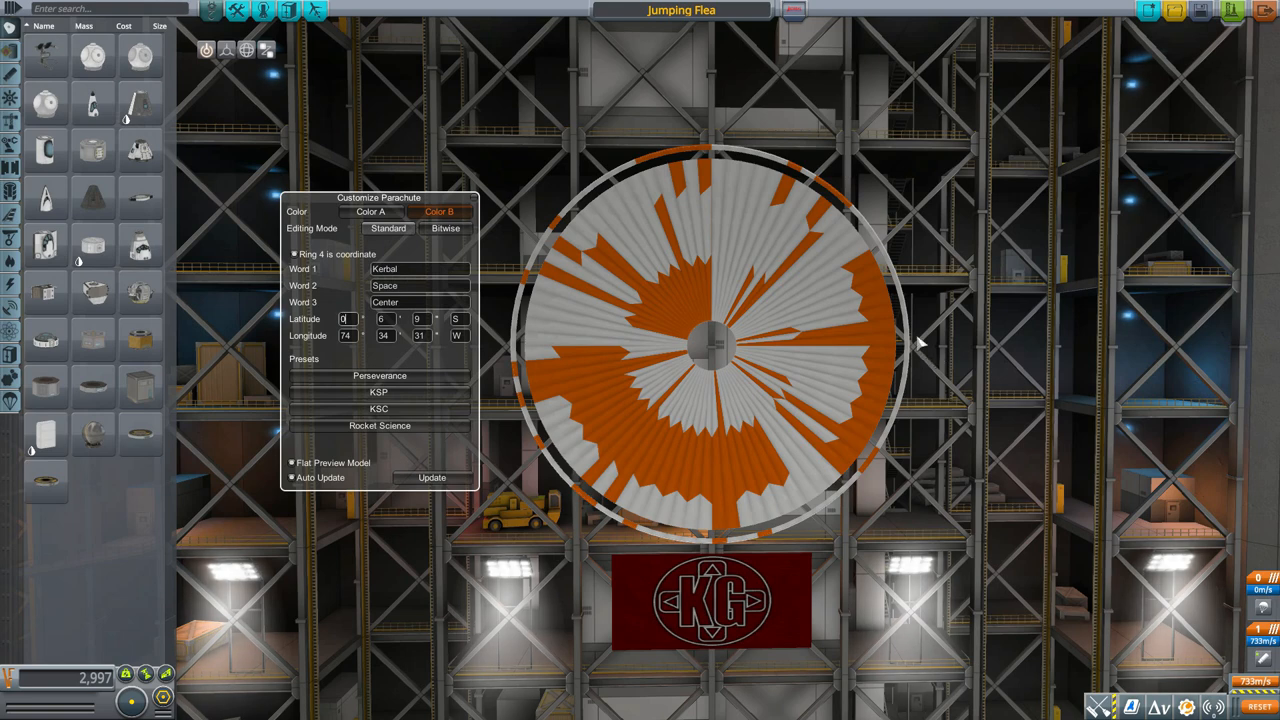
mouse_move(590, 340)
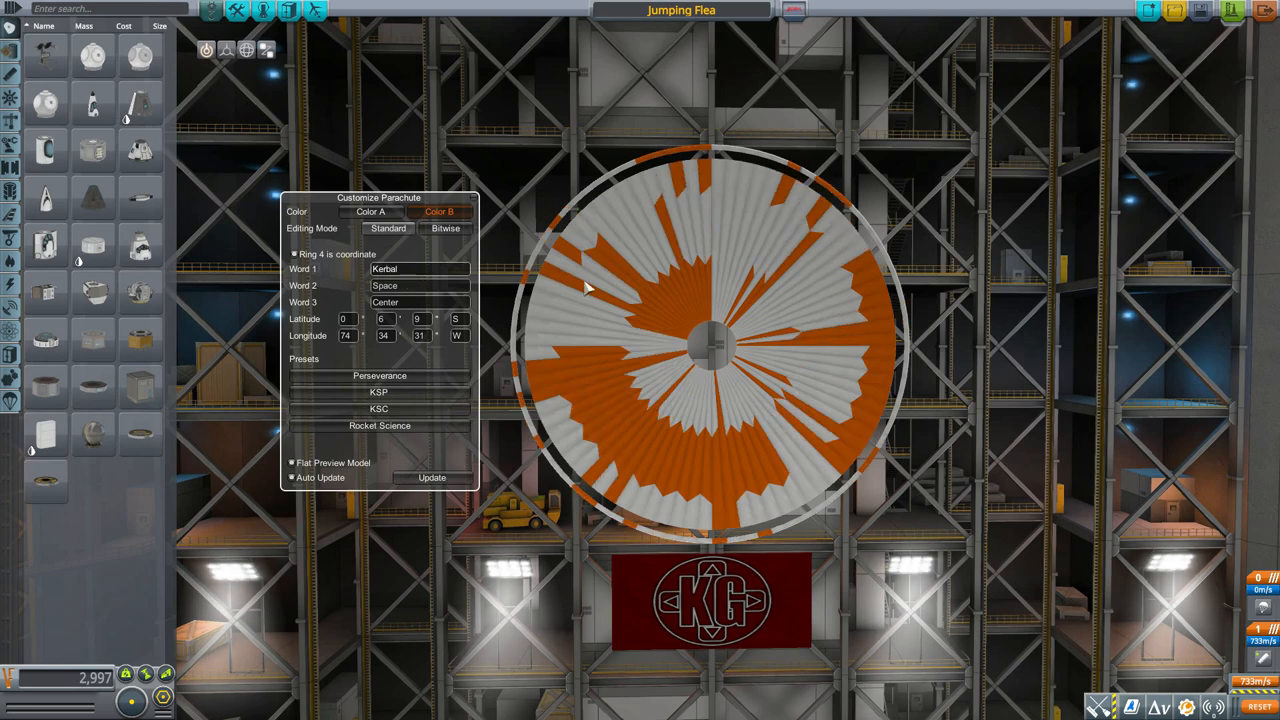
mouse_move(723, 288)
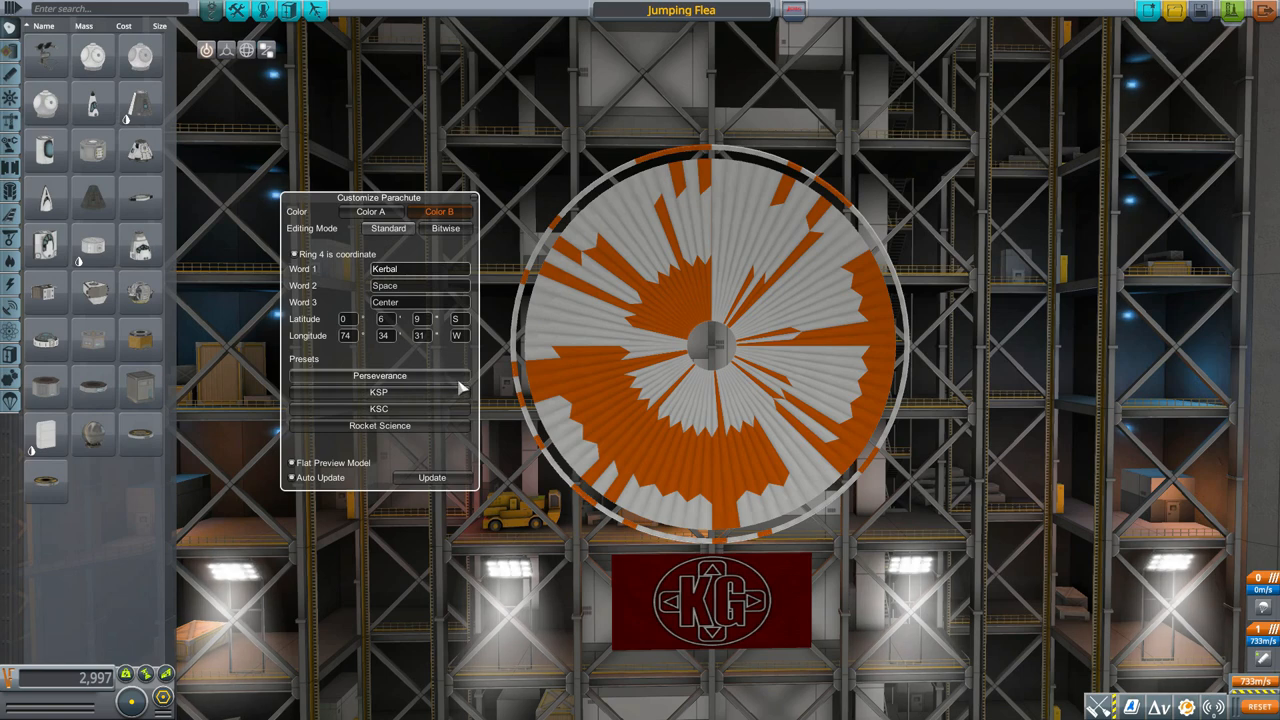
Try the Kerbal Space Center and Rocket Science presets, then settle on Perseverance's 'Dare Mighty Things'.
left_click(380, 375)
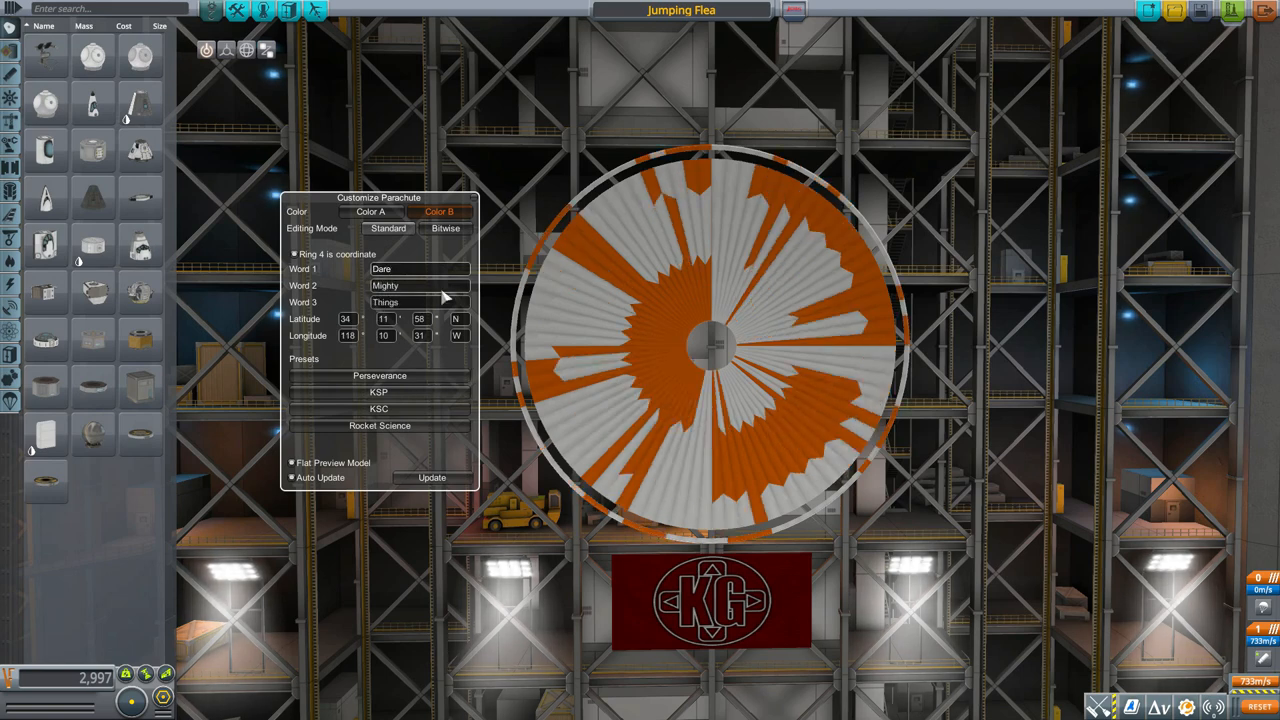
left_click(378, 391)
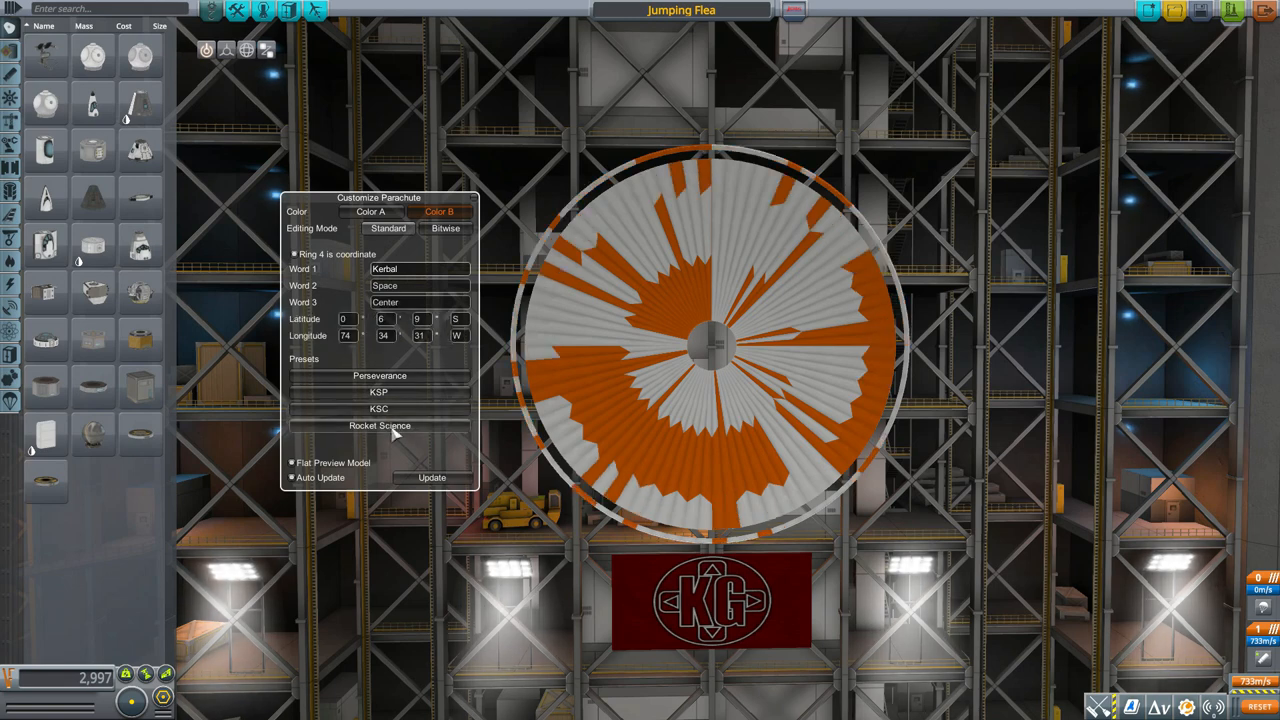
left_click(379, 376)
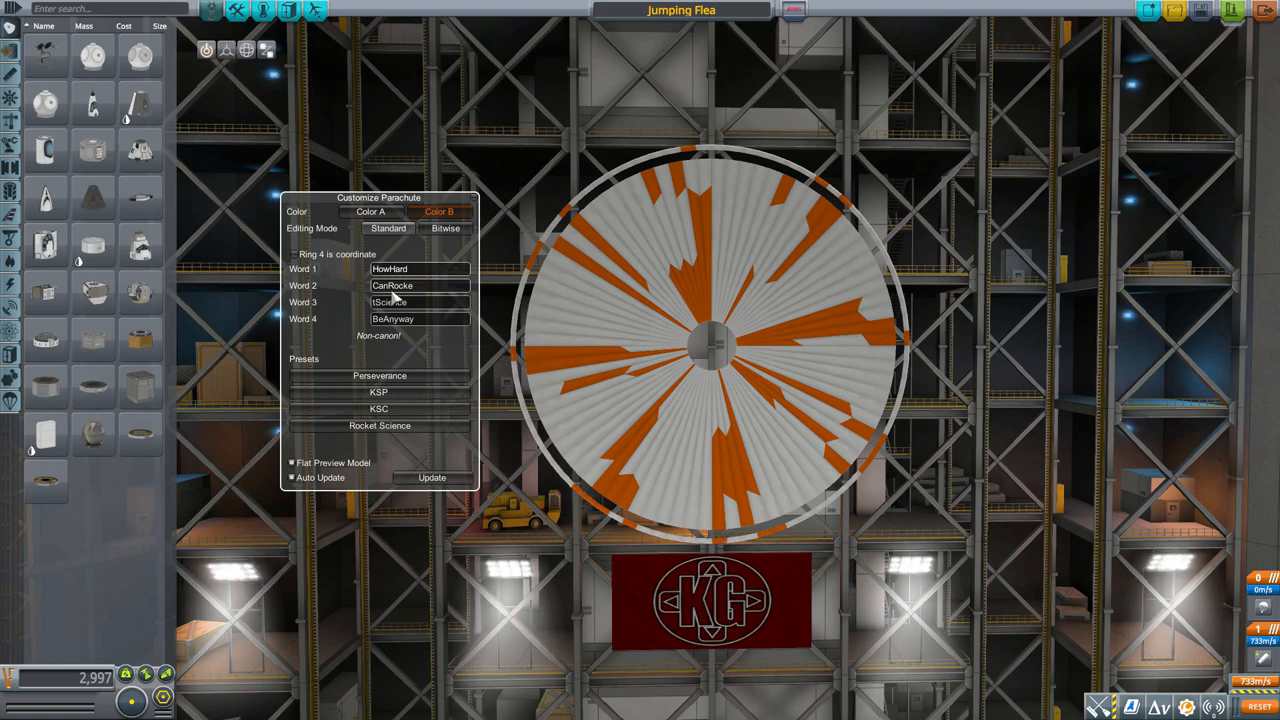
left_click(419, 302)
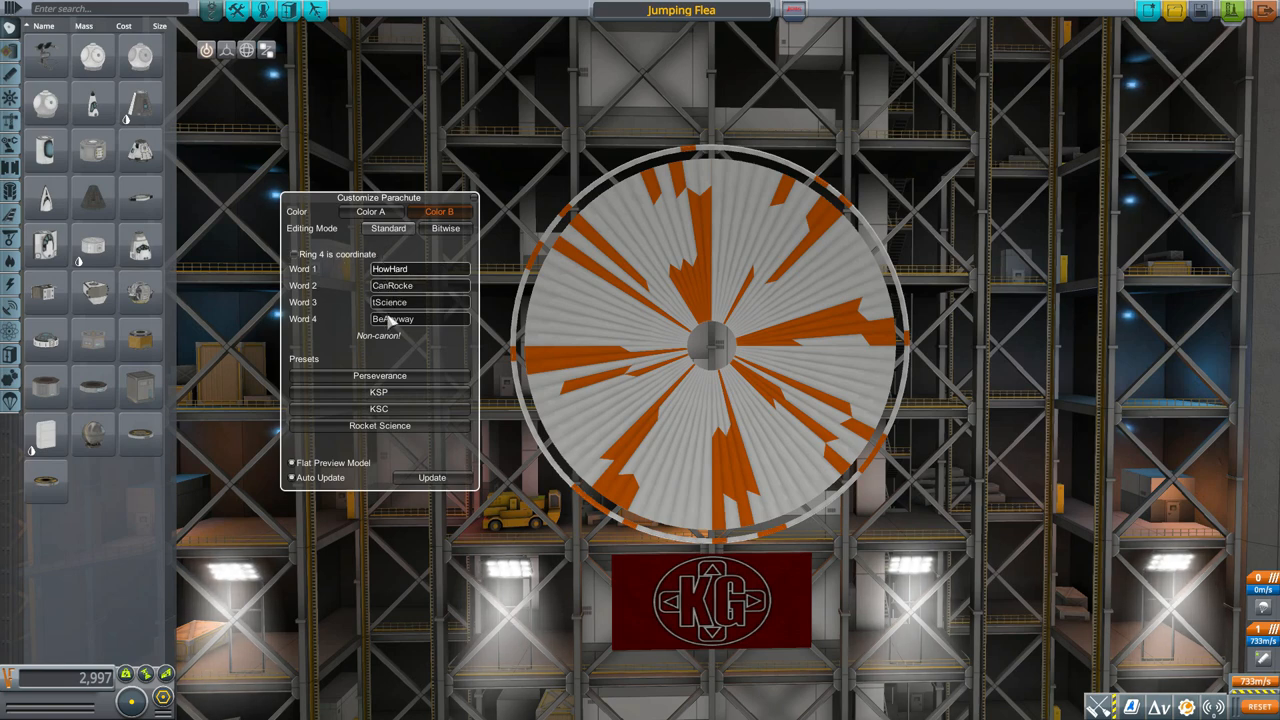
left_click(294, 254)
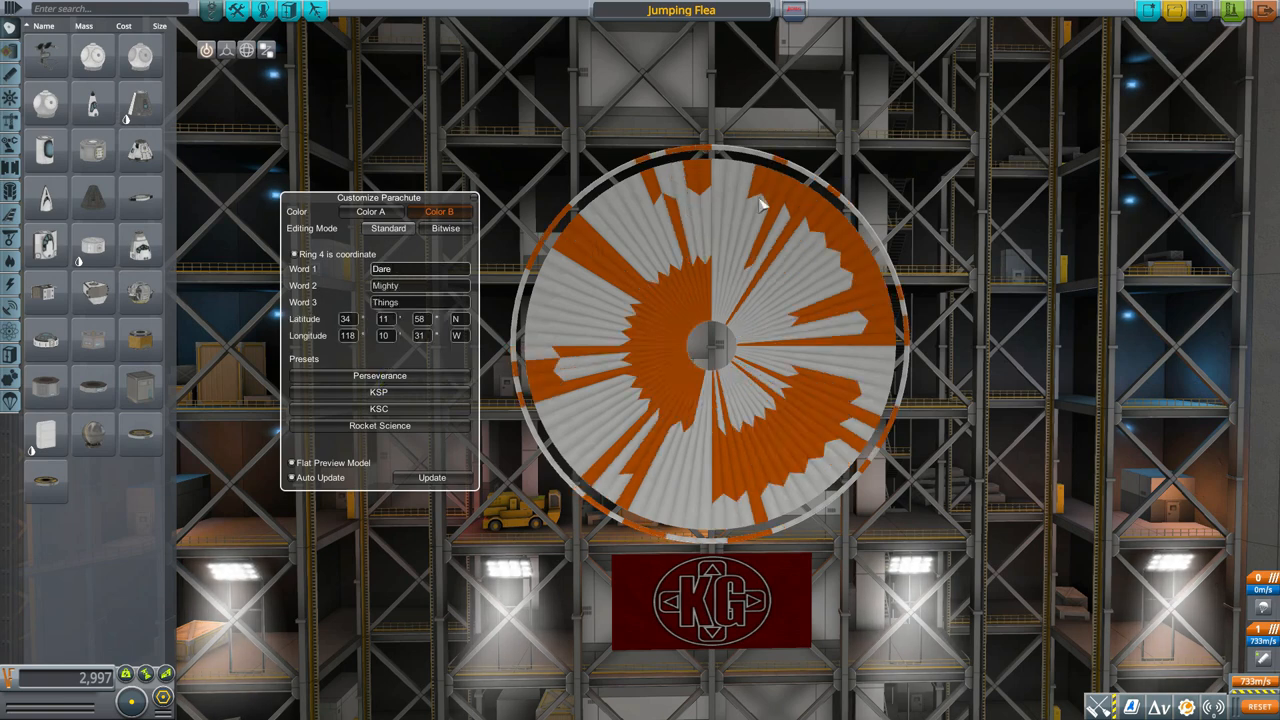
mouse_move(725, 263)
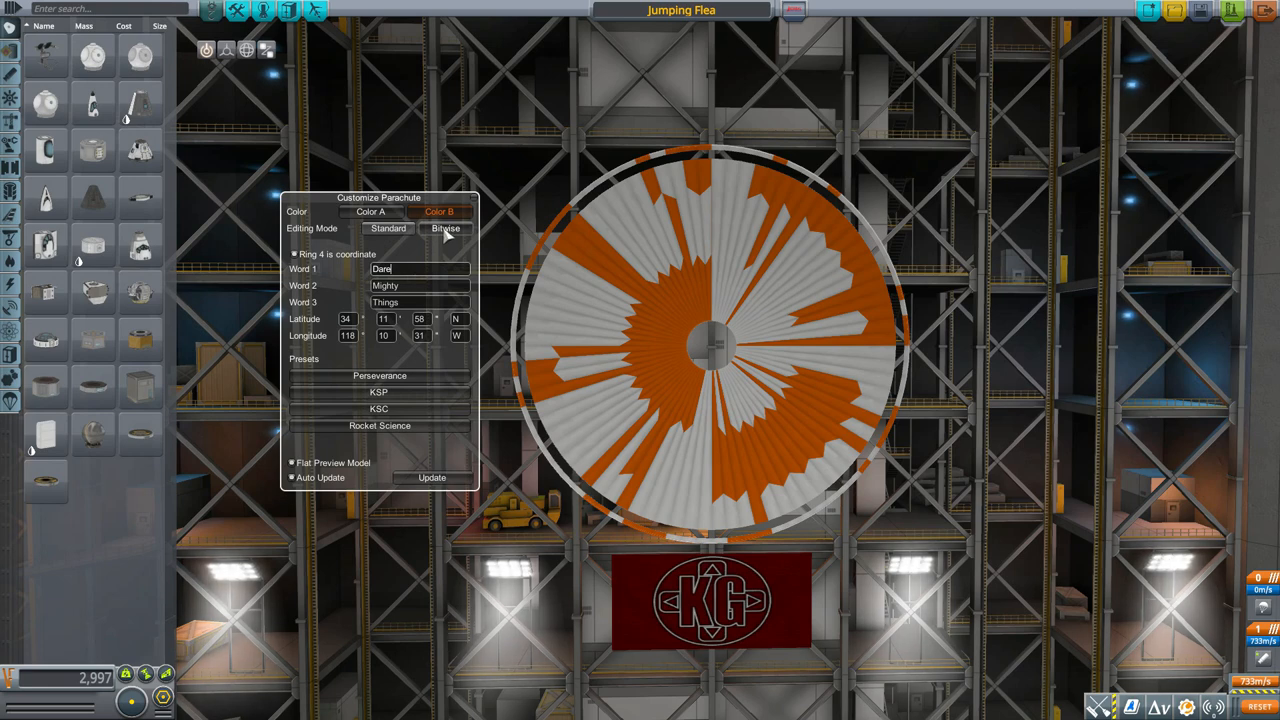
Switch to bitwise editing and try the Blank, Checkerboard and other pattern presets.
left_click(445, 228)
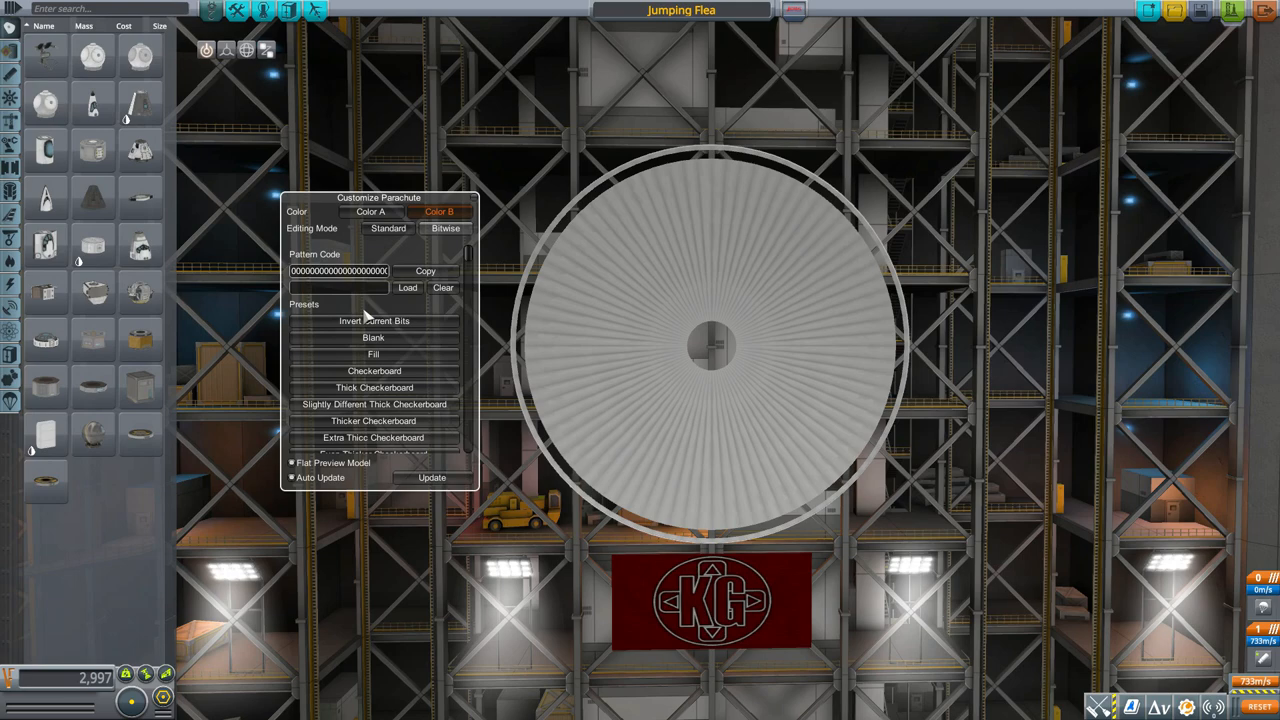
mouse_move(470, 258)
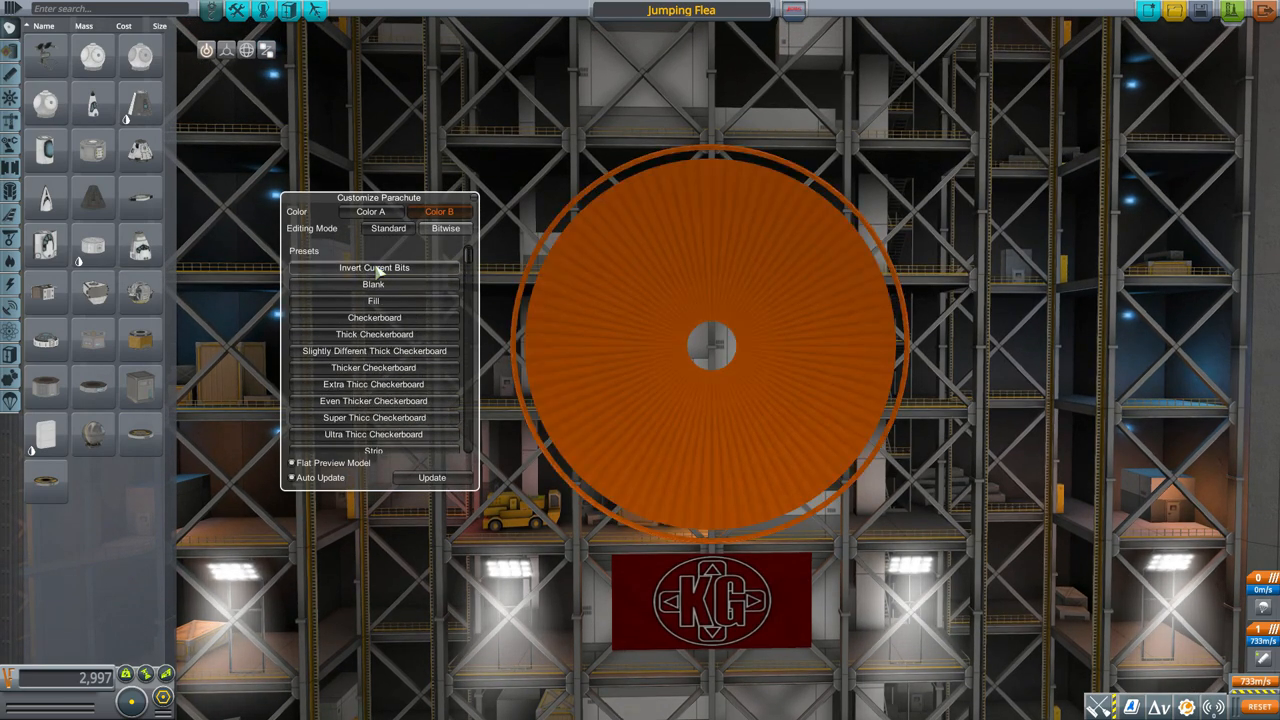
left_click(373, 284)
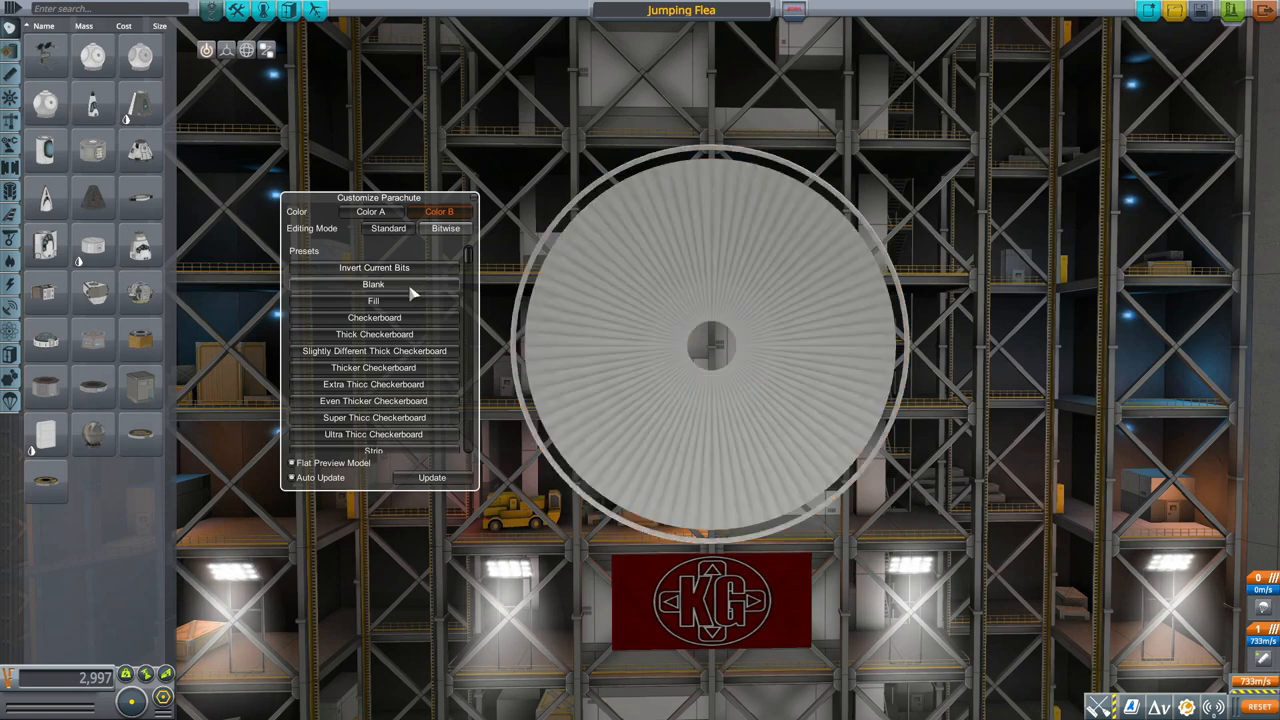
left_click(373, 317)
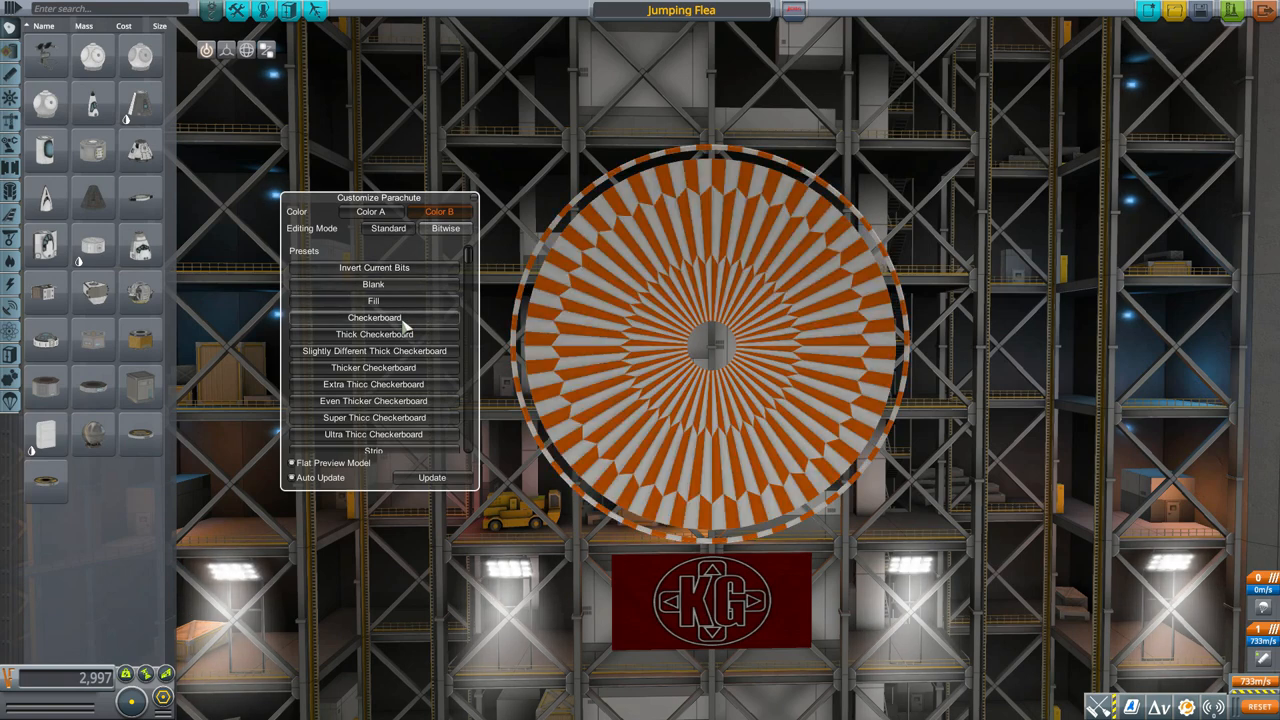
left_click(373, 350)
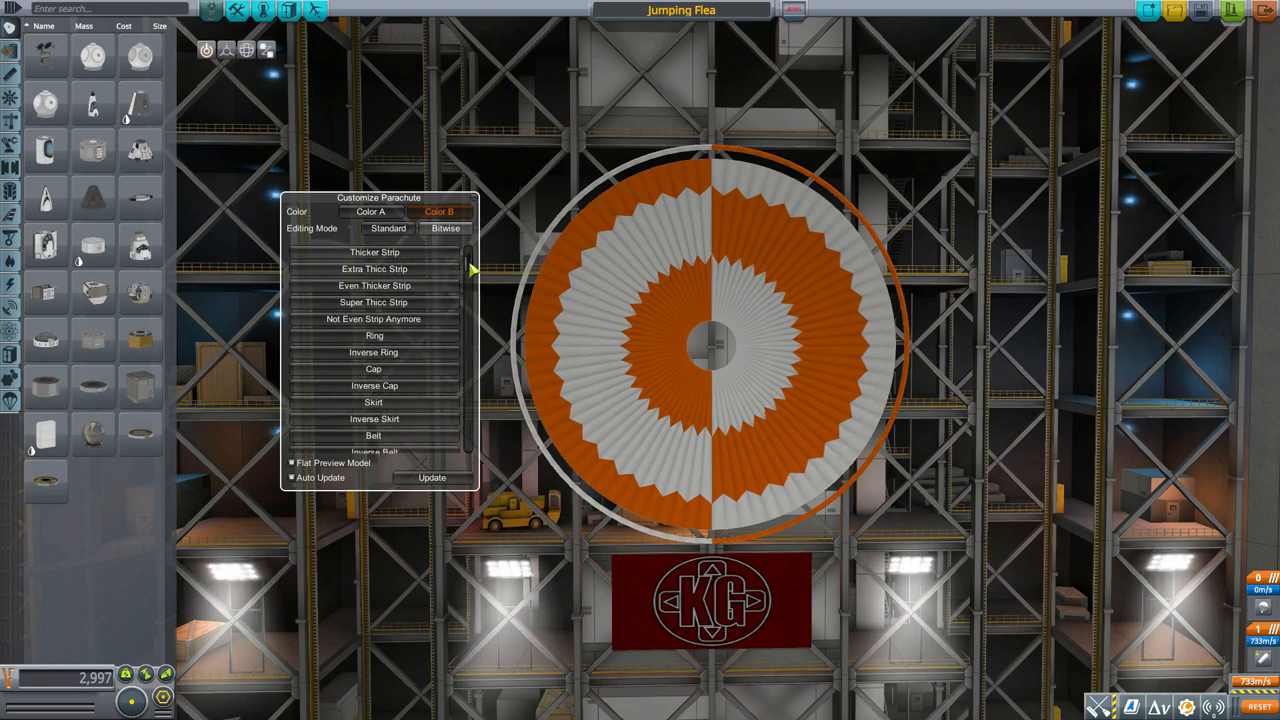
Try the Skirt preset and several Random patterns, ending on orange with a white inner ring.
scroll("down", 3)
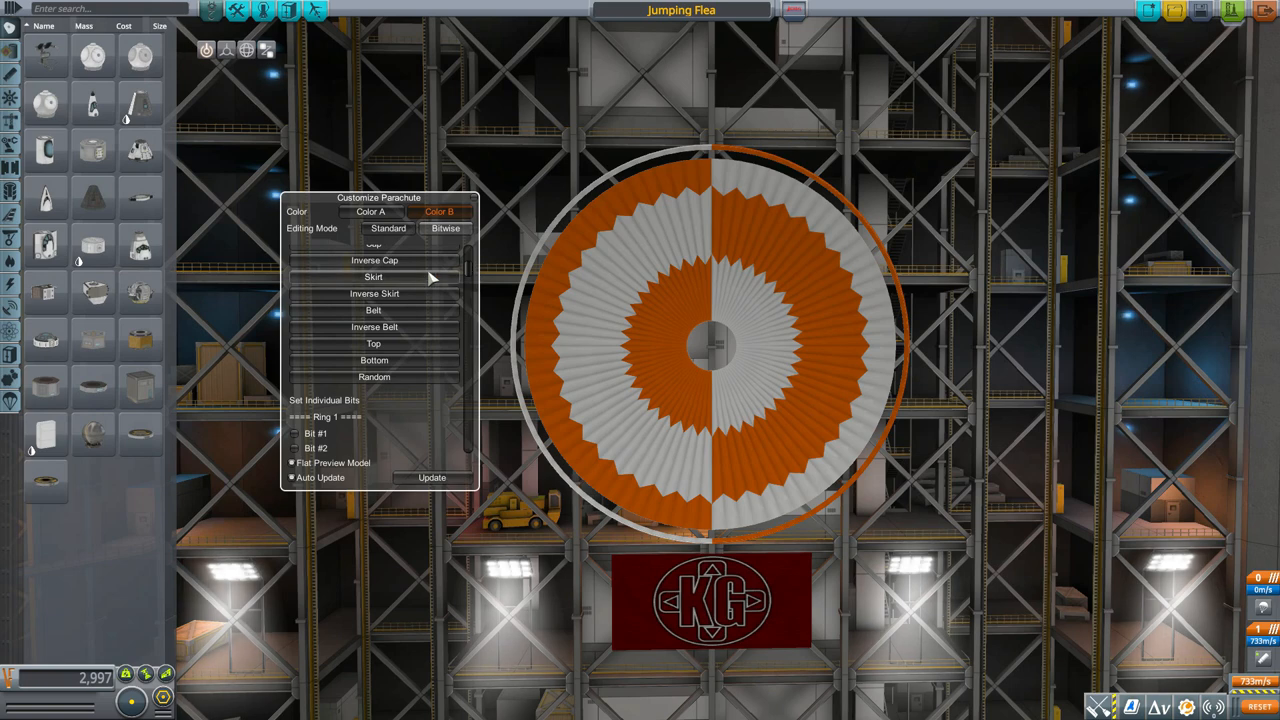
left_click(373, 310)
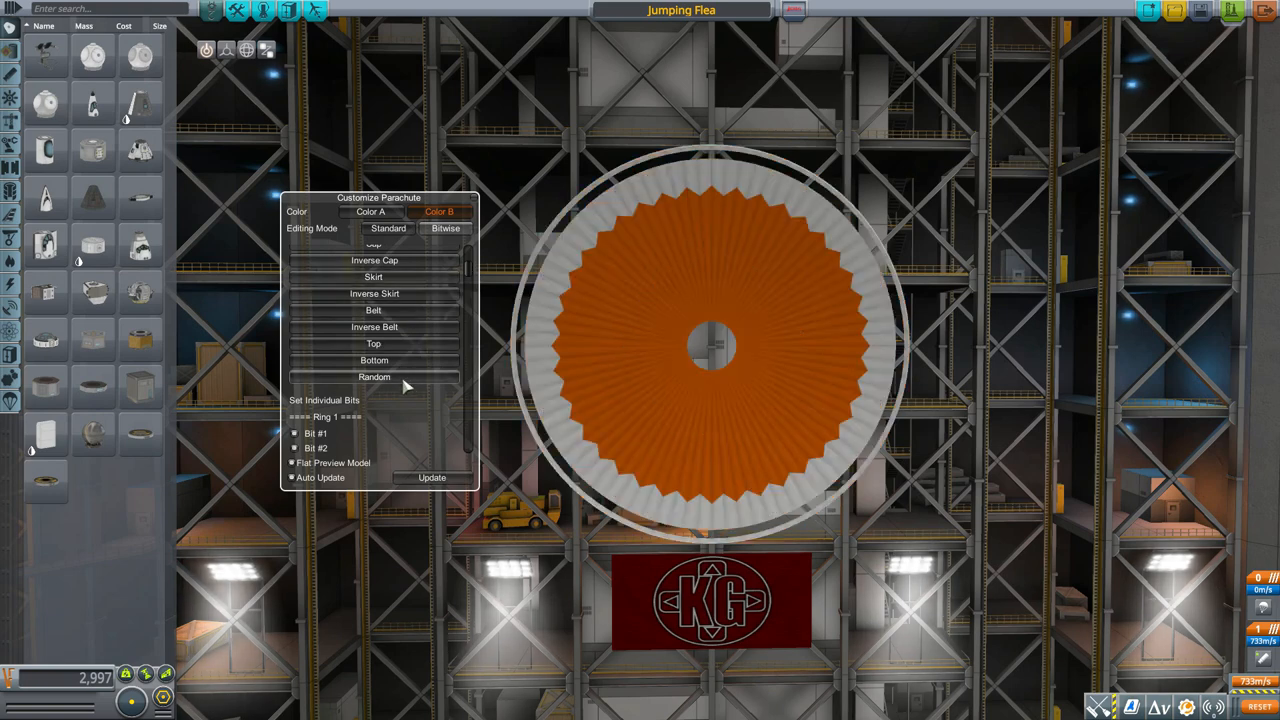
left_click(374, 377)
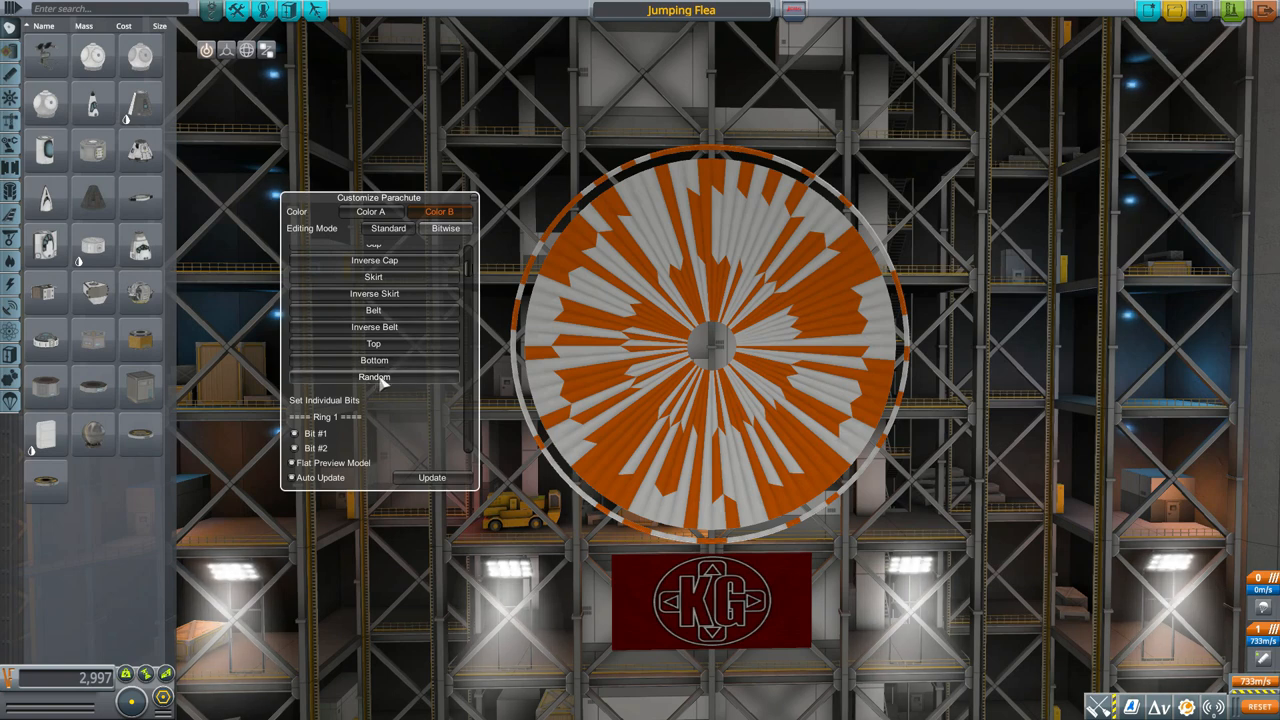
left_click(374, 377)
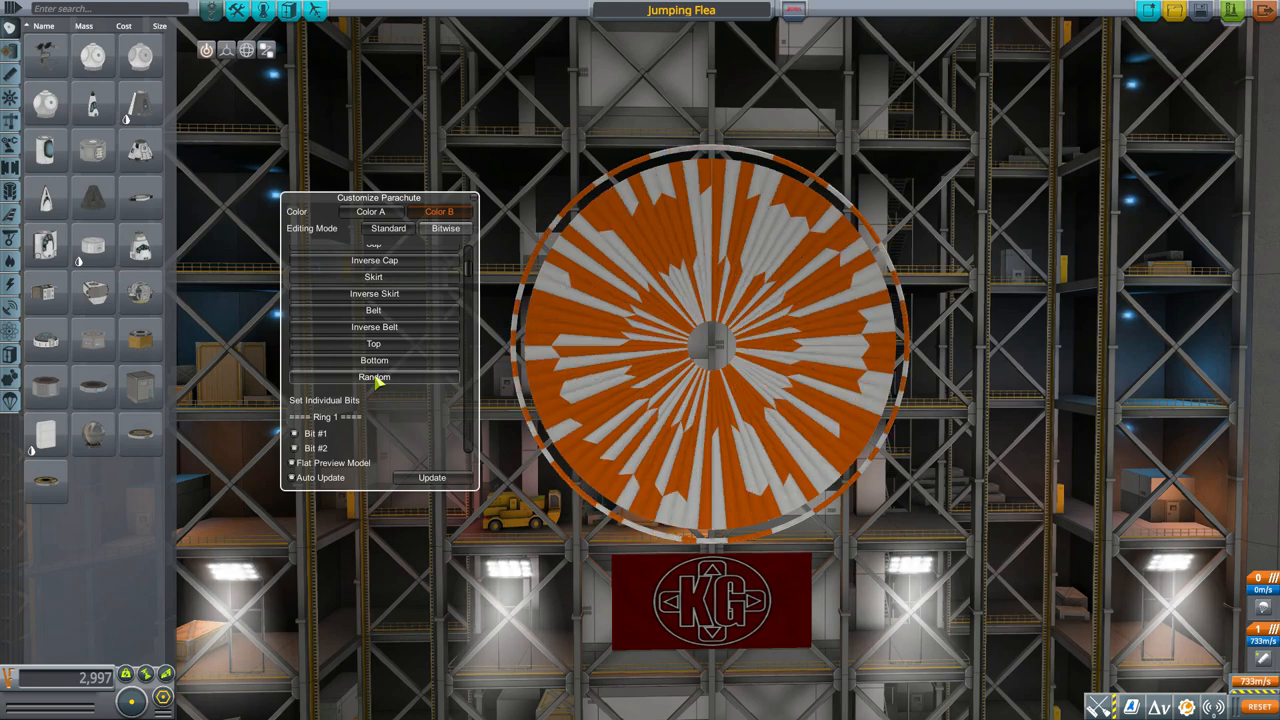
left_click(373, 377)
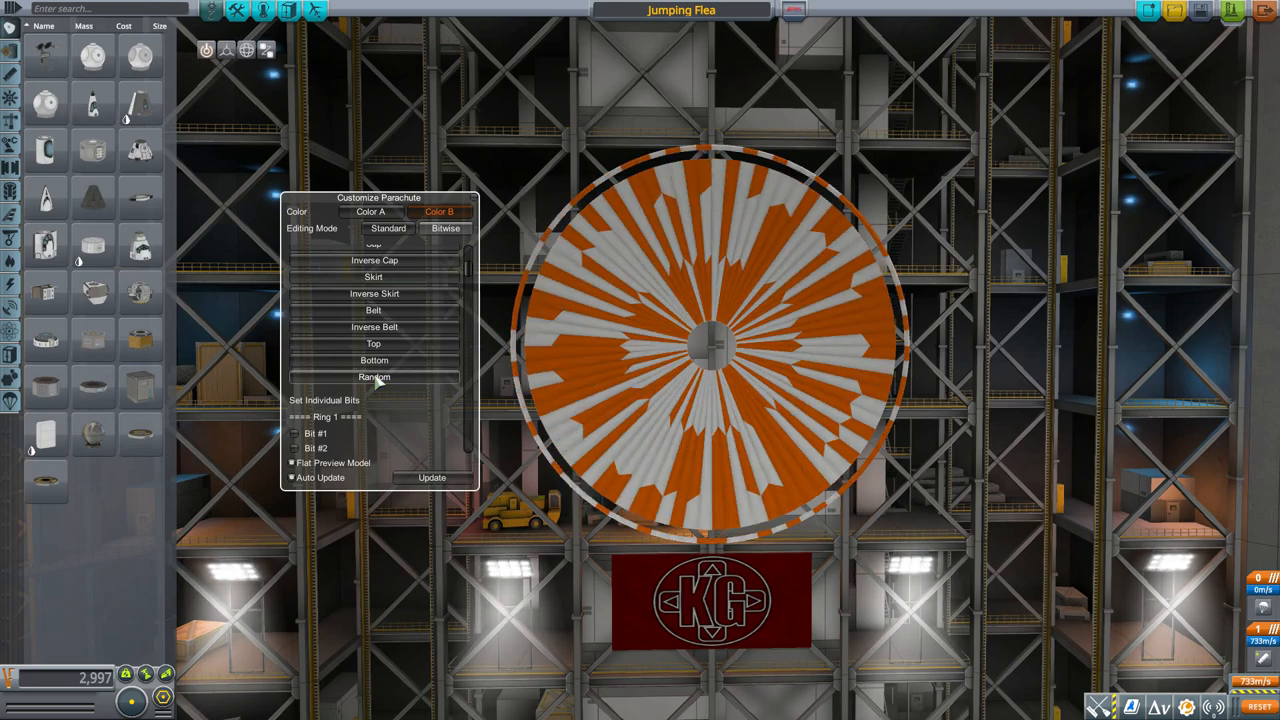
left_click(373, 377)
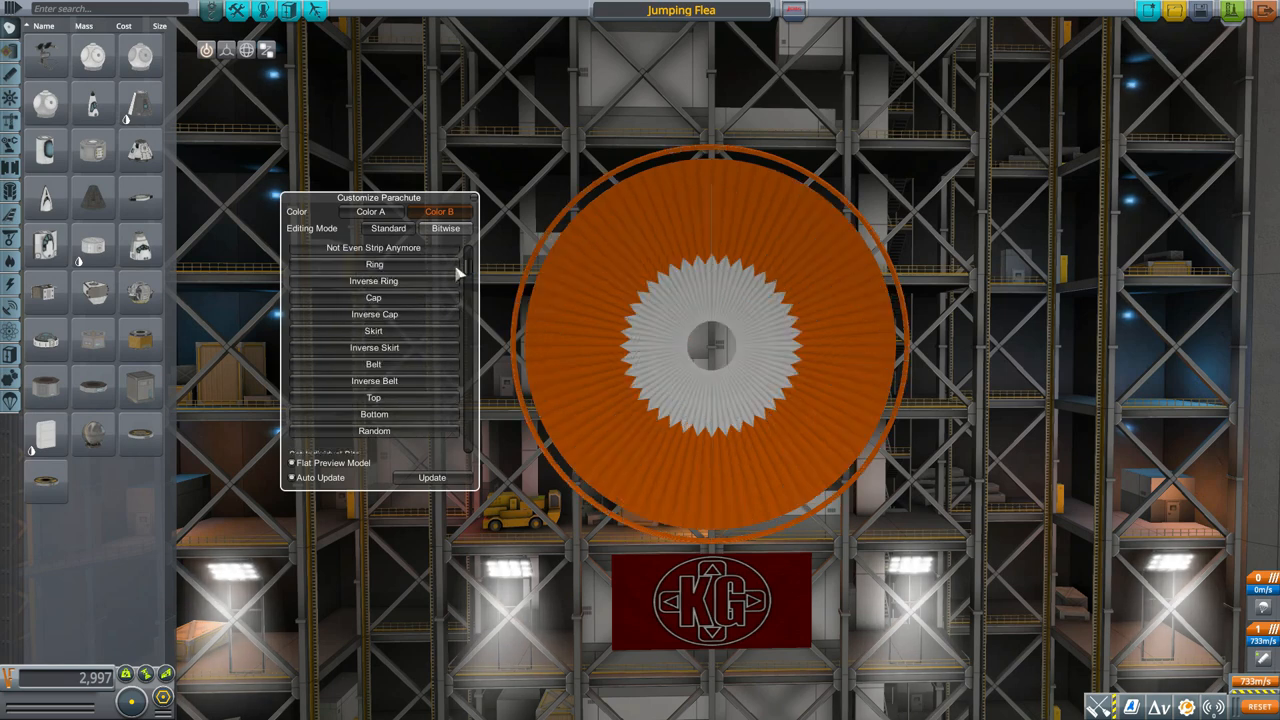
Tick Ring 1 bits for an orange wedge and untick Ring 3 bits near the top.
left_click(373, 298)
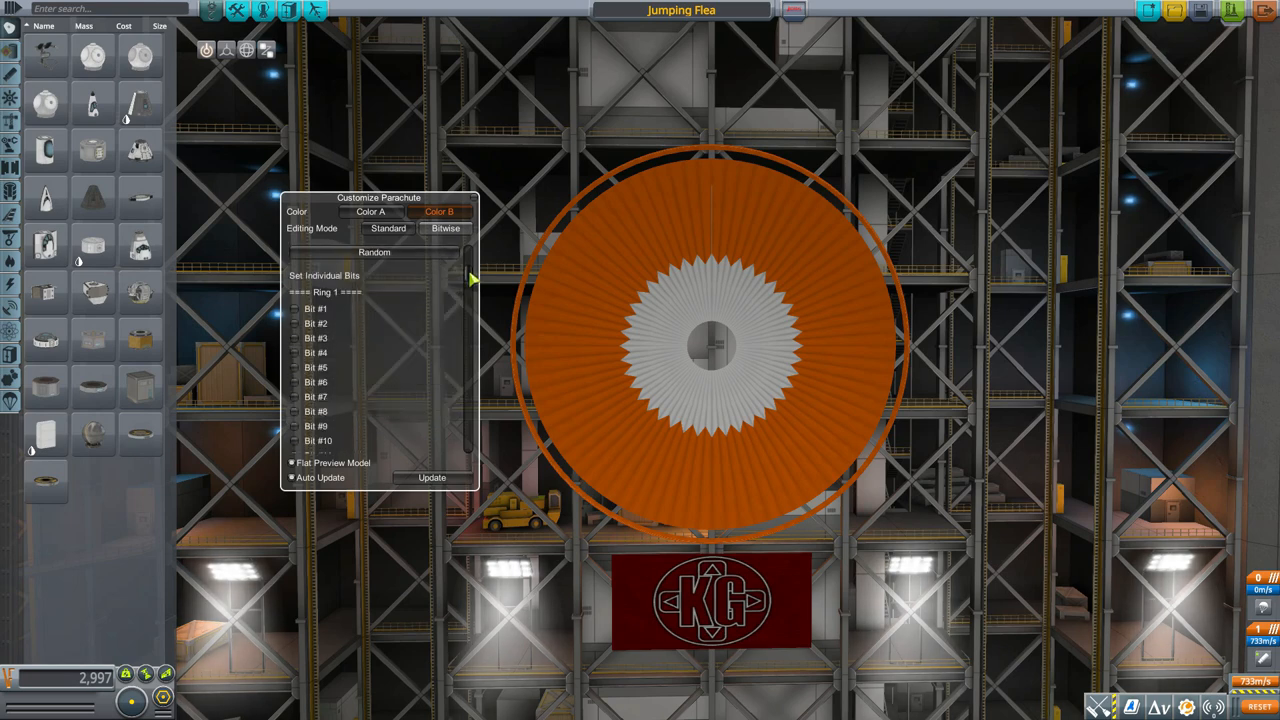
left_click(293, 291)
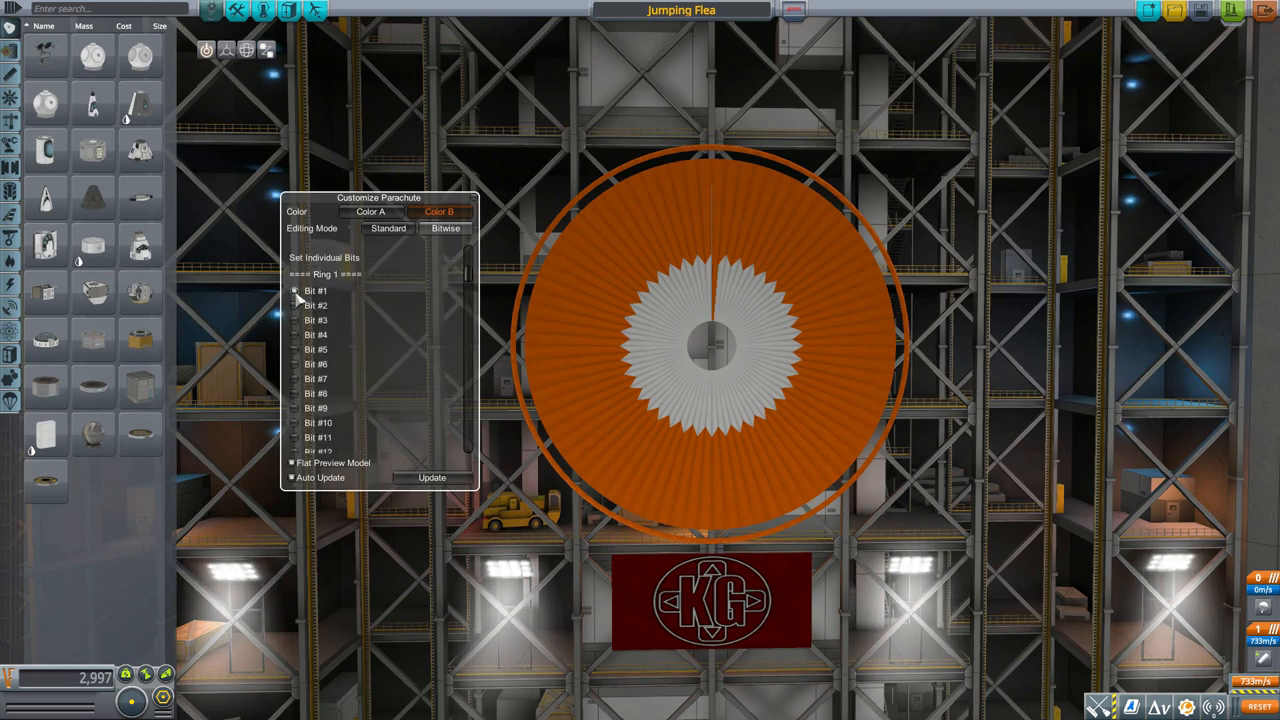
left_click(294, 290)
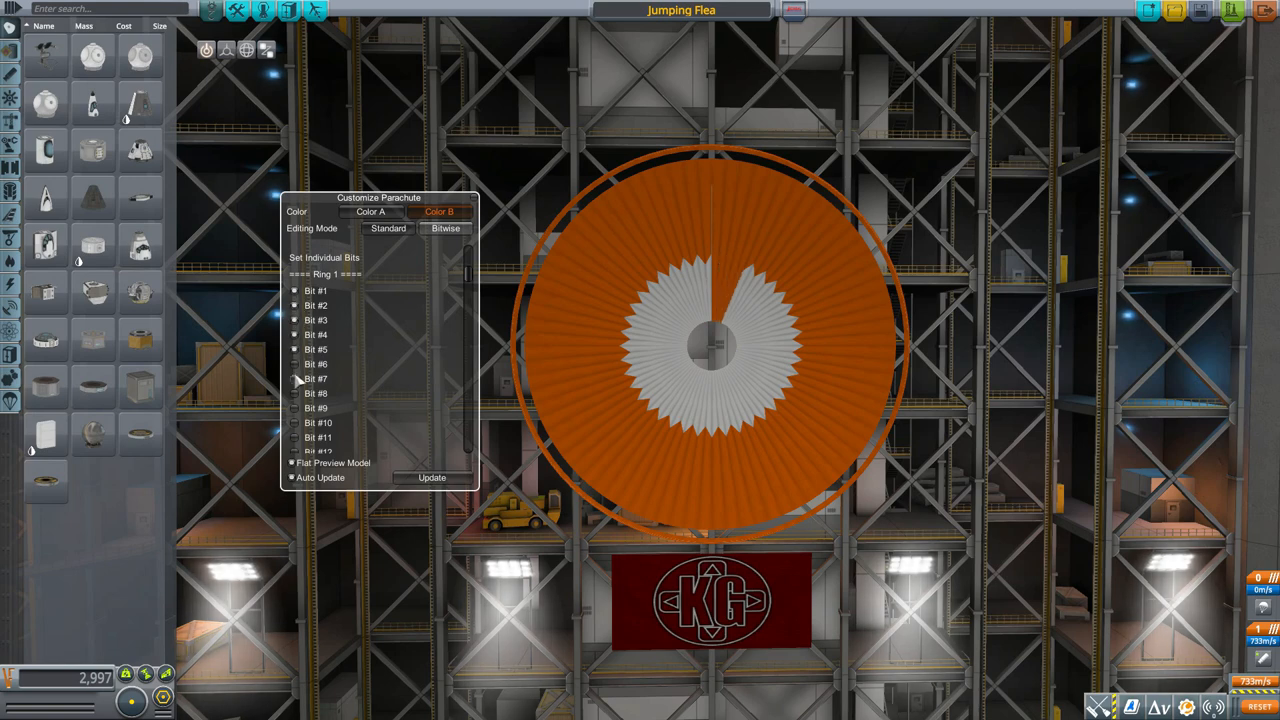
scroll("down", 3)
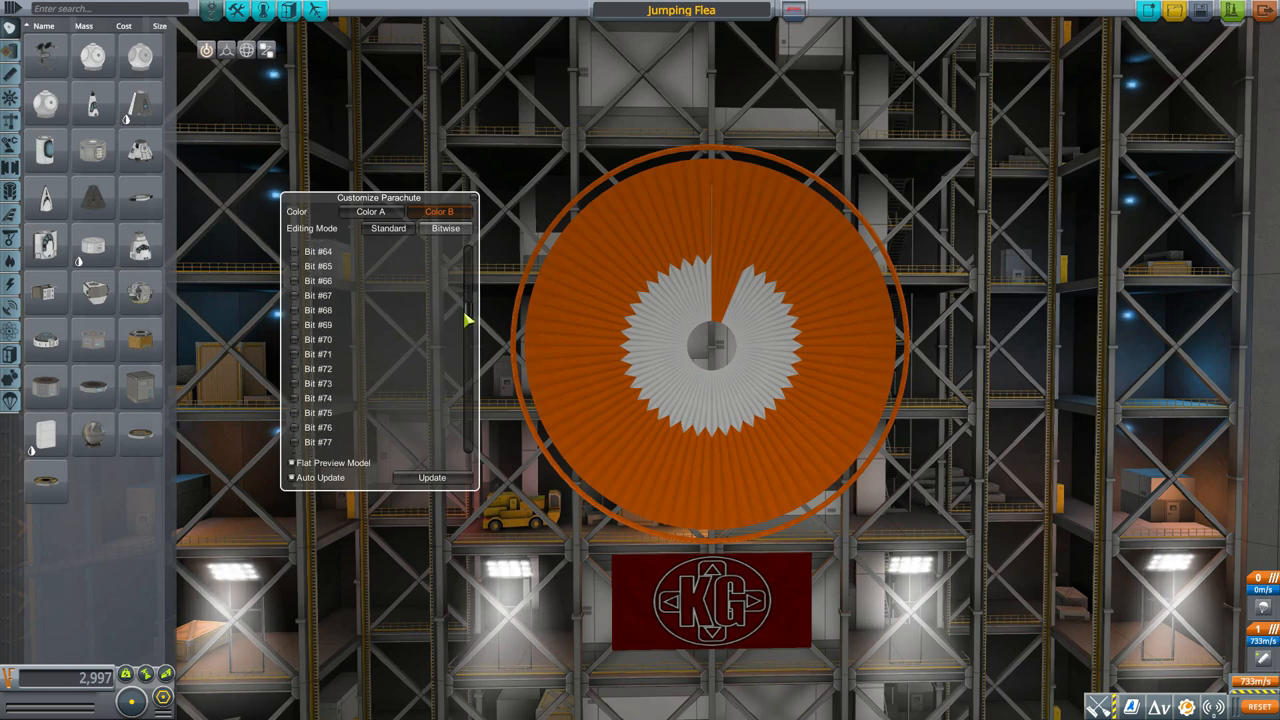
scroll("down", 3)
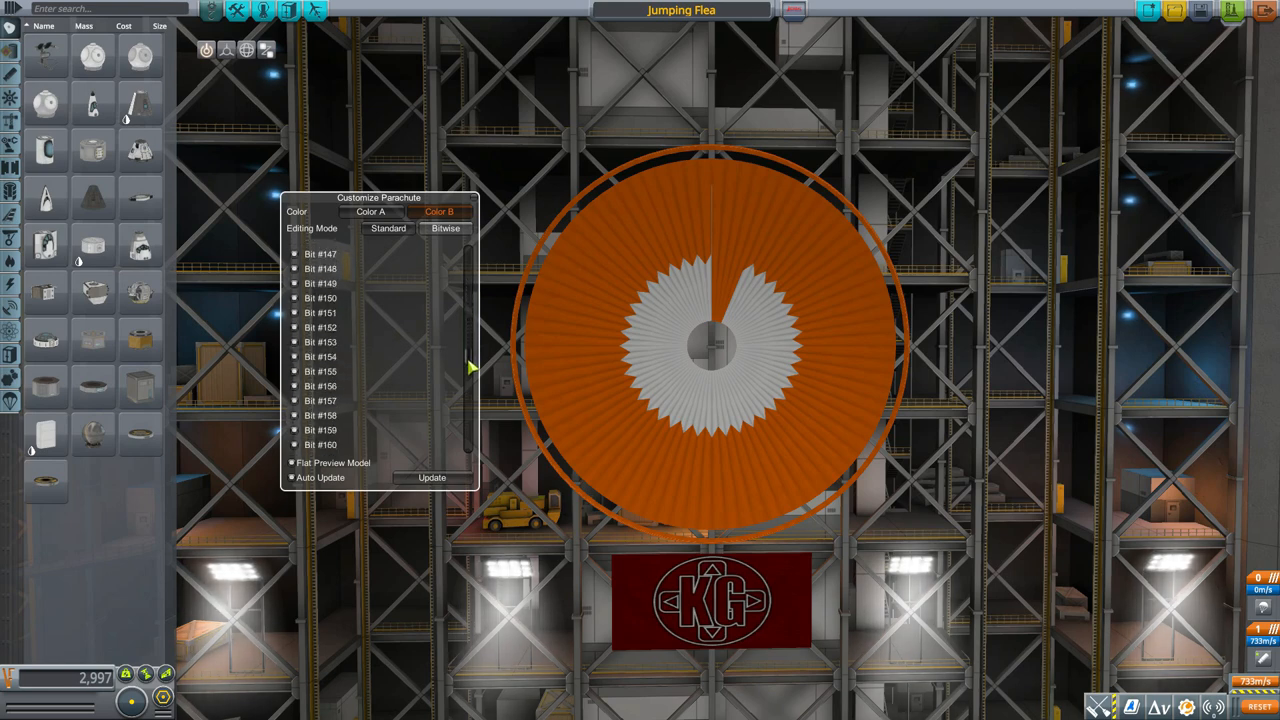
scroll("down", 3)
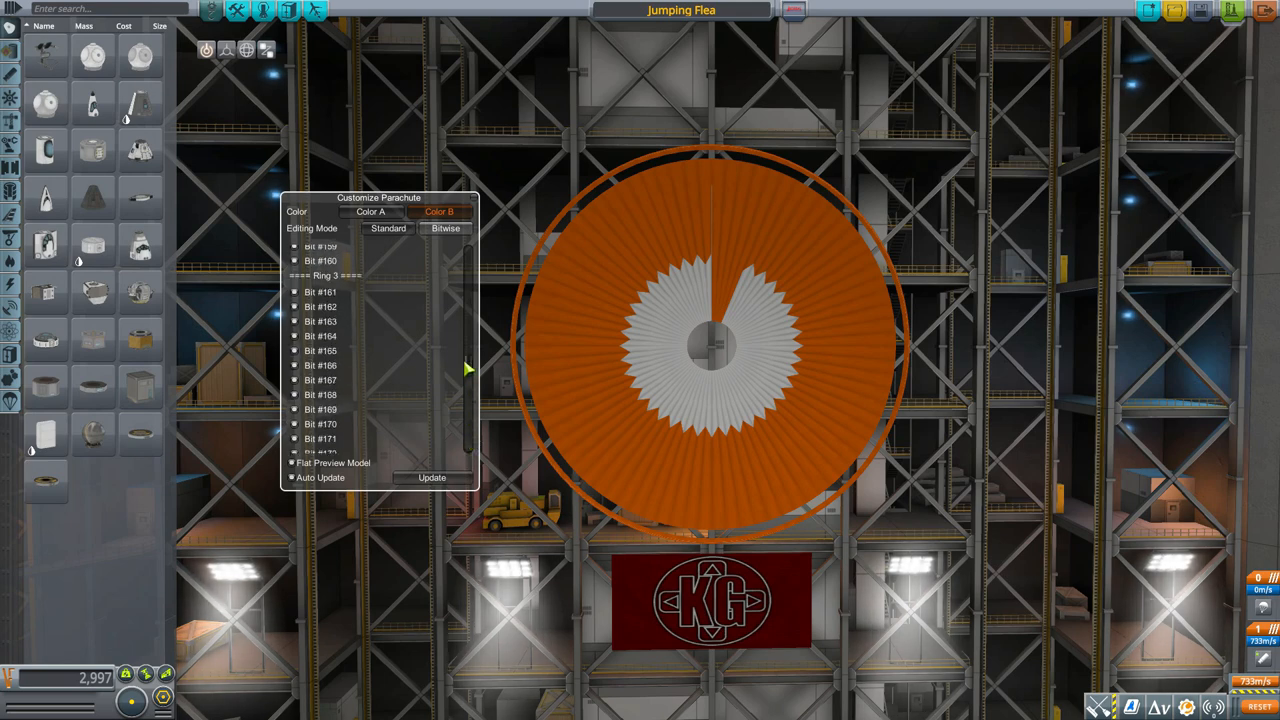
left_click(294, 306)
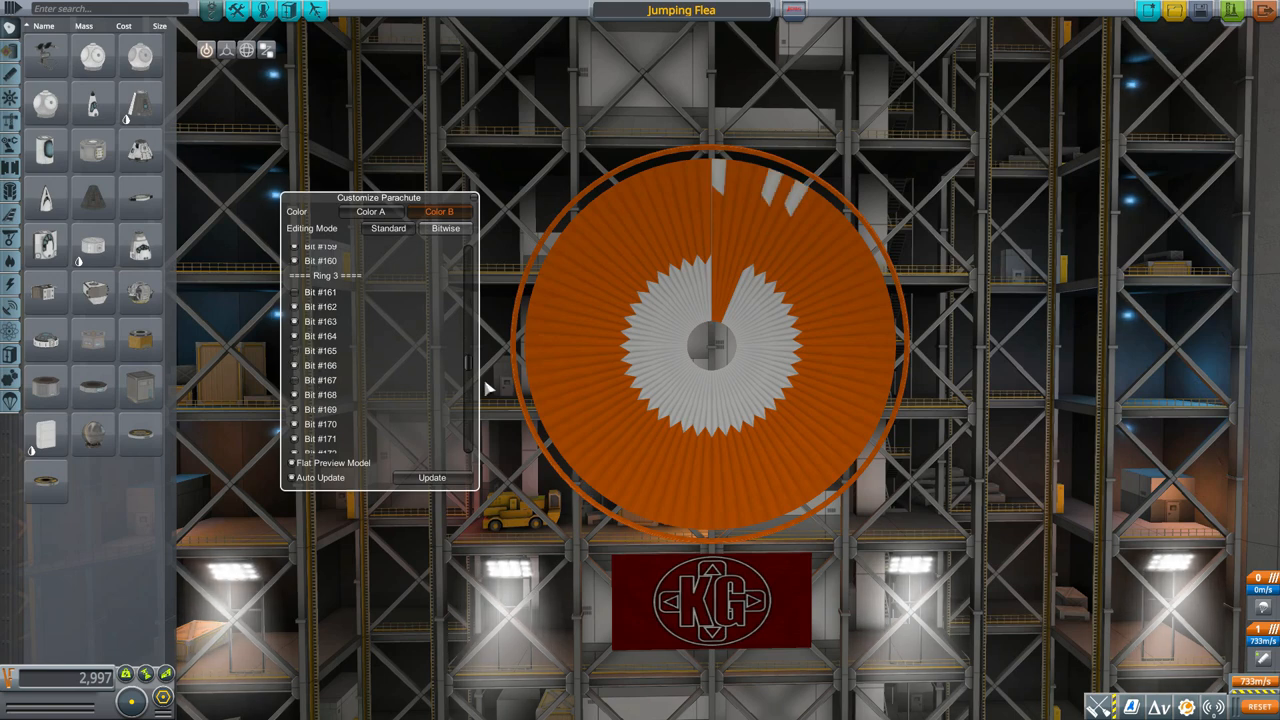
mouse_move(470, 367)
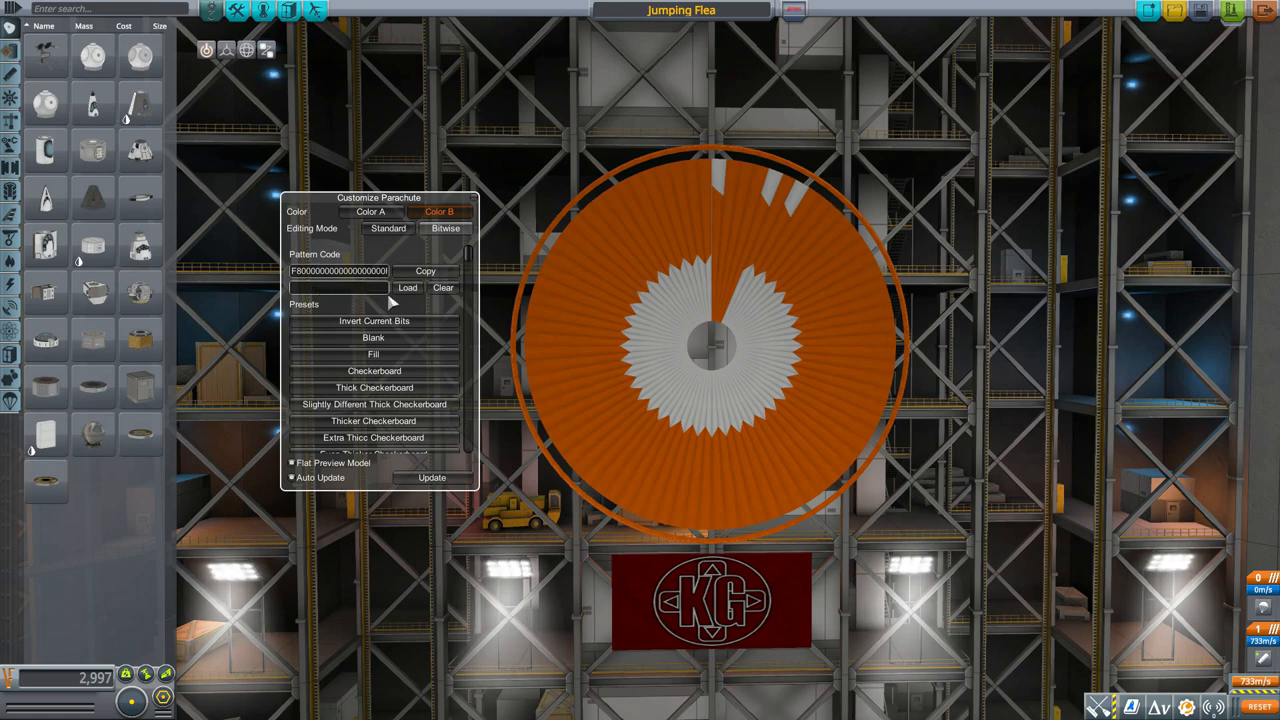
left_click(407, 288)
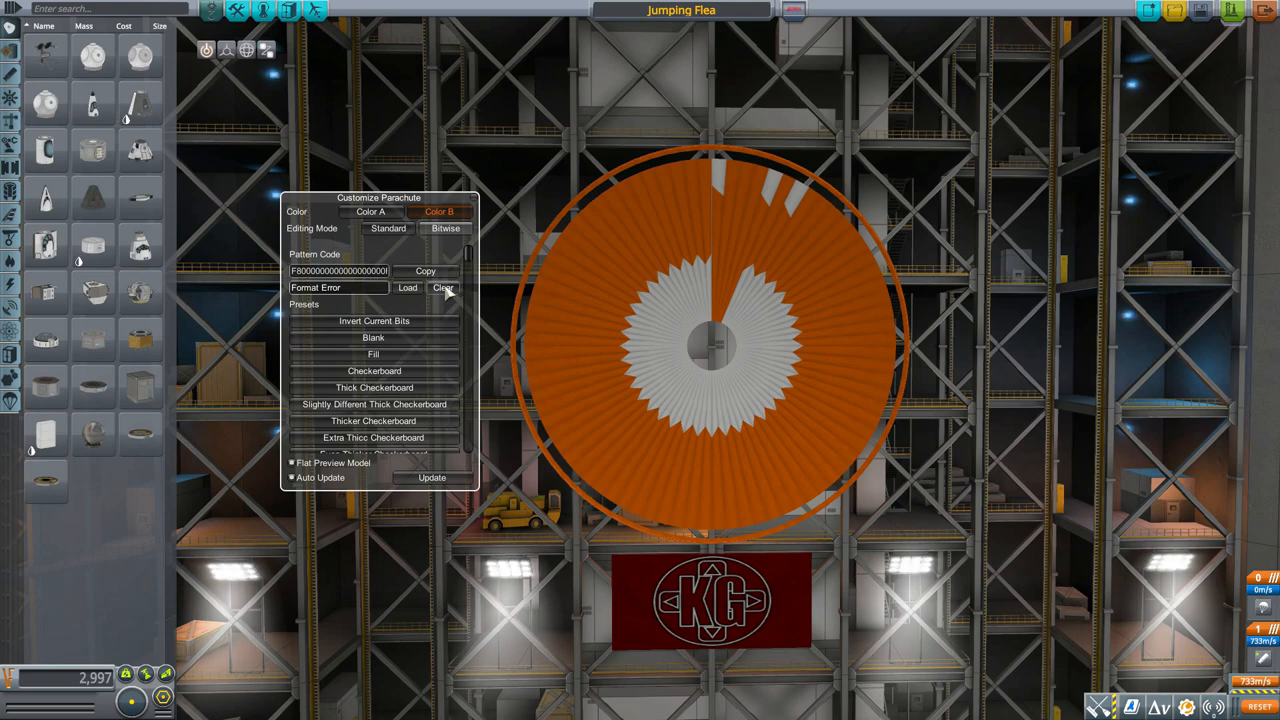
left_click(443, 288)
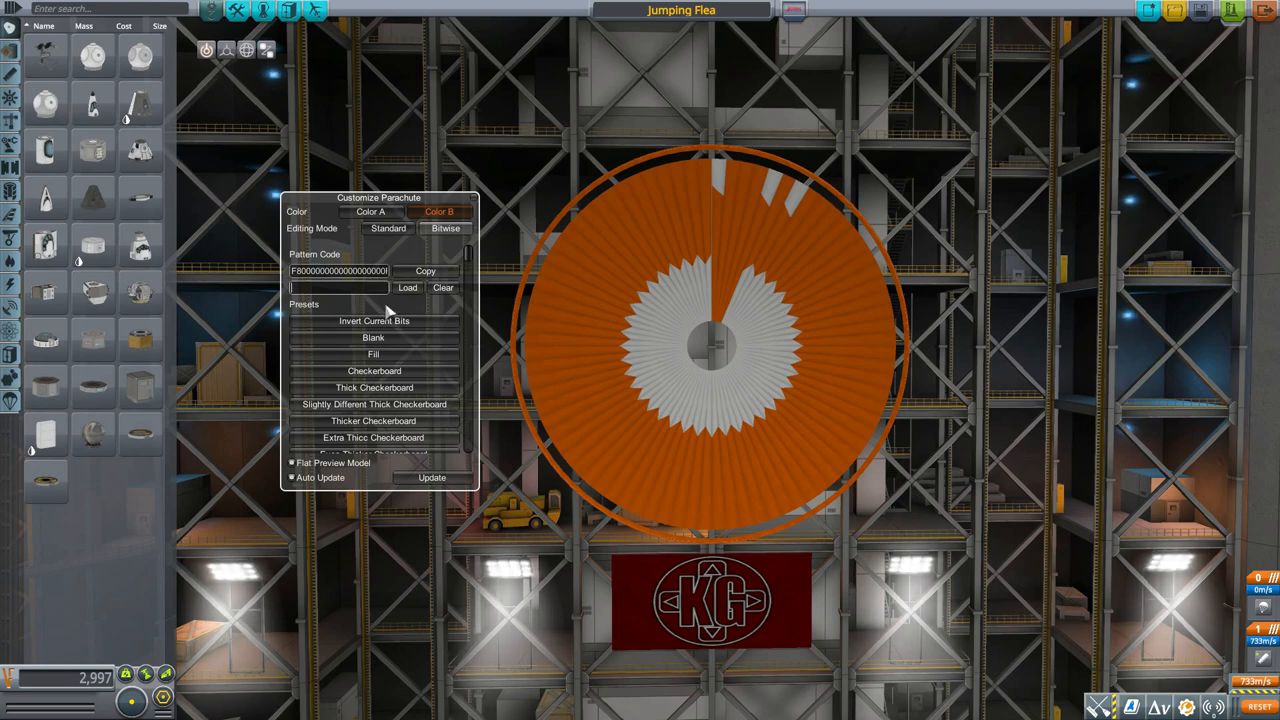
mouse_move(388, 313)
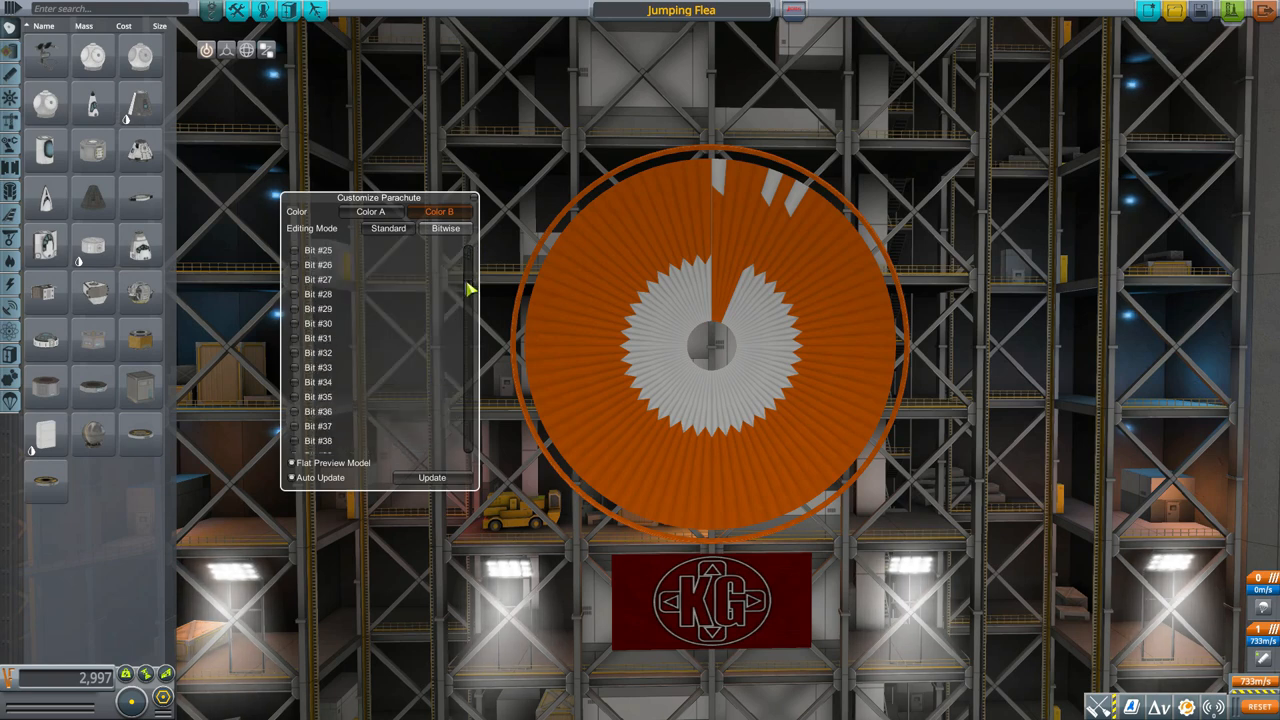
scroll("down", 3)
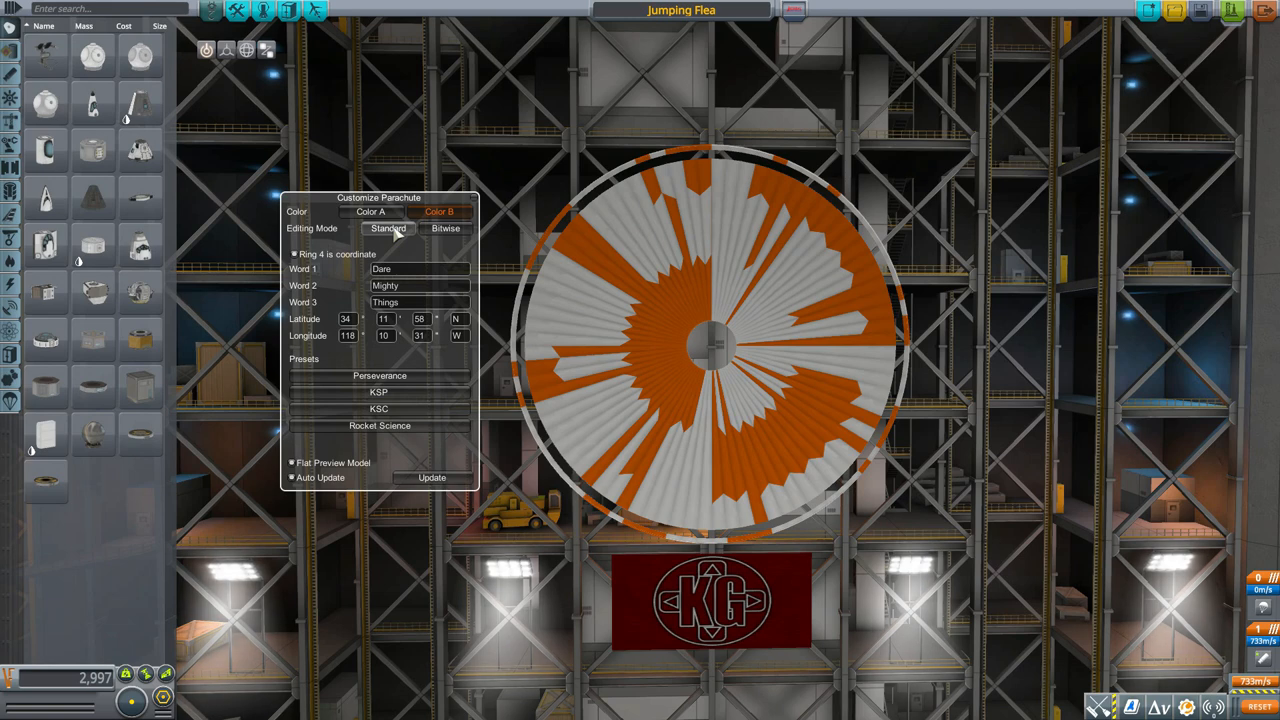
left_click(444, 228)
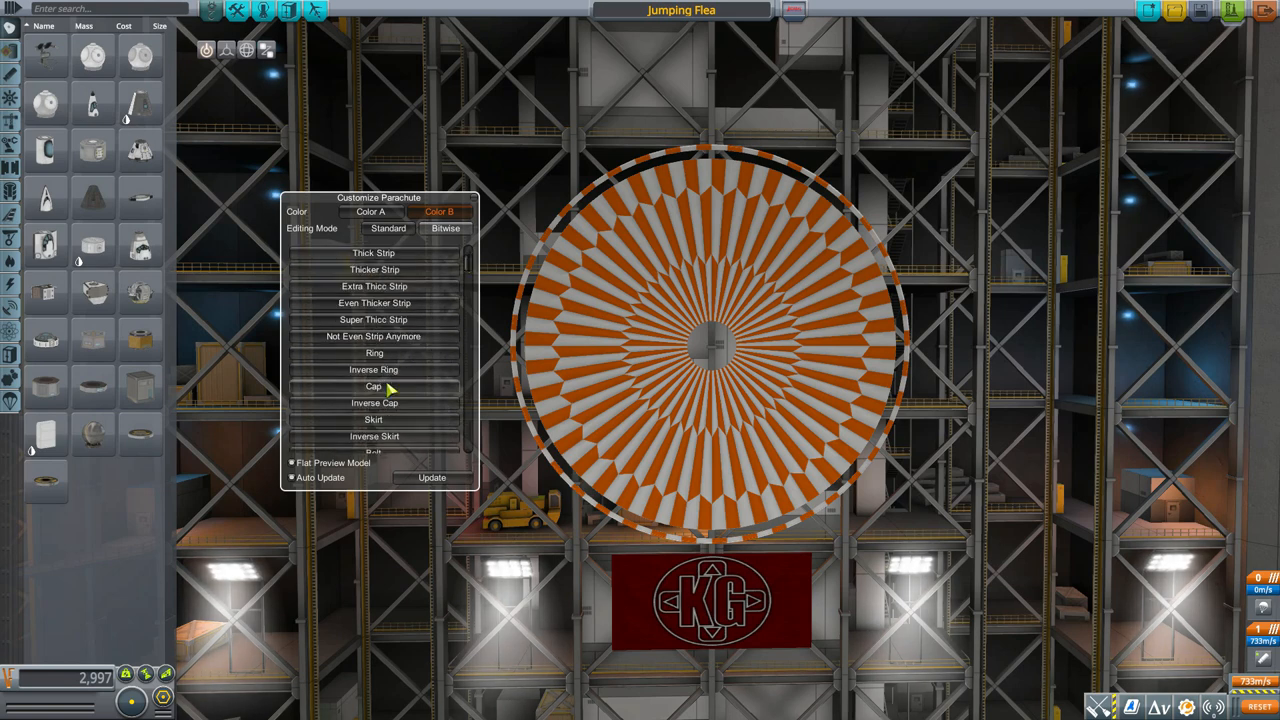
left_click(374, 403)
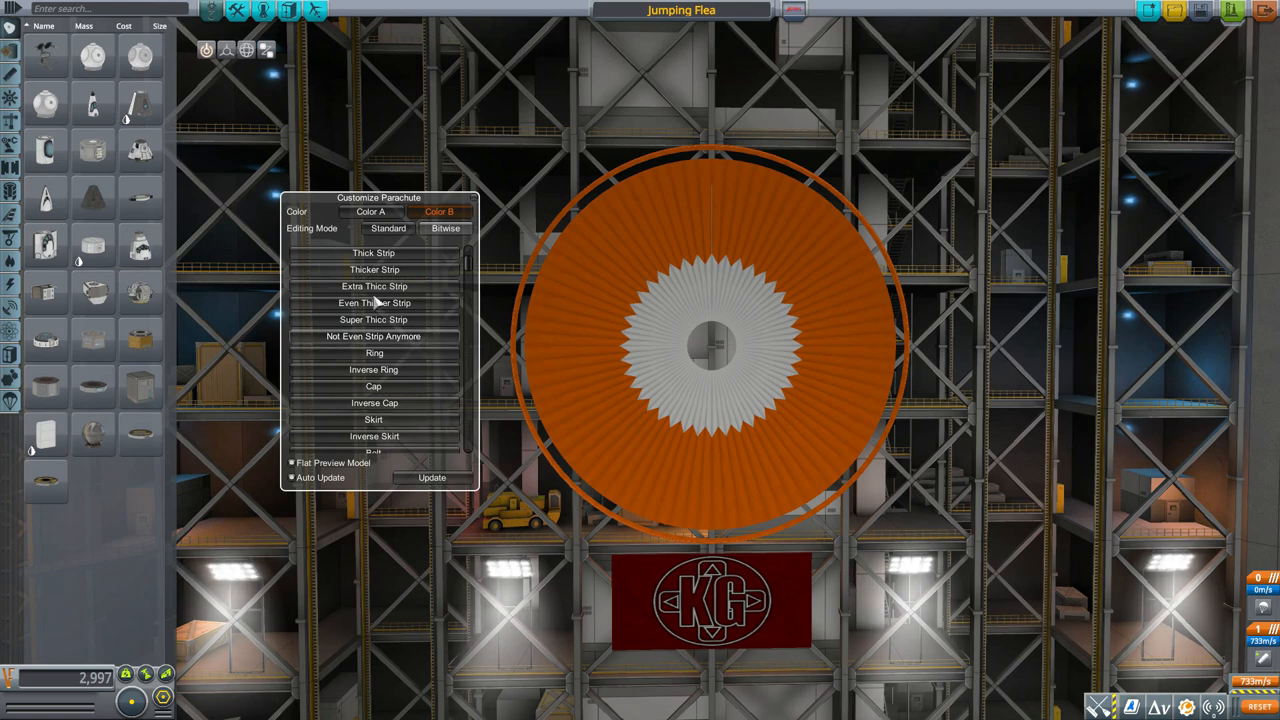
mouse_move(390, 419)
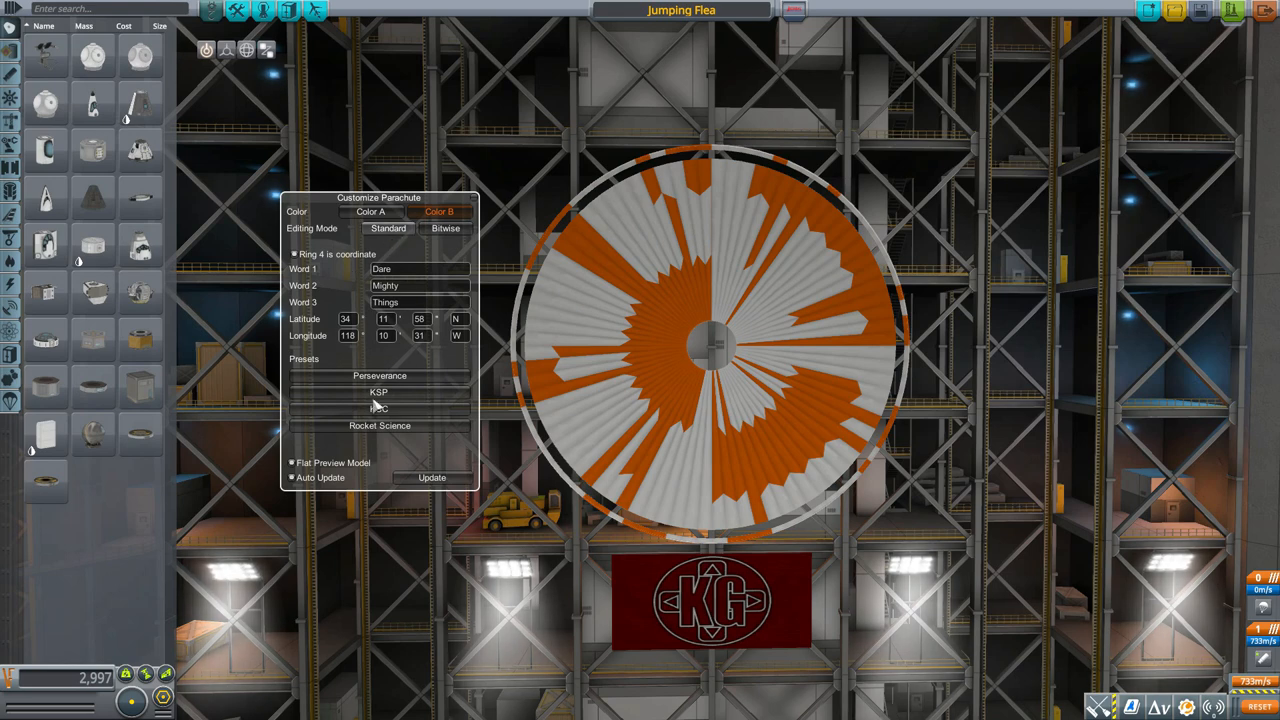
mouse_move(365, 375)
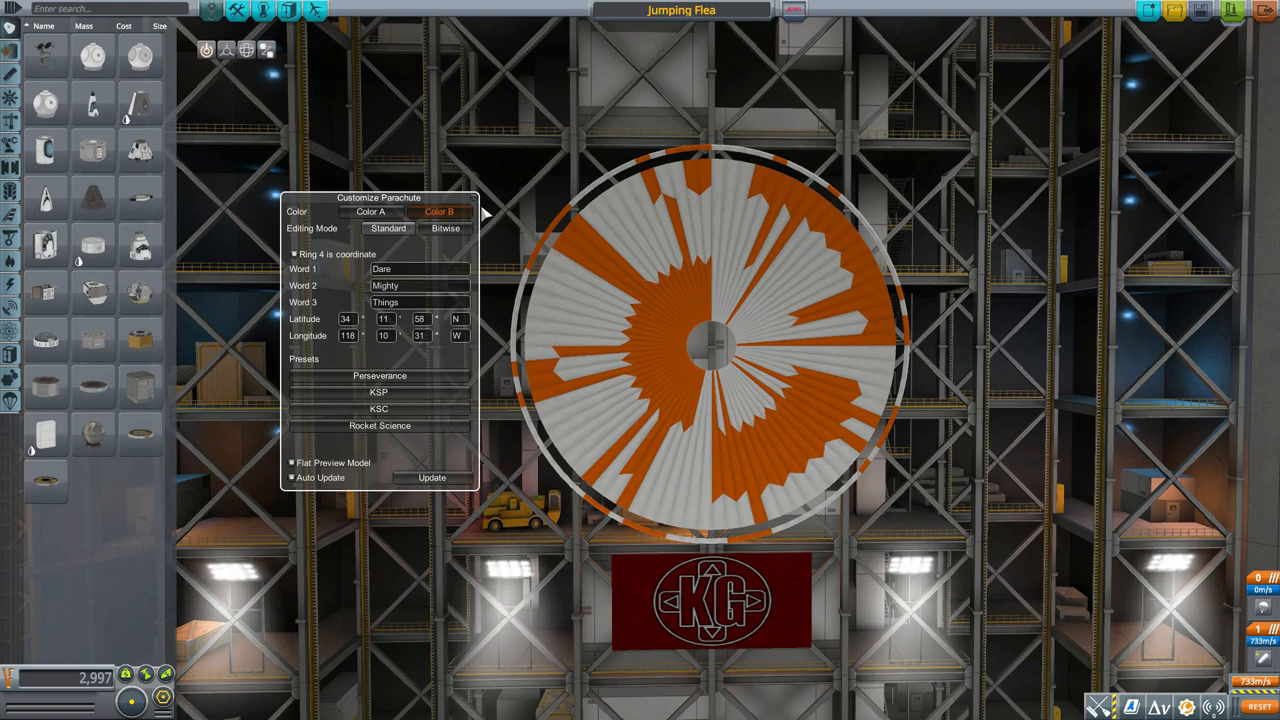
mouse_move(696, 200)
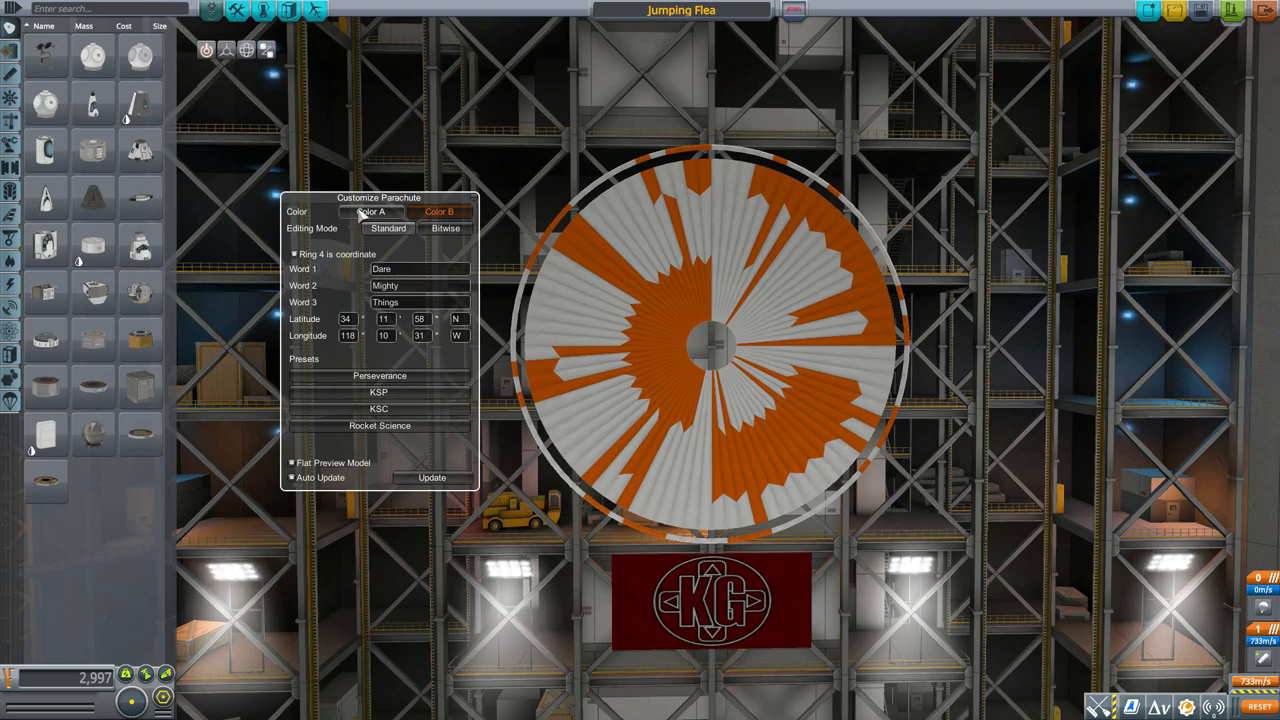
Set Color A to white #FFFFFF and Color B to orange #FF6B00, then close the colour settings.
left_click(370, 212)
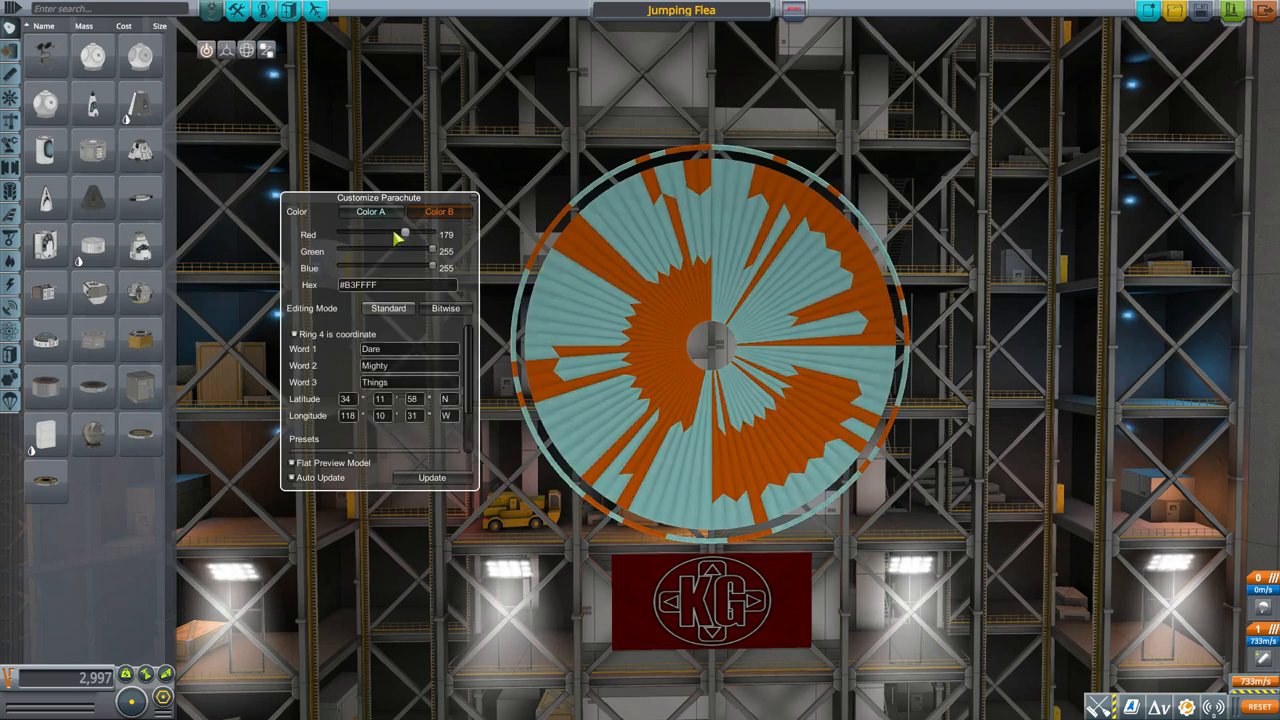
left_click_drag(400, 240, 467, 240)
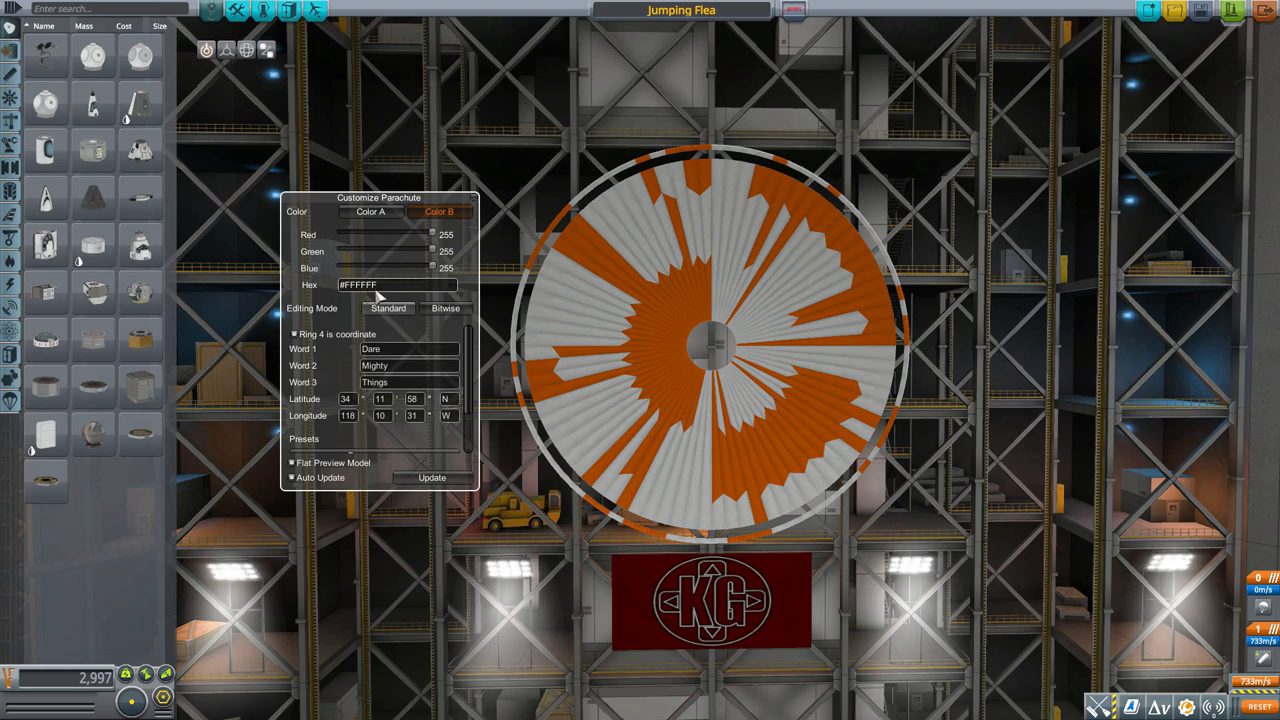
type("FF6B00")
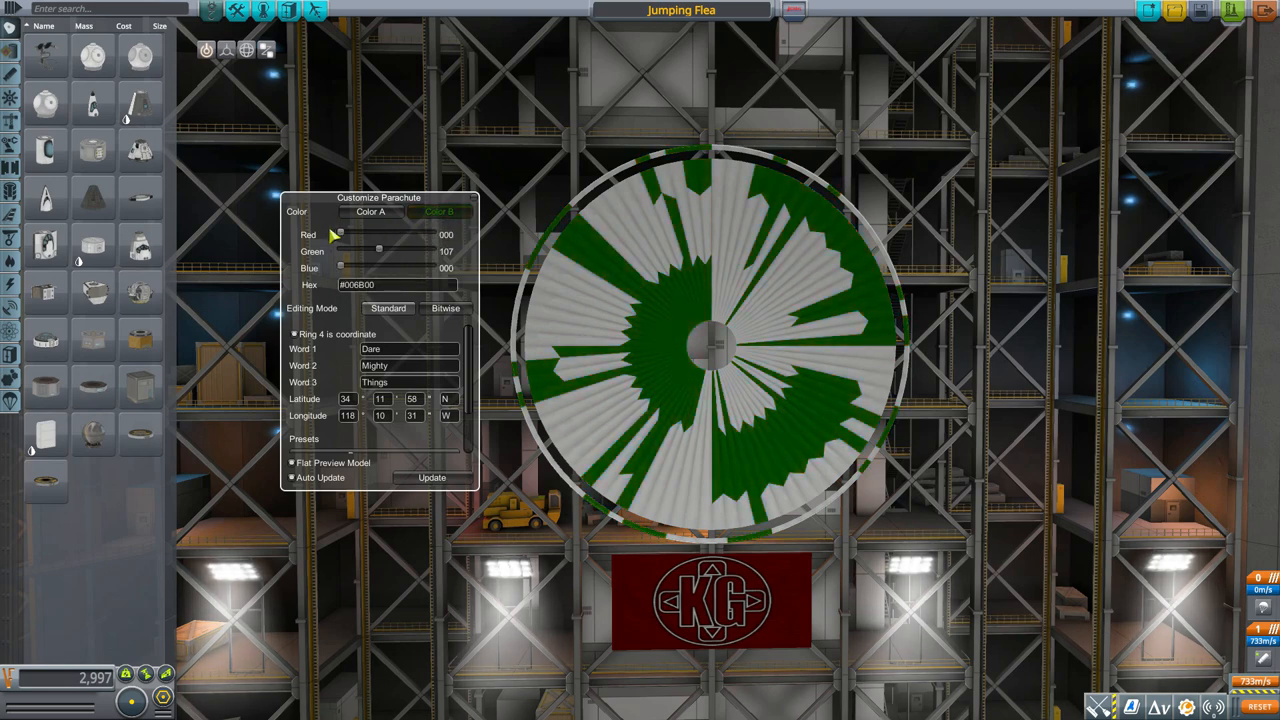
left_click_drag(340, 234, 410, 234)
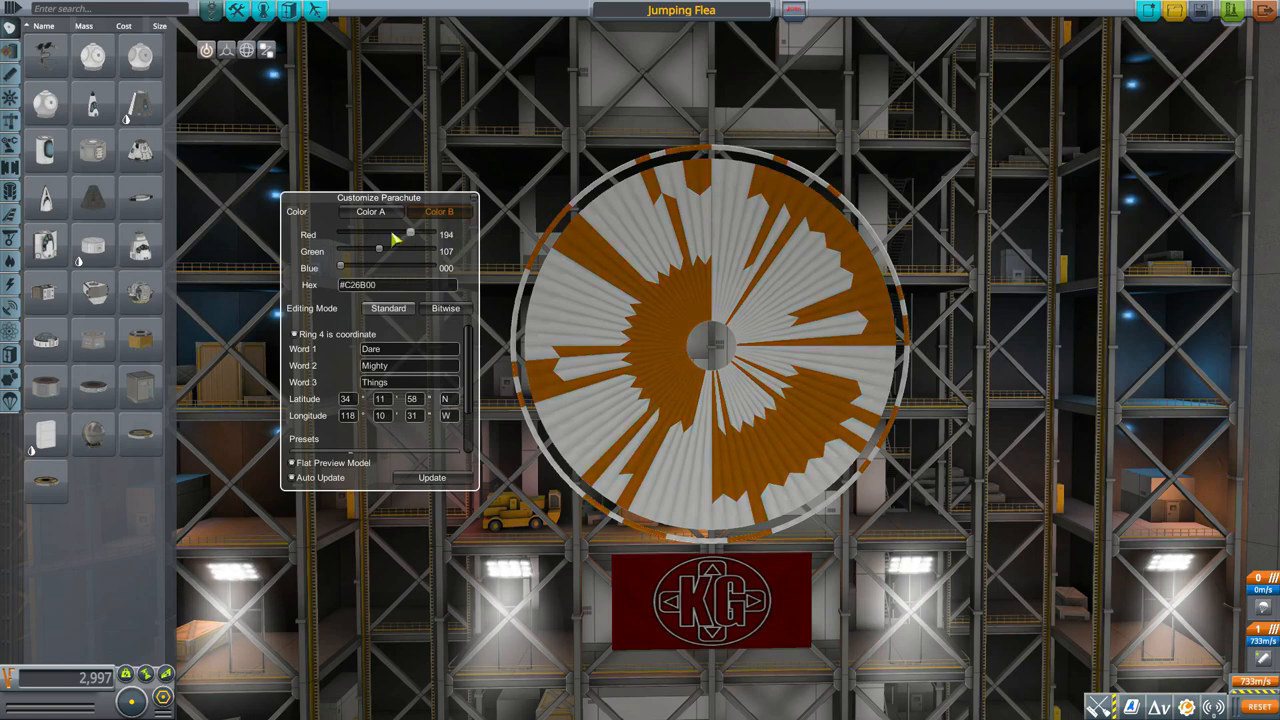
left_click_drag(410, 232, 455, 238)
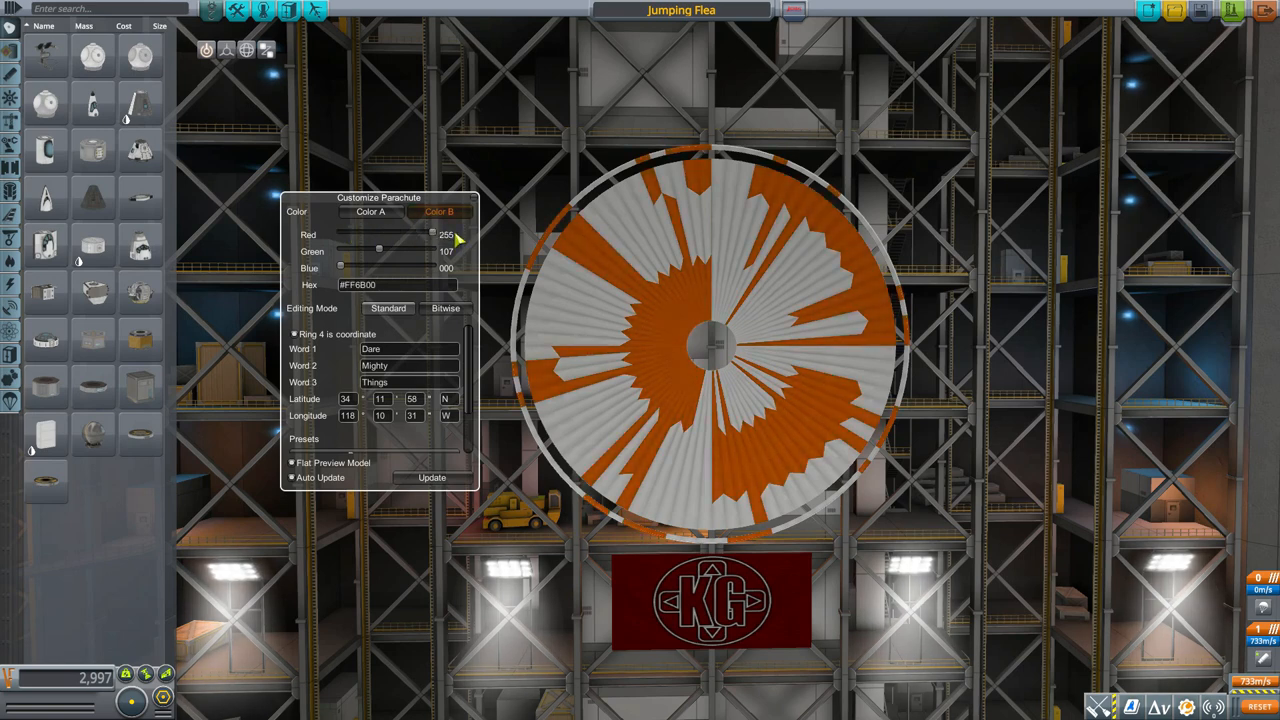
left_click_drag(432, 234, 428, 234)
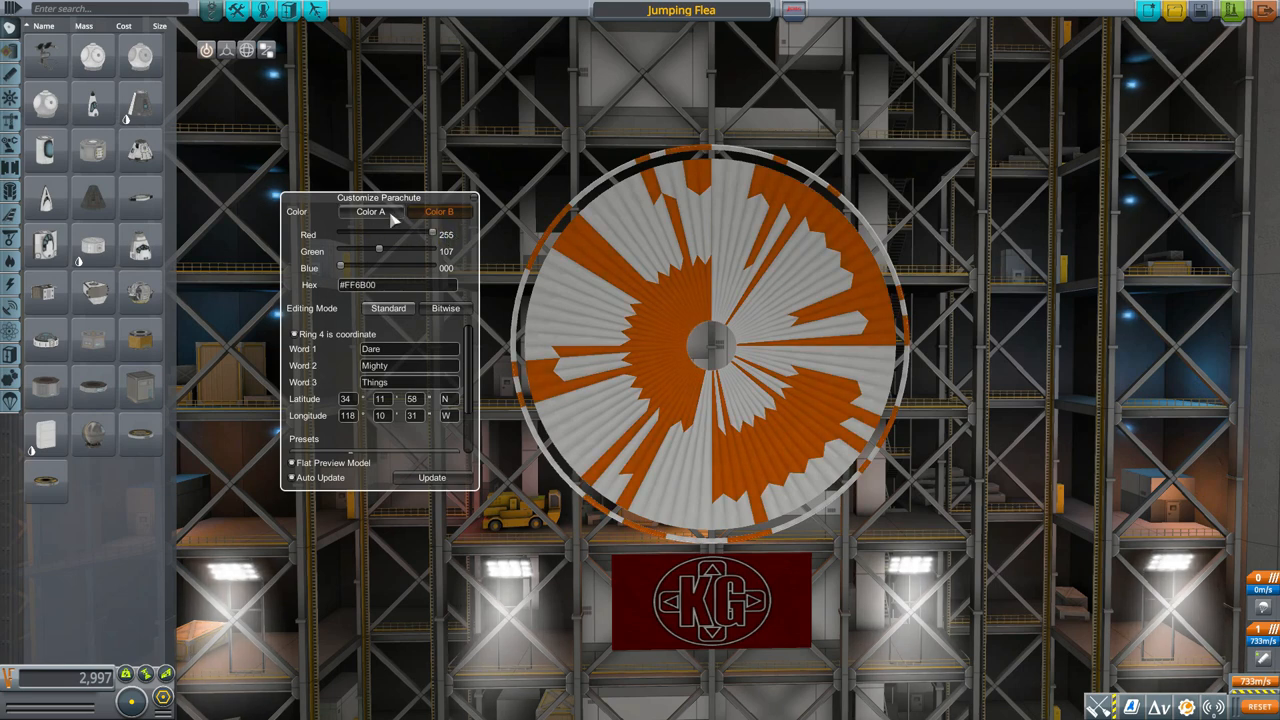
left_click(438, 212)
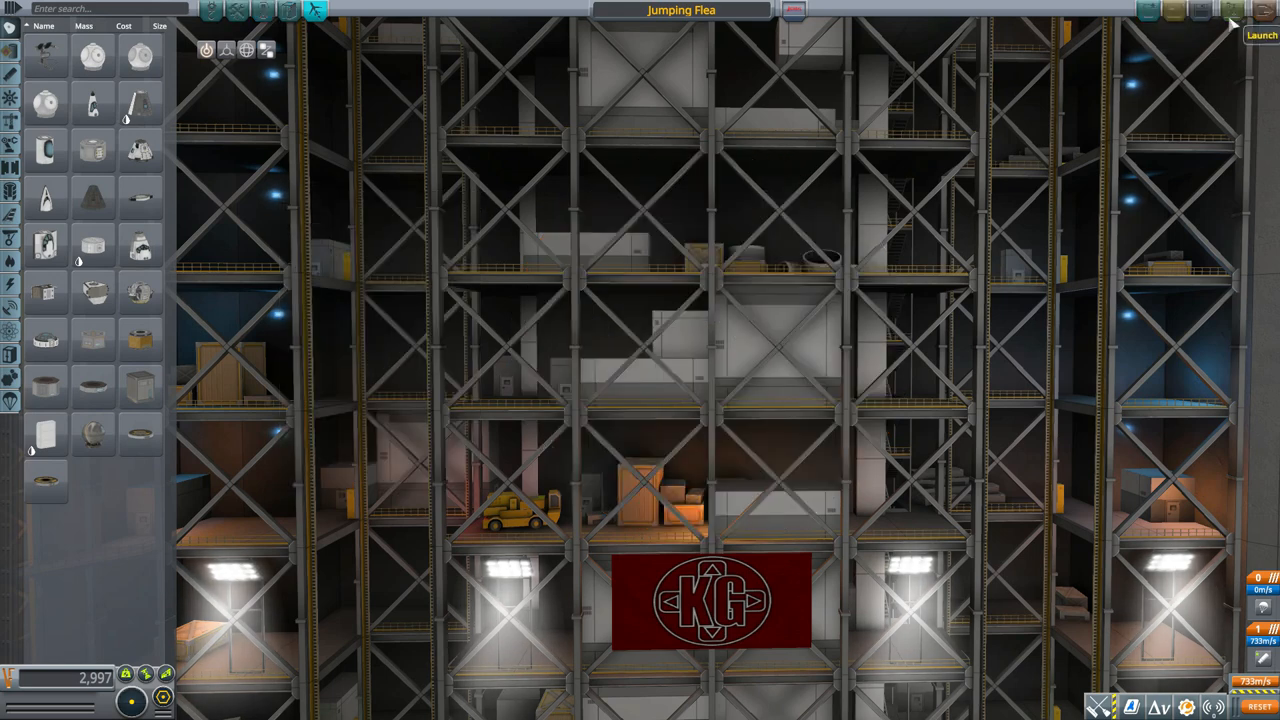
Launch the Jumping Flea and drop it from altitude with HyperEdit's Ship Lander.
left_click(1261, 35)
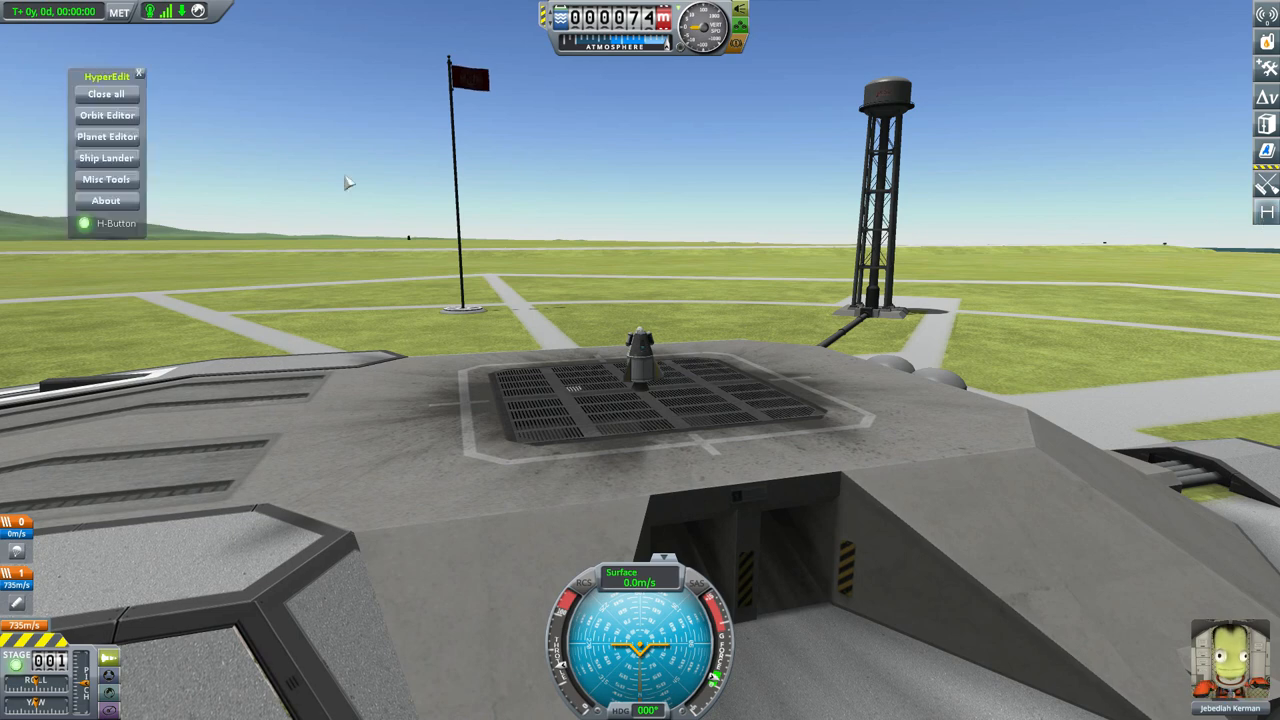
left_click(106, 157)
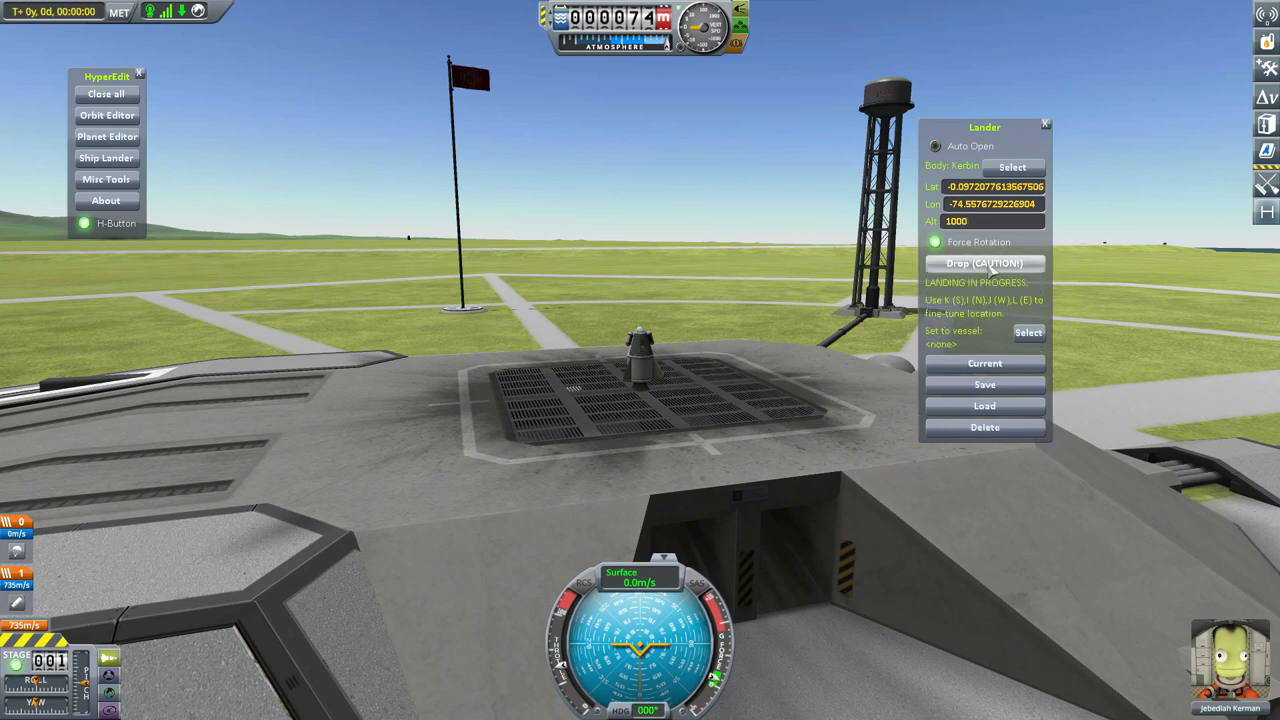
left_click(984, 263)
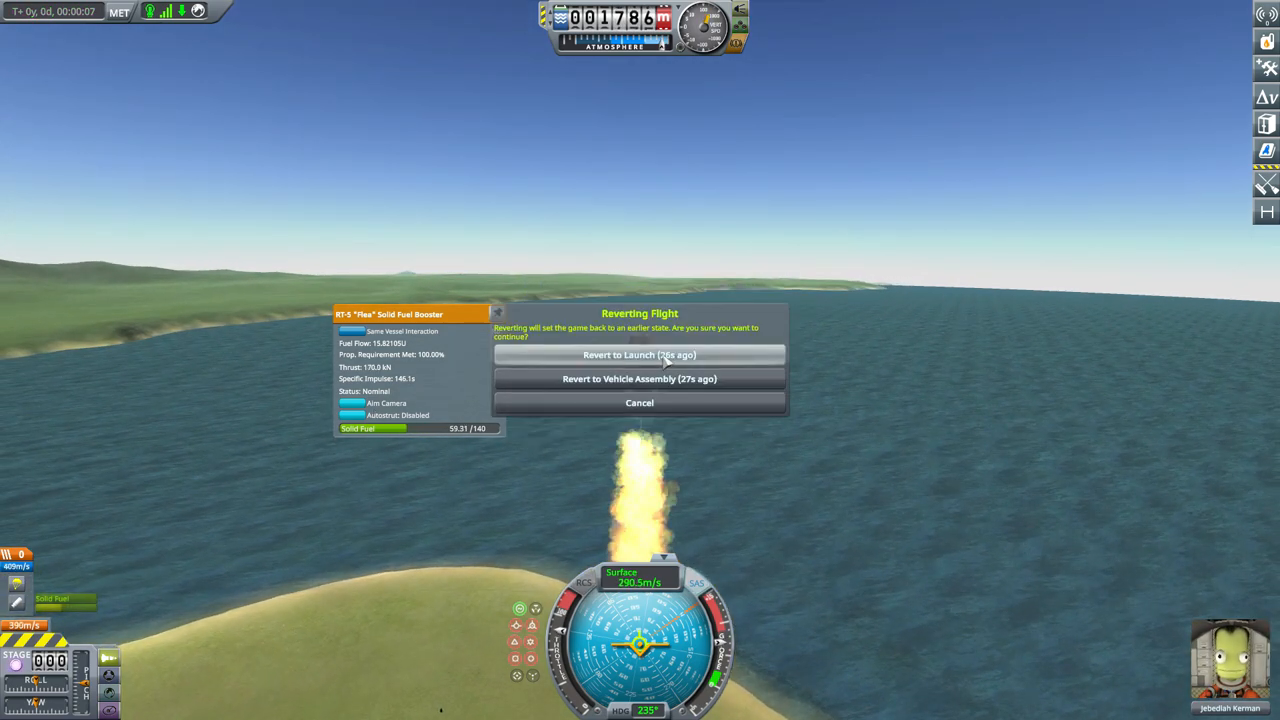
Choose Revert to Launch in the Reverting Flight dialog.
left_click(639, 355)
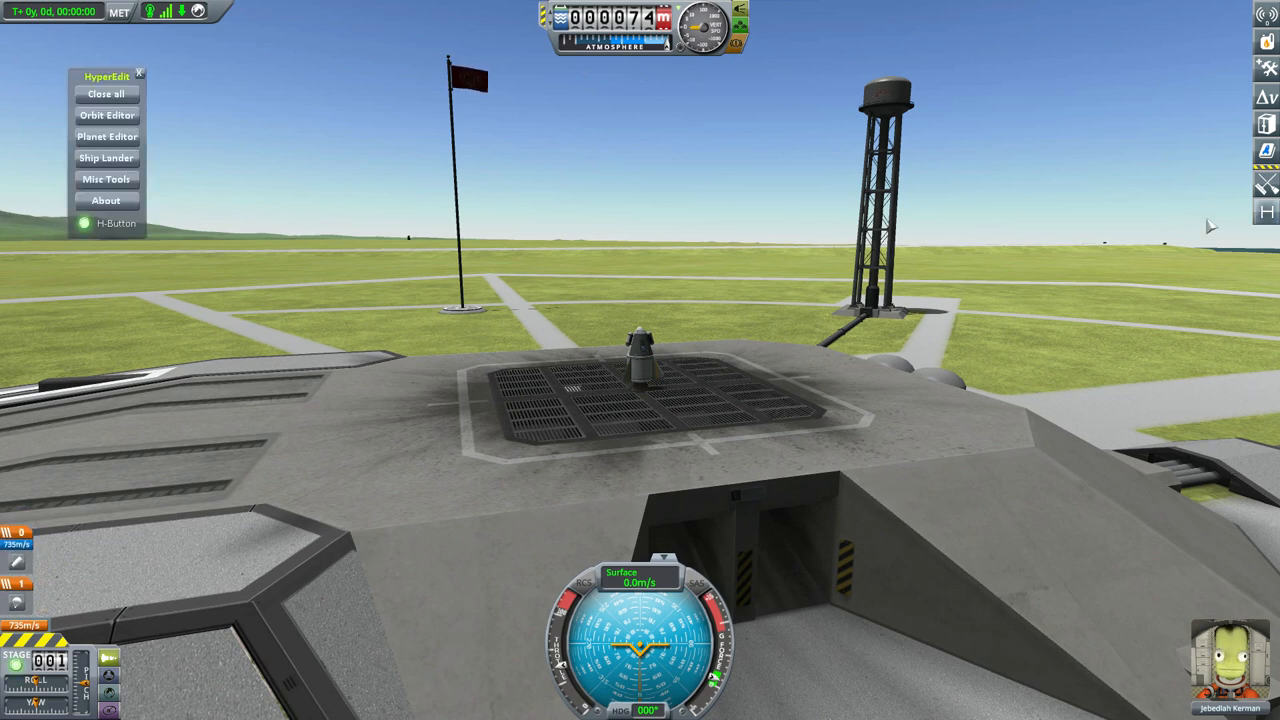
Drop the Jumping Flea with HyperEdit's Ship Lander so it lands on the pad.
left_click(106, 157)
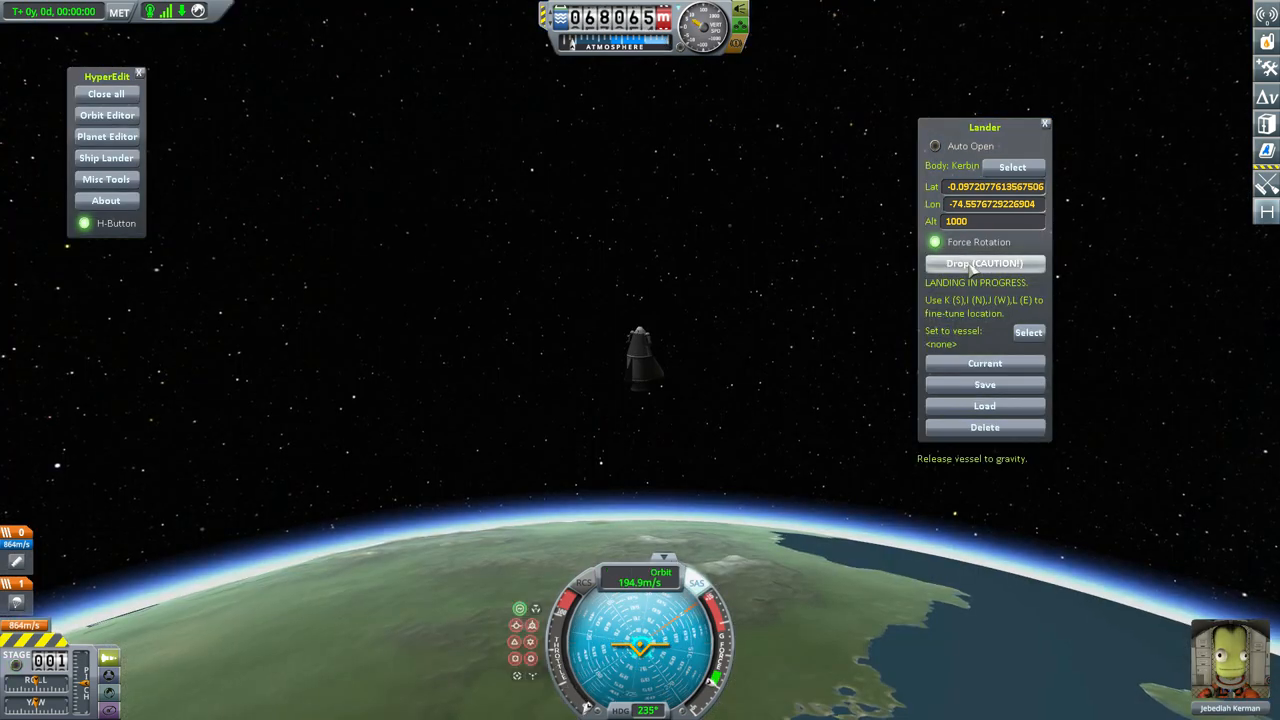
left_click(984, 263)
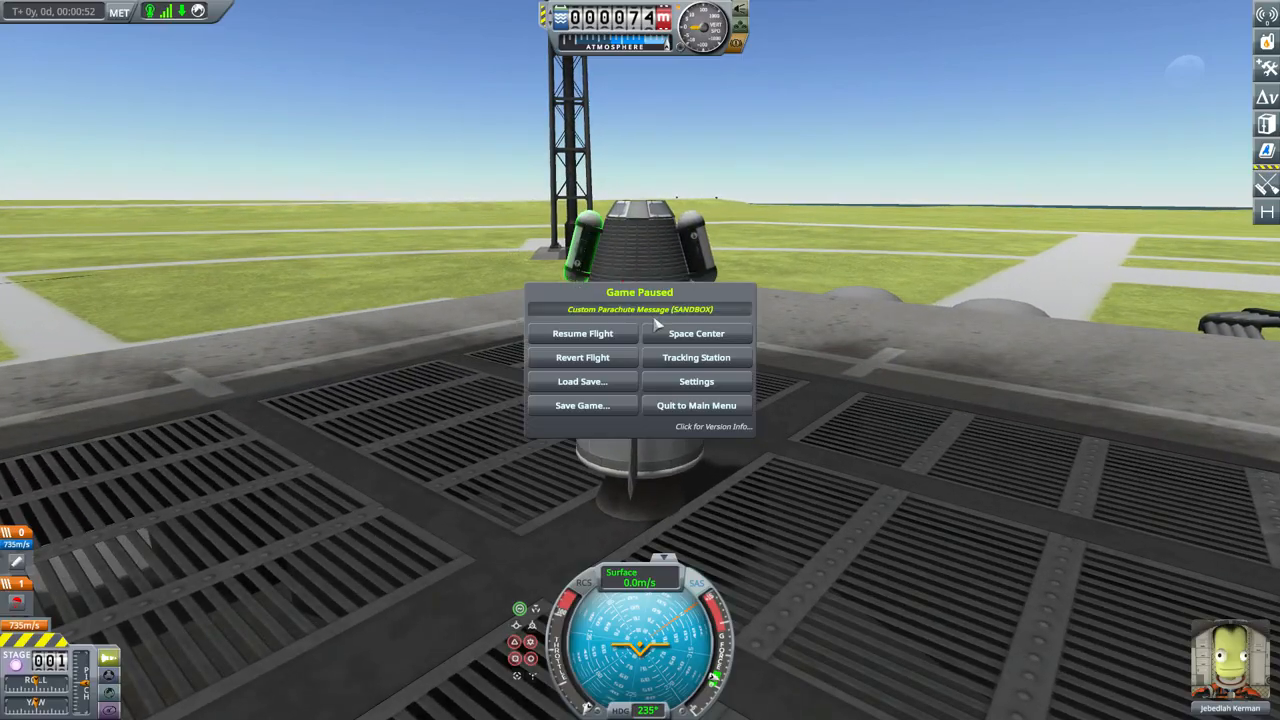
Revert the flight to the Vehicle Assembly Building from the pause menu.
left_click(582, 357)
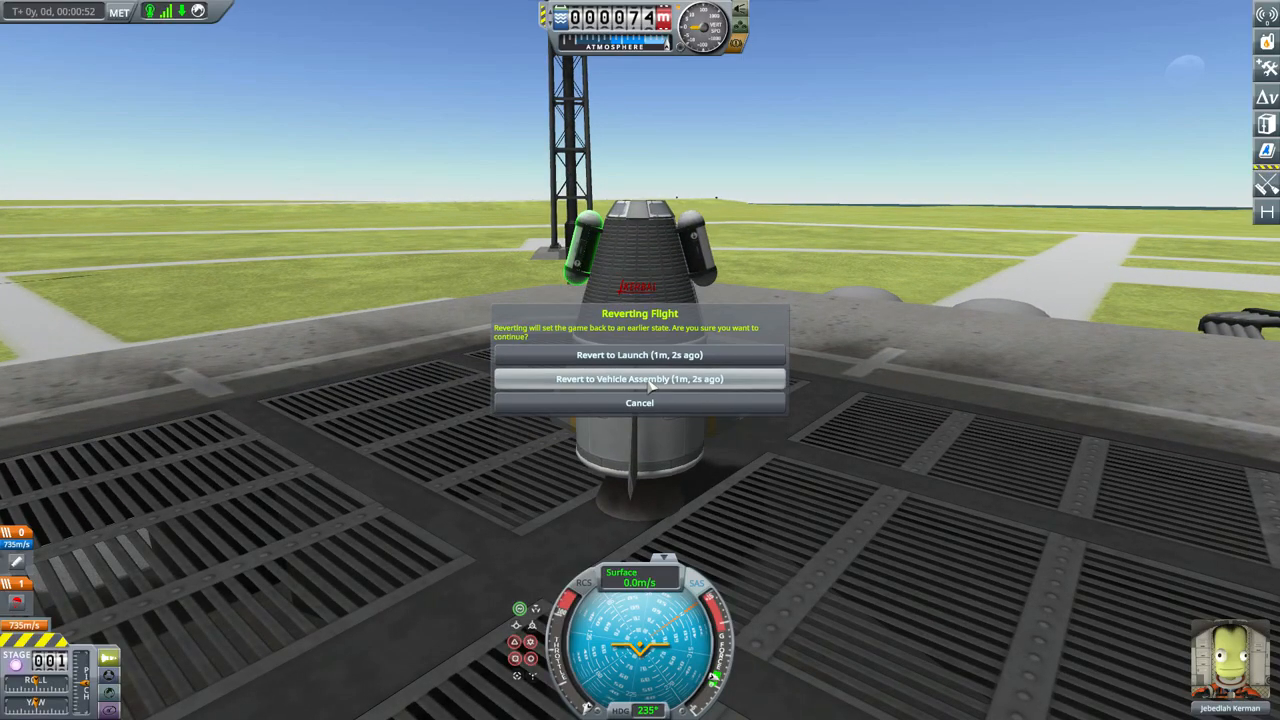
left_click(639, 378)
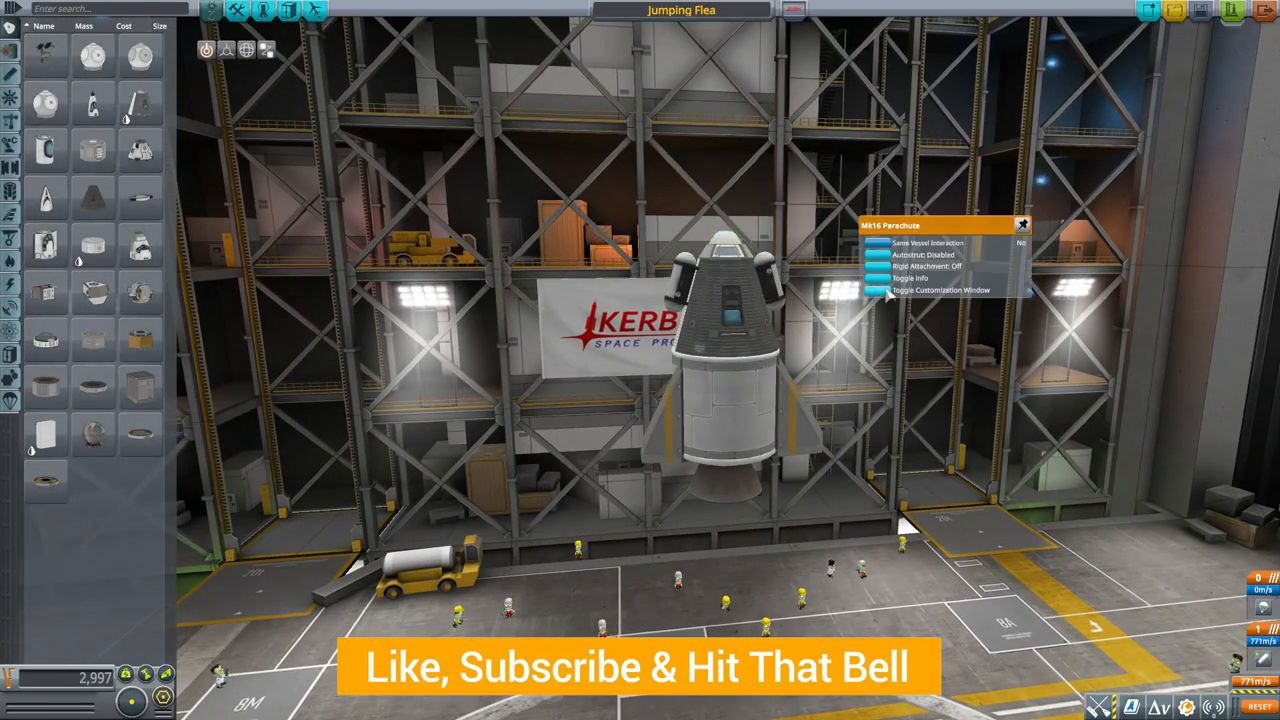
Reopen the Mk16 parachute customization window, move it aside, and switch to Bitwise mode.
left_click(940, 290)
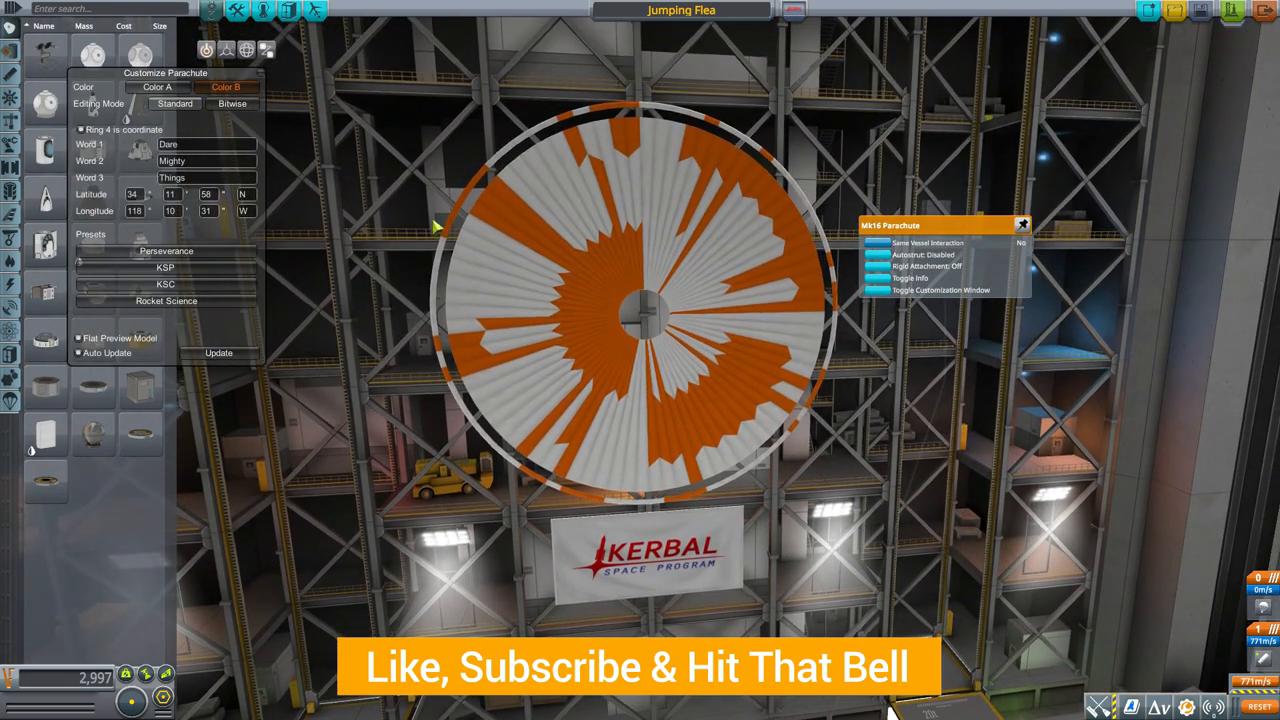
left_click_drag(165, 72, 294, 150)
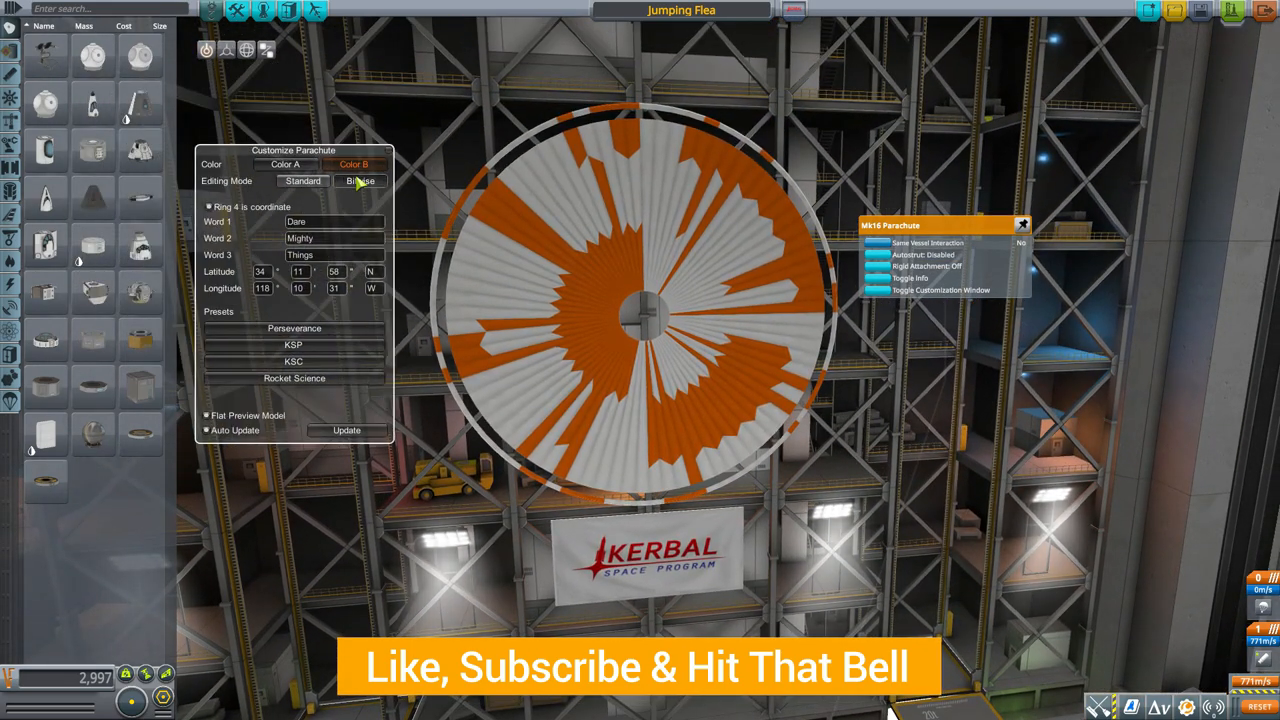
left_click(360, 181)
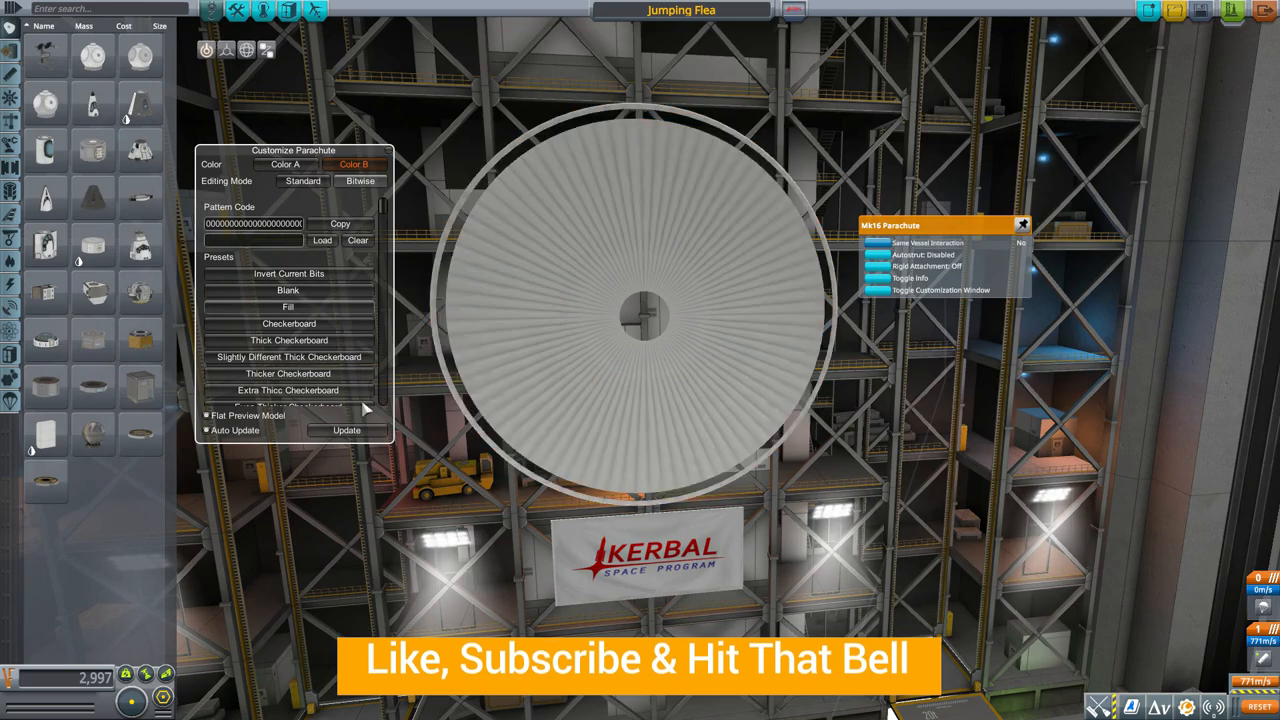